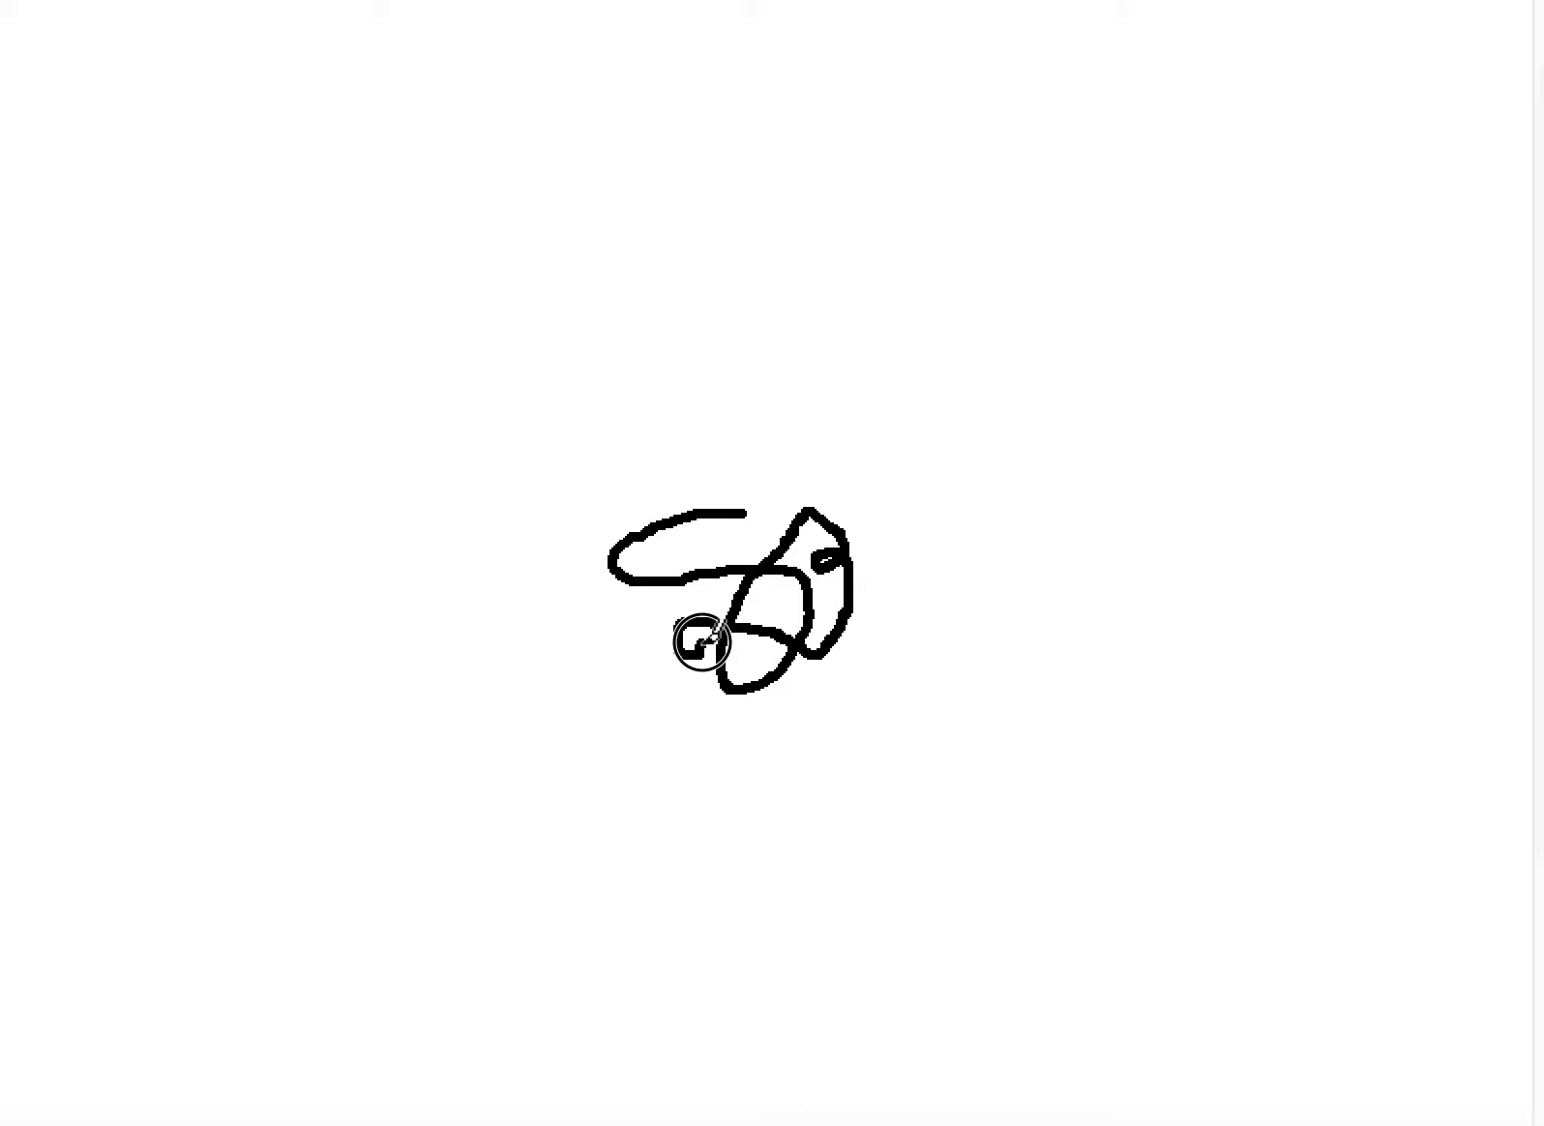
# Draw a small squiggle beneath the central scribble with two short brush strokes.
pyautogui.moveTo(700, 641); pyautogui.dragTo(700, 698)
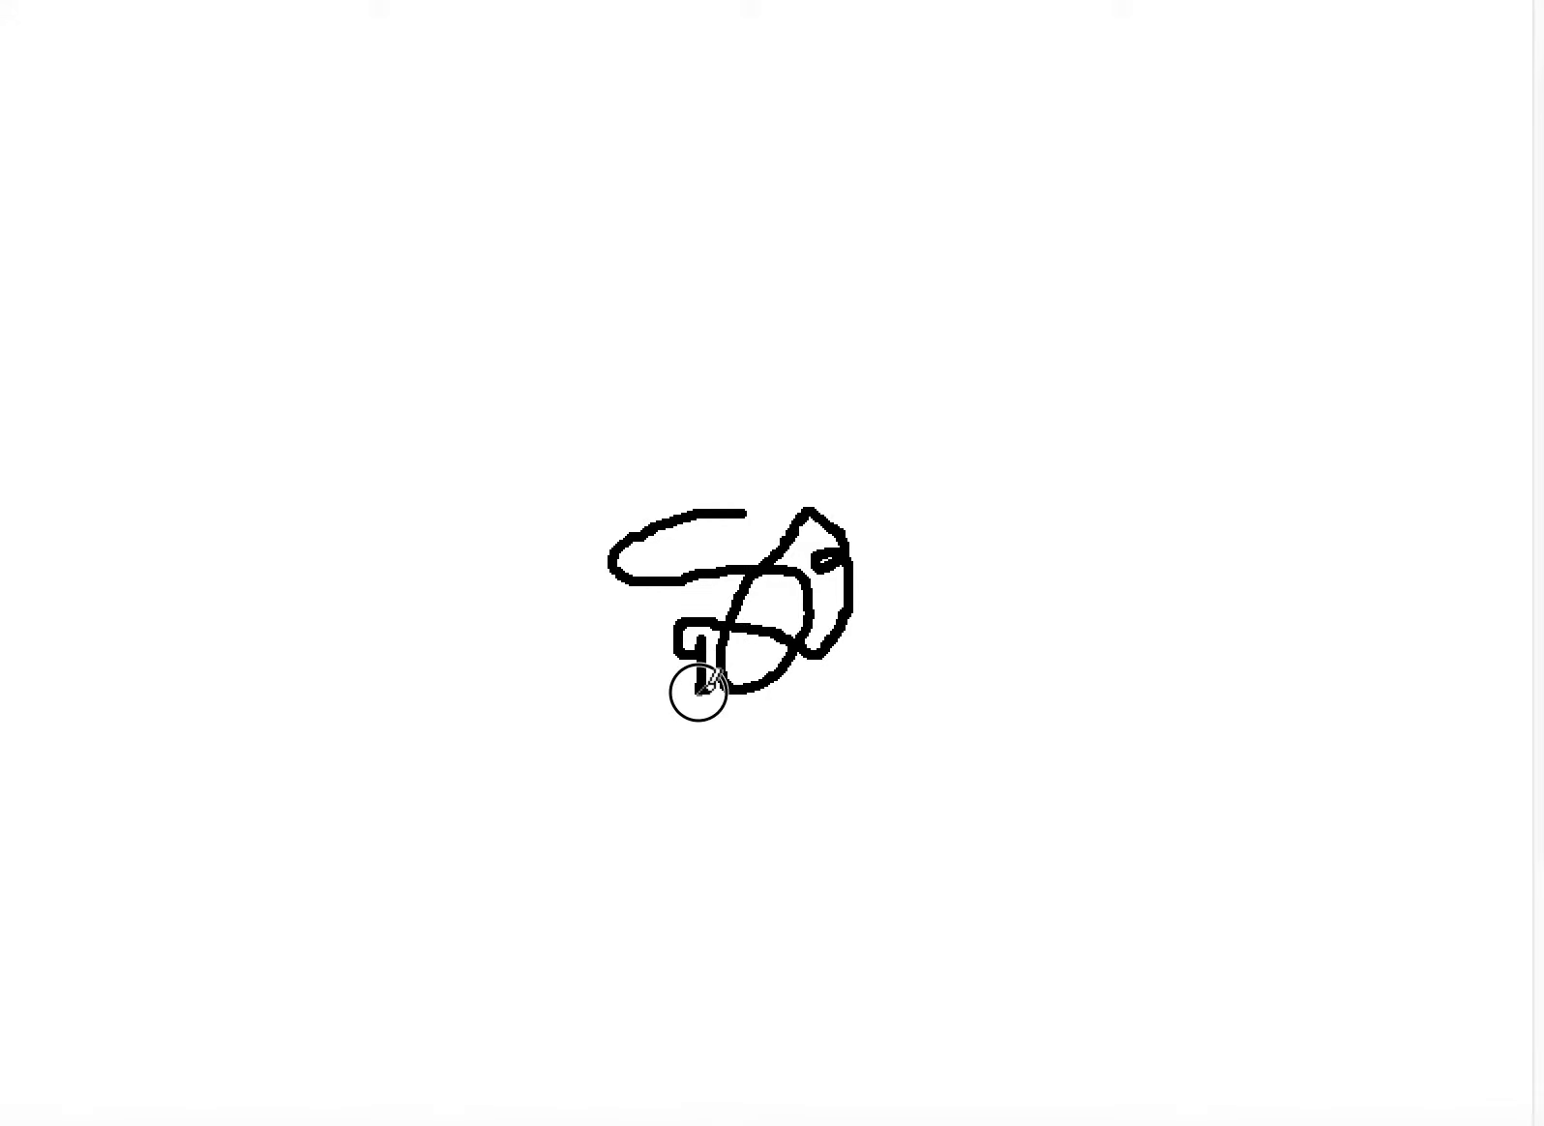
pyautogui.moveTo(698, 689); pyautogui.dragTo(752, 704)
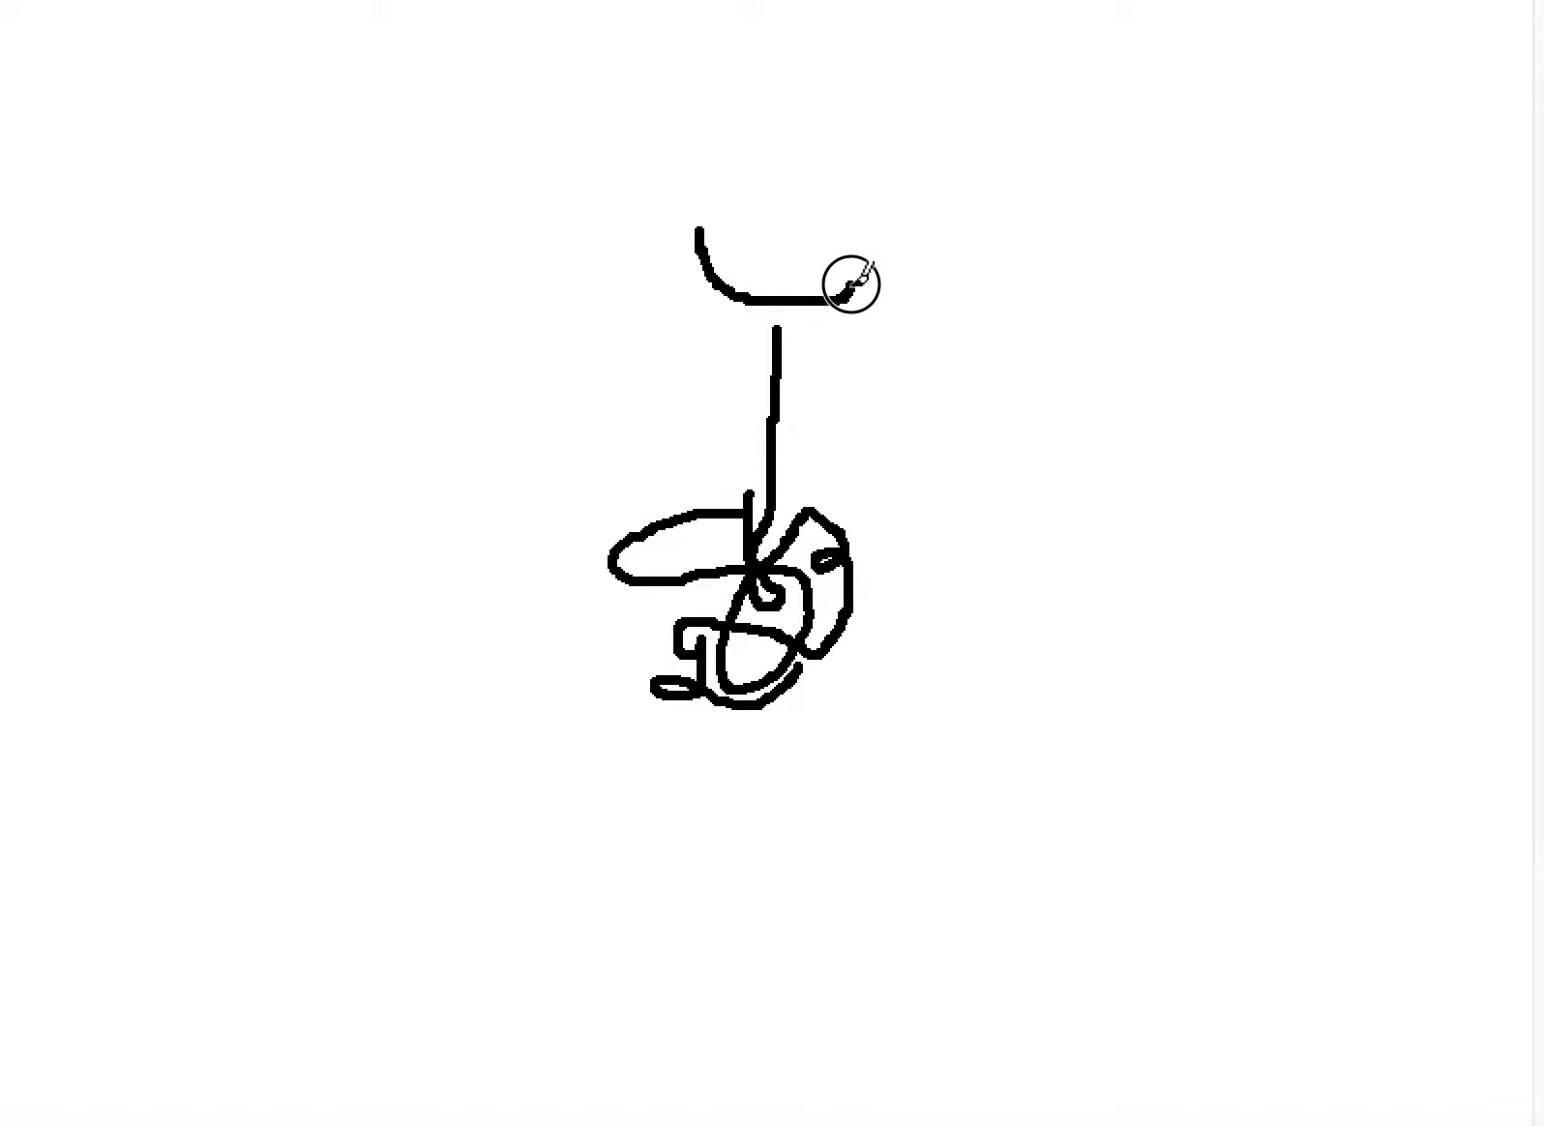
# Scribble overlapping loops capping the top end of the vertical line.
pyautogui.moveTo(851, 285); pyautogui.dragTo(762, 236)
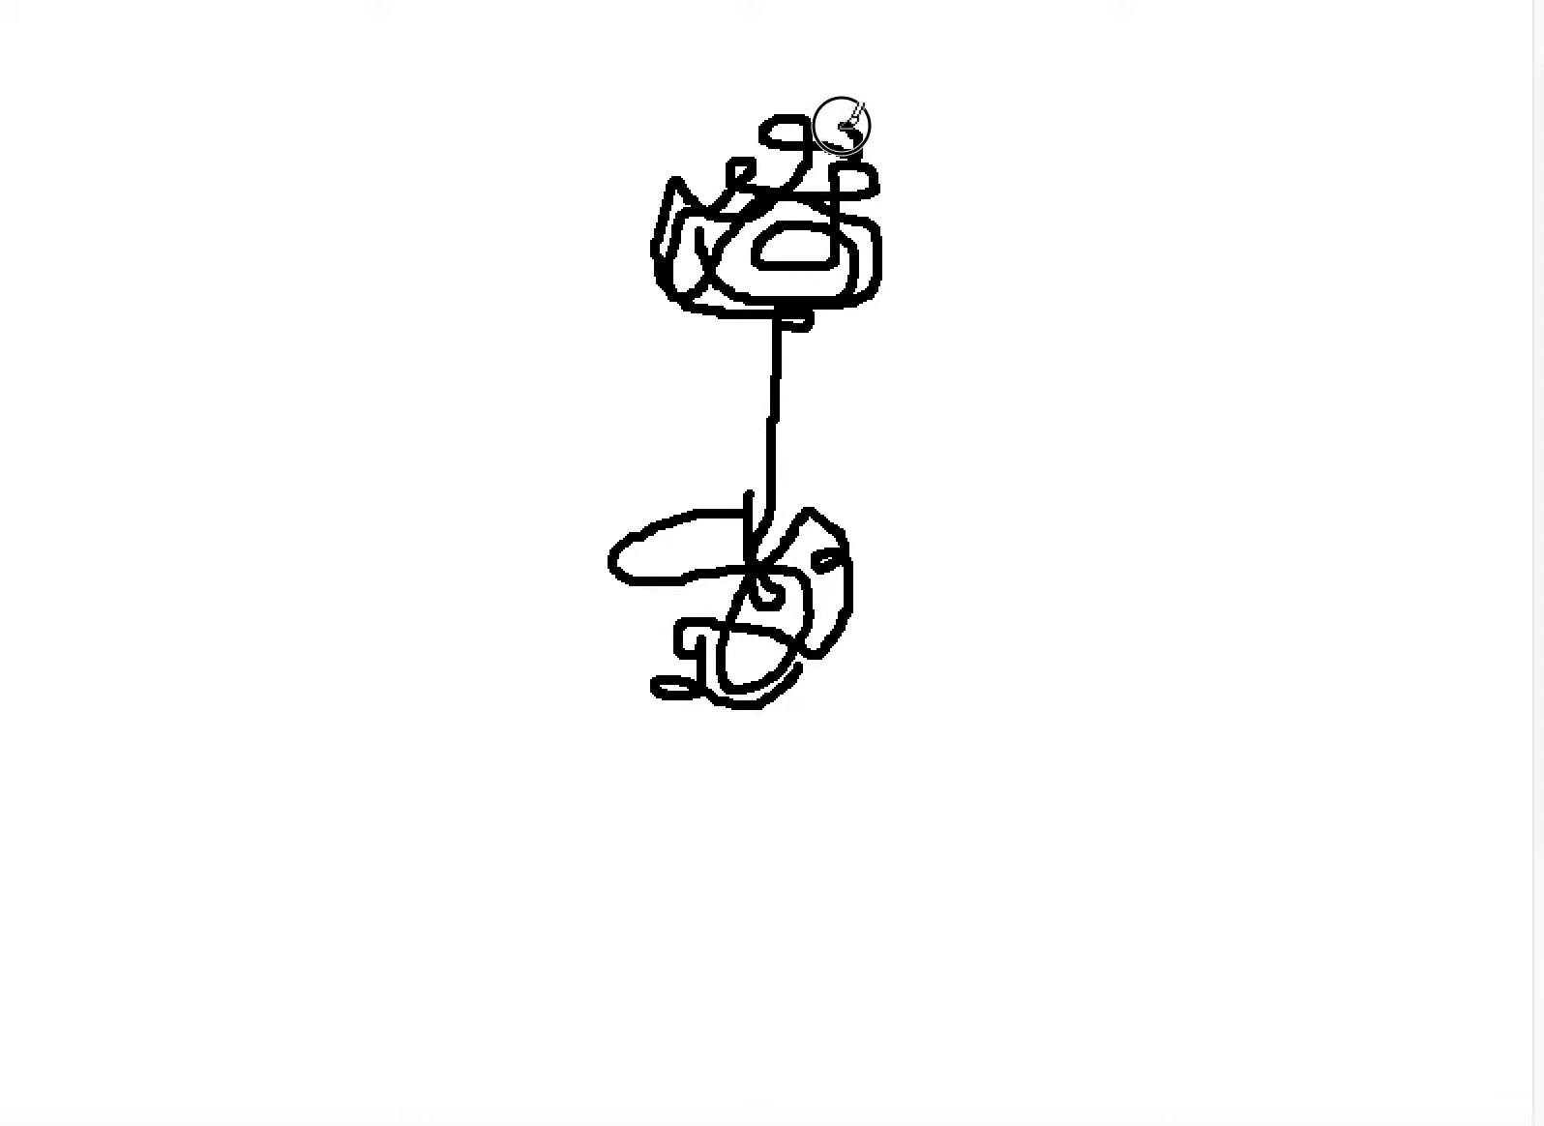
pyautogui.moveTo(739, 140)
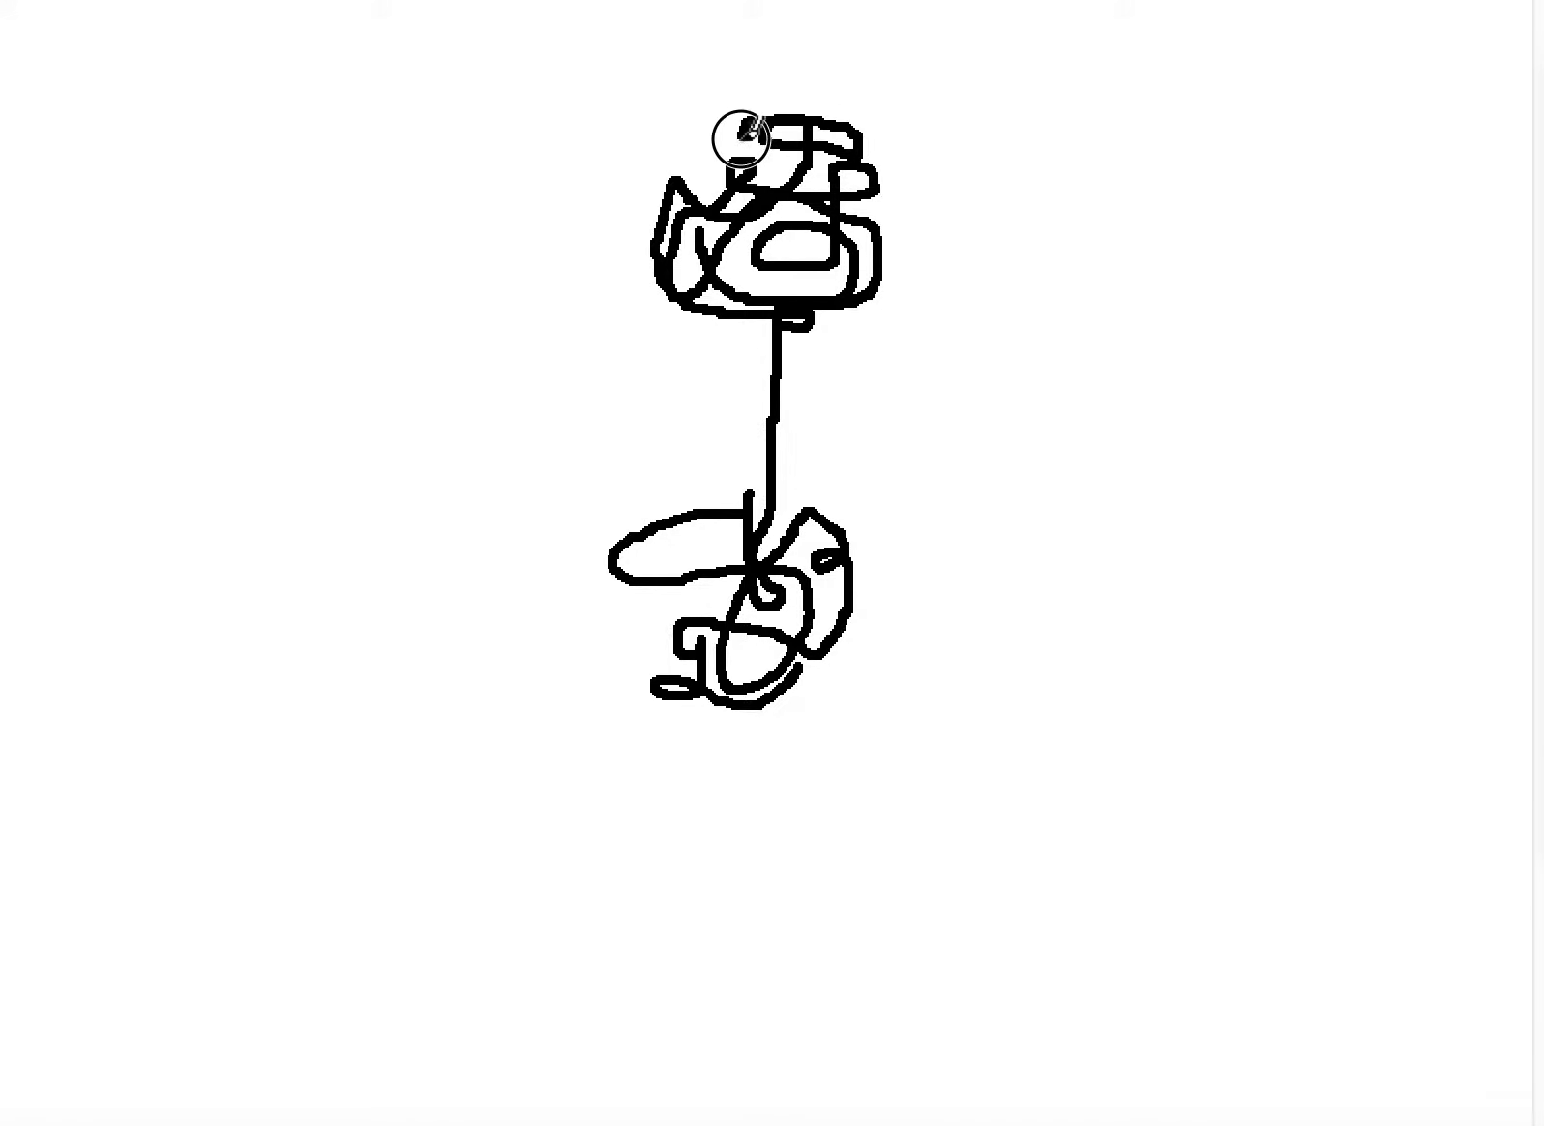
pyautogui.moveTo(726, 166)
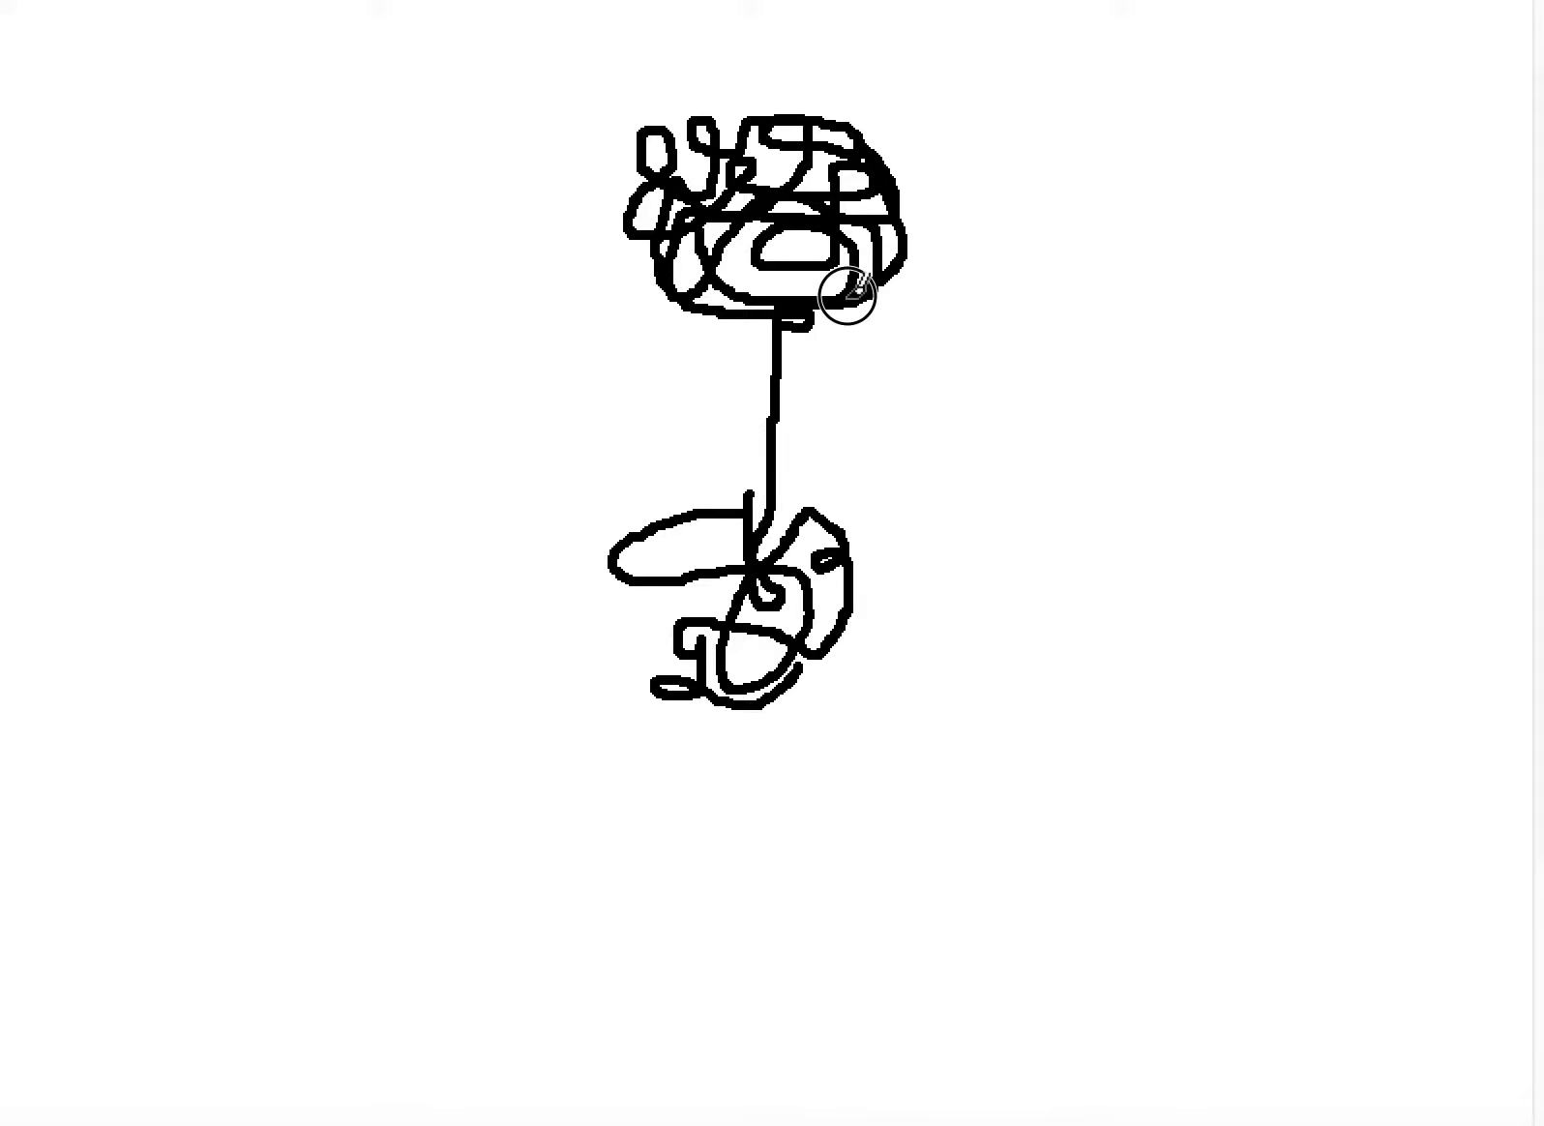
pyautogui.moveTo(812, 322)
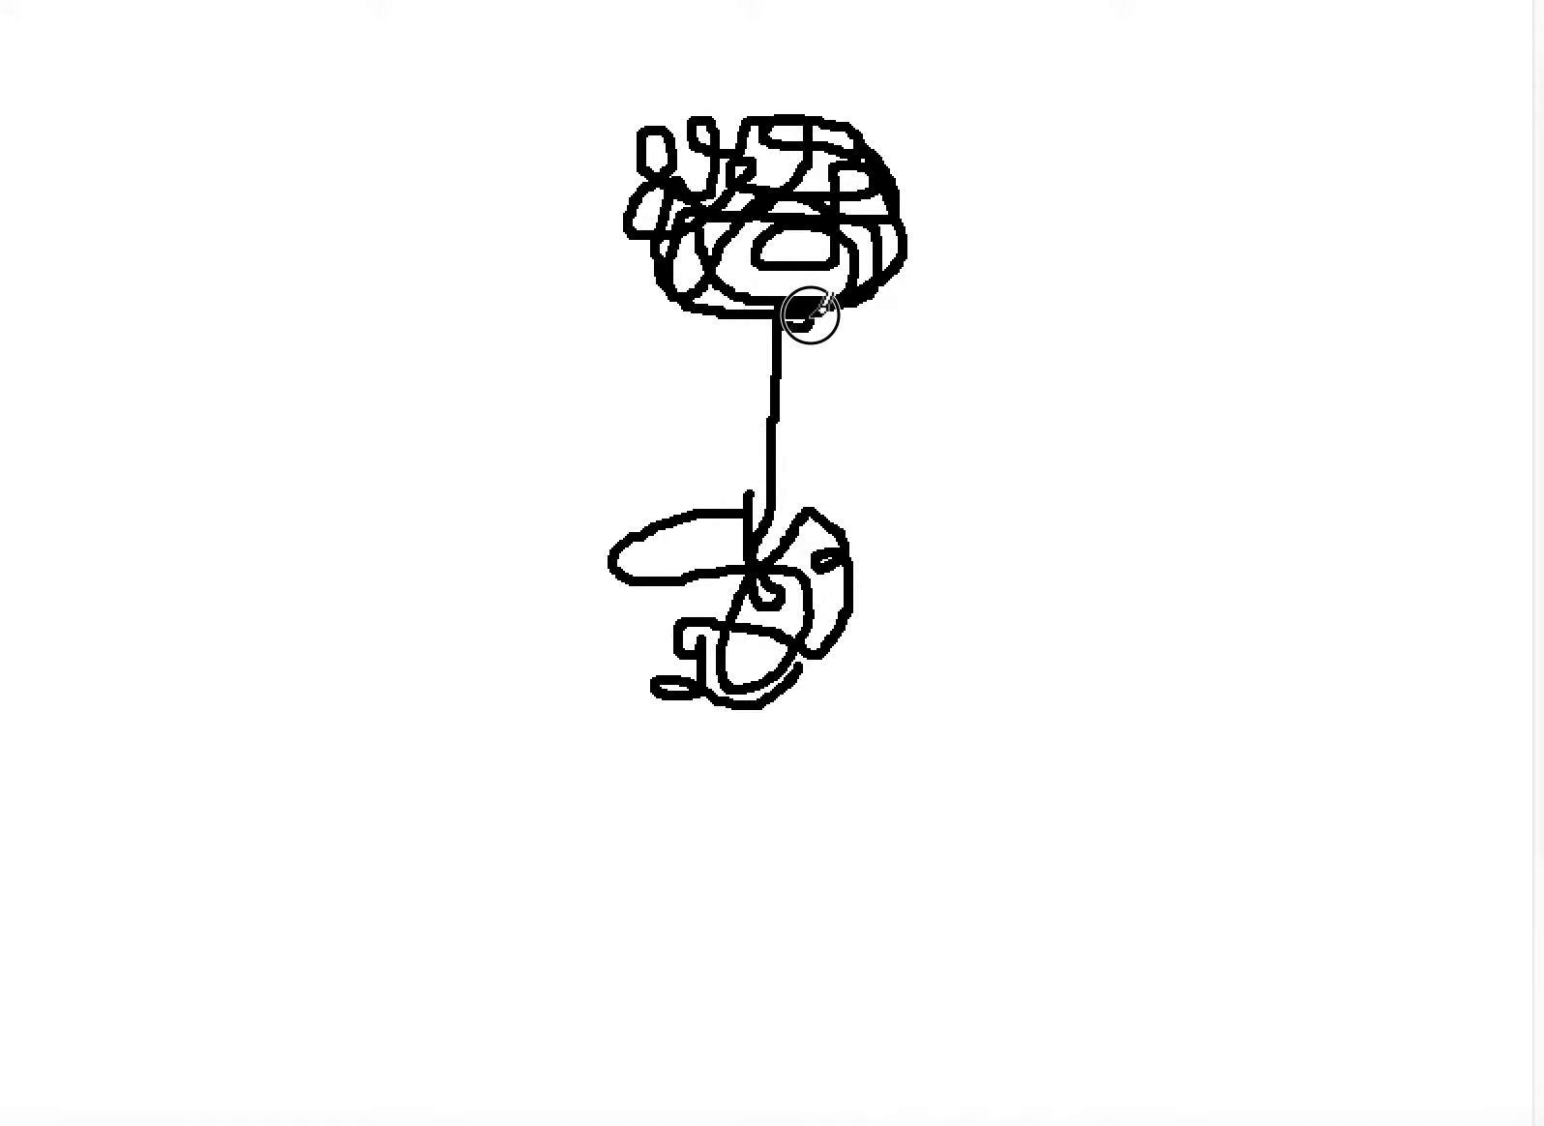
pyautogui.moveTo(749, 319)
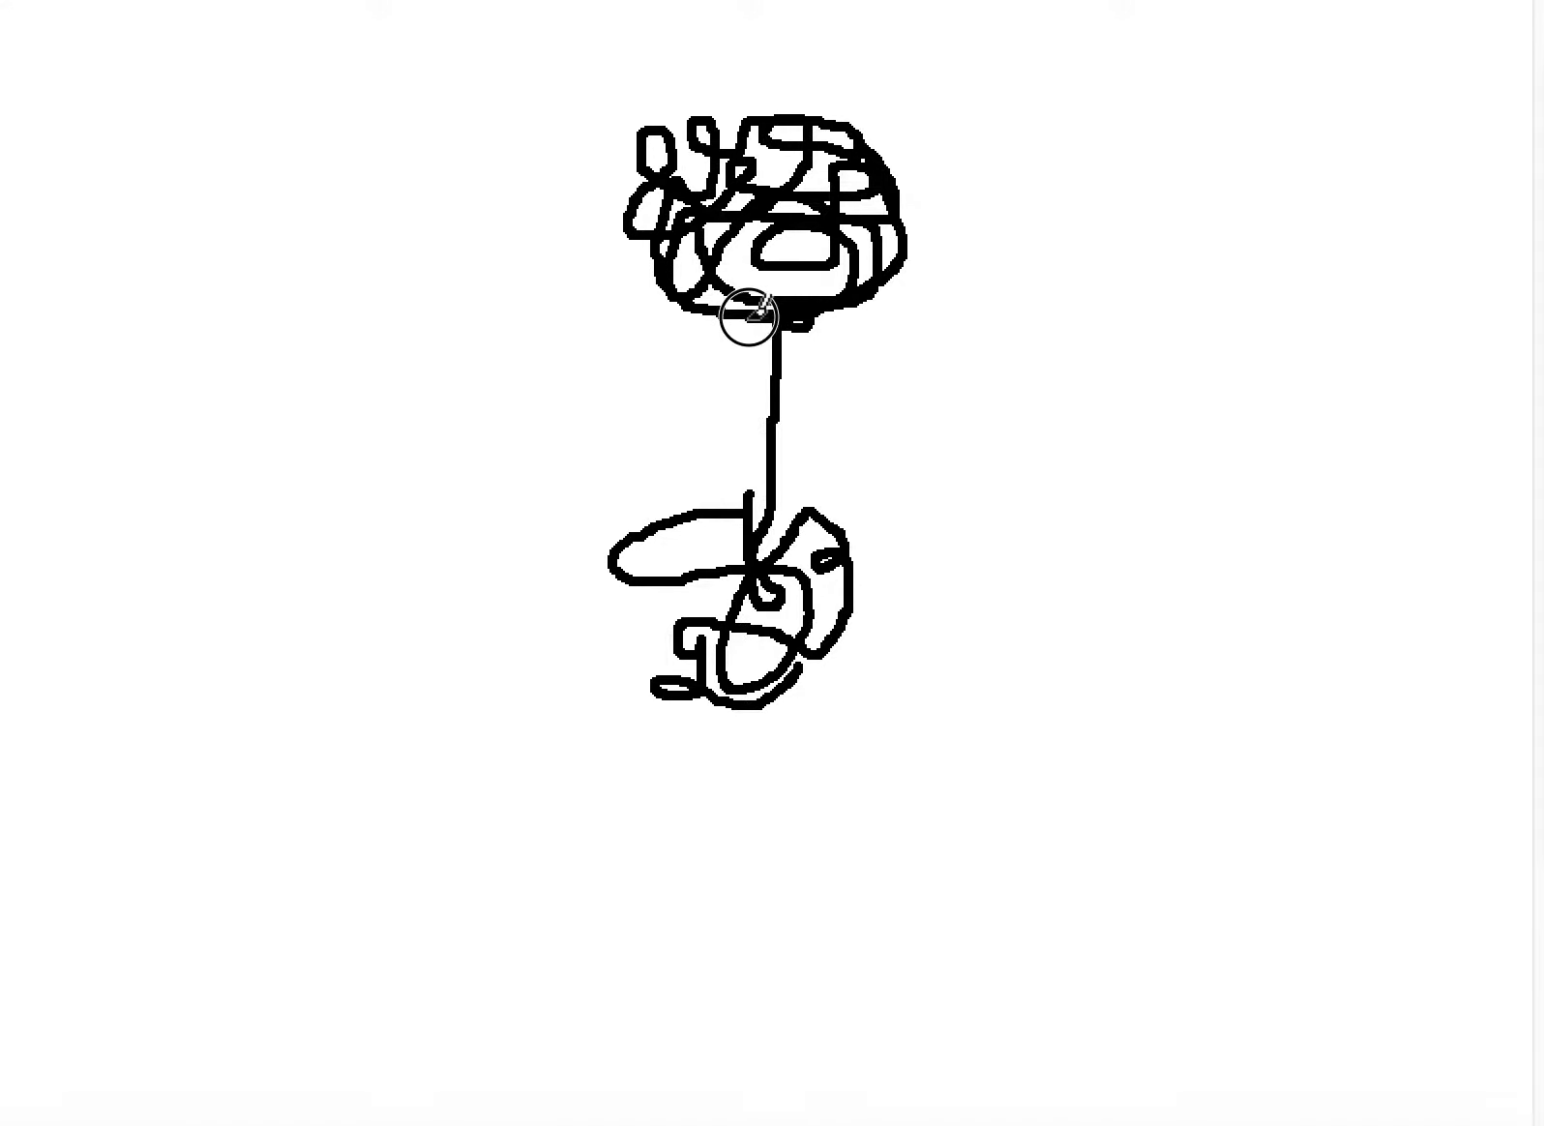
pyautogui.moveTo(638, 260)
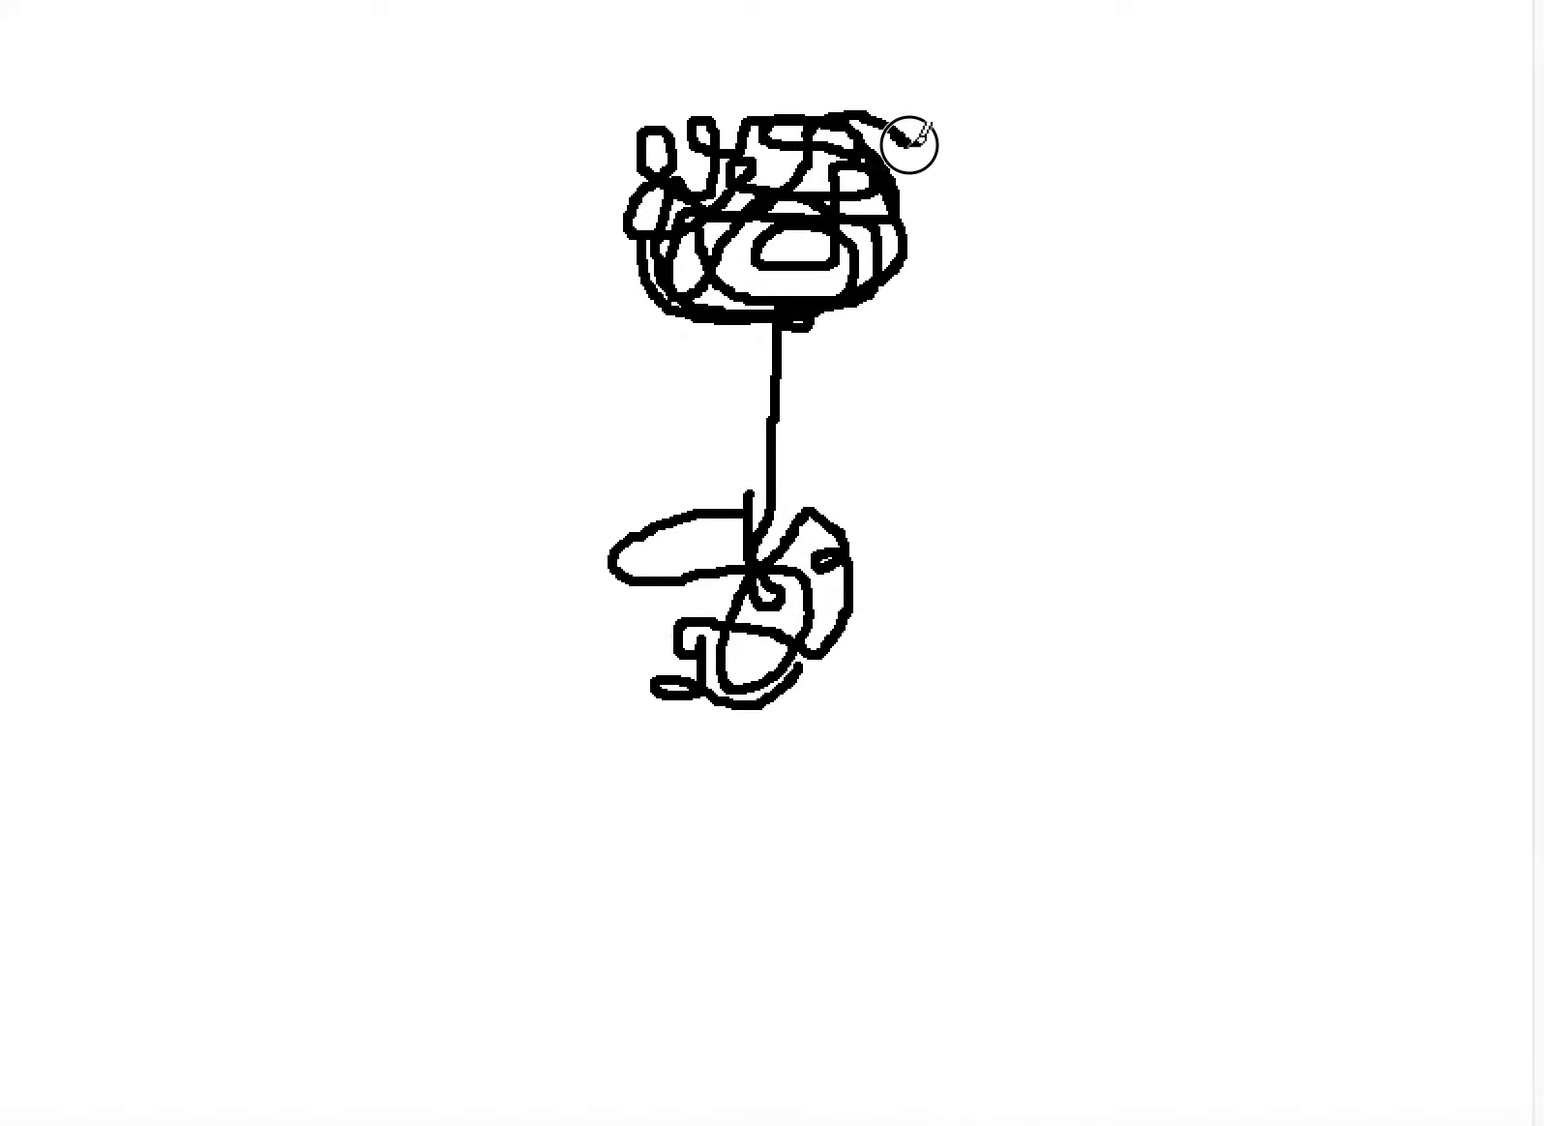
# Draw a connecting stroke rightward from the top cluster to start the word chain.
pyautogui.moveTo(880, 153); pyautogui.dragTo(969, 137)
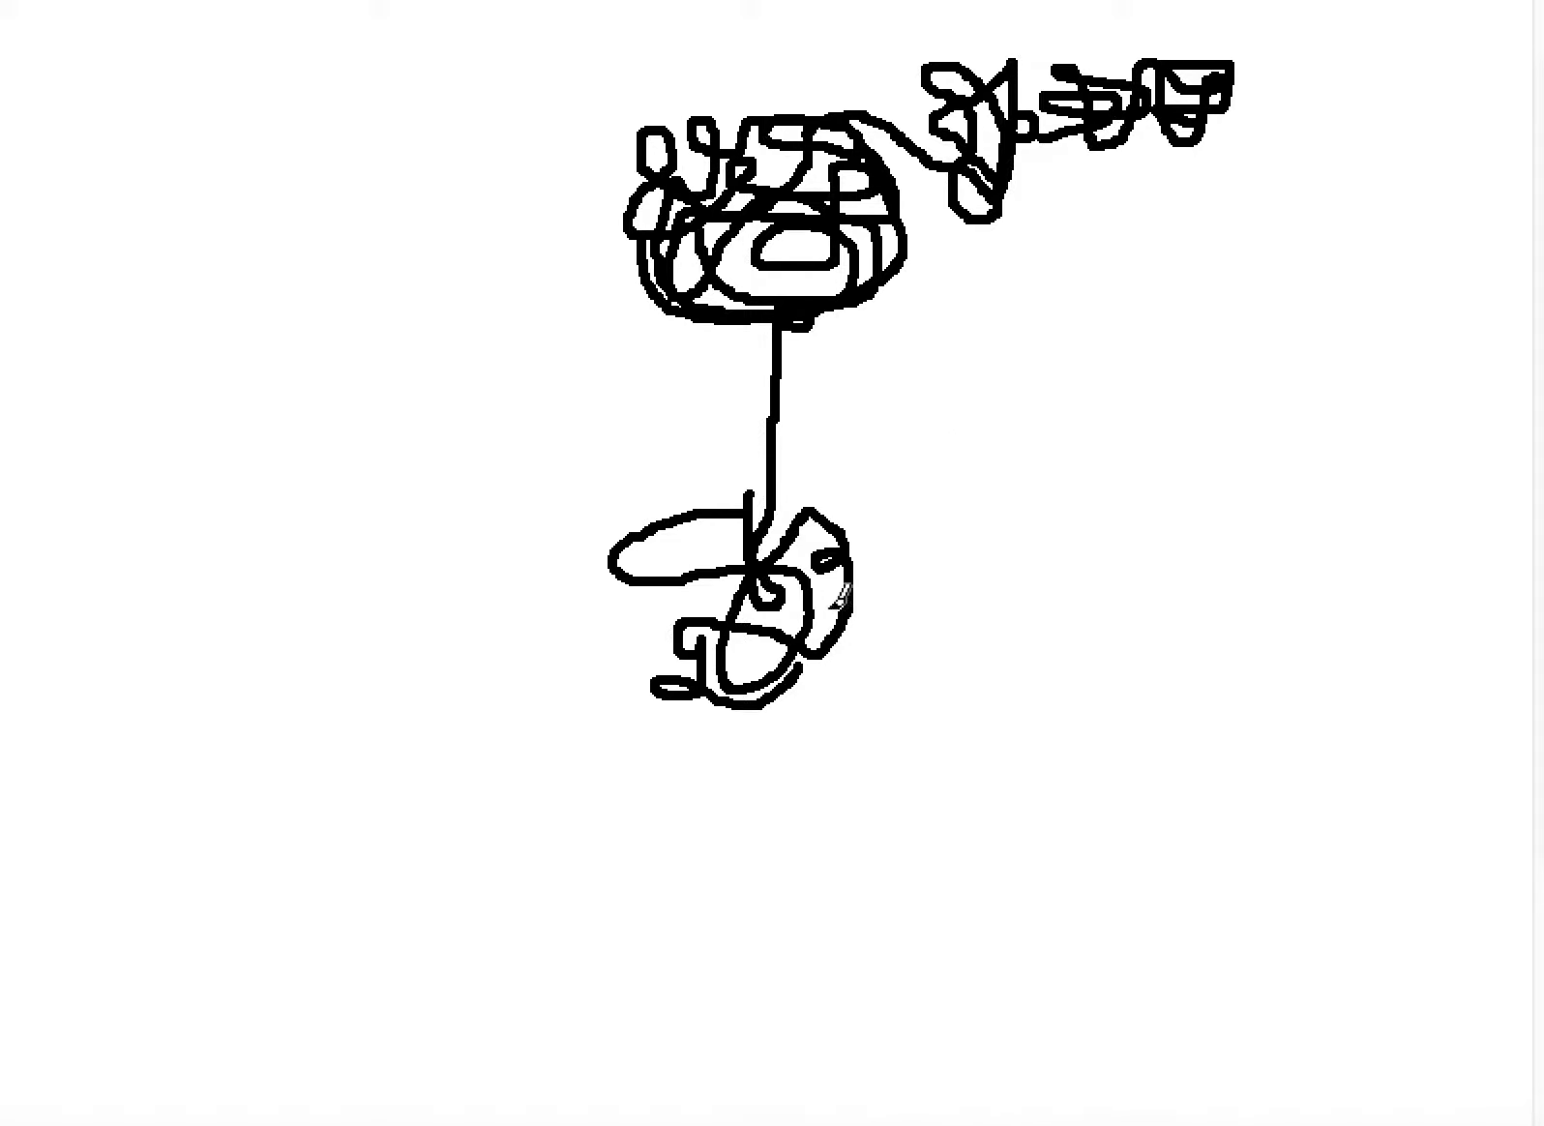
pyautogui.moveTo(848, 590); pyautogui.dragTo(946, 586)
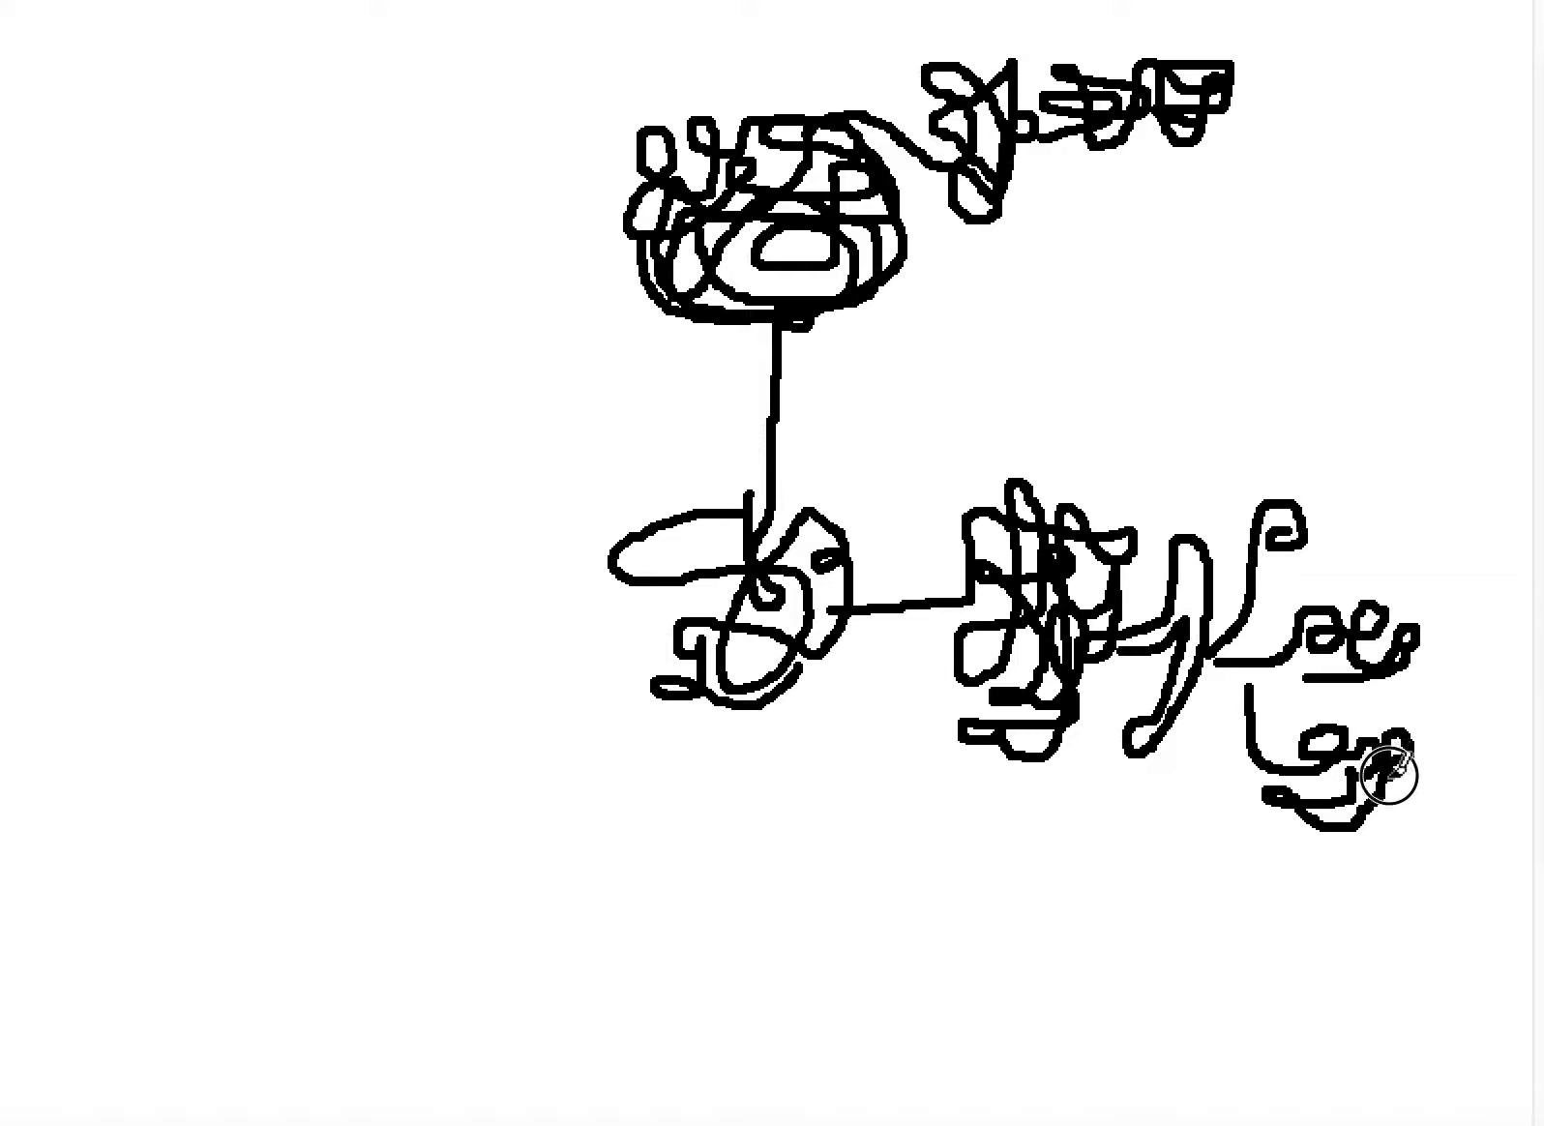
pyautogui.moveTo(1430, 782)
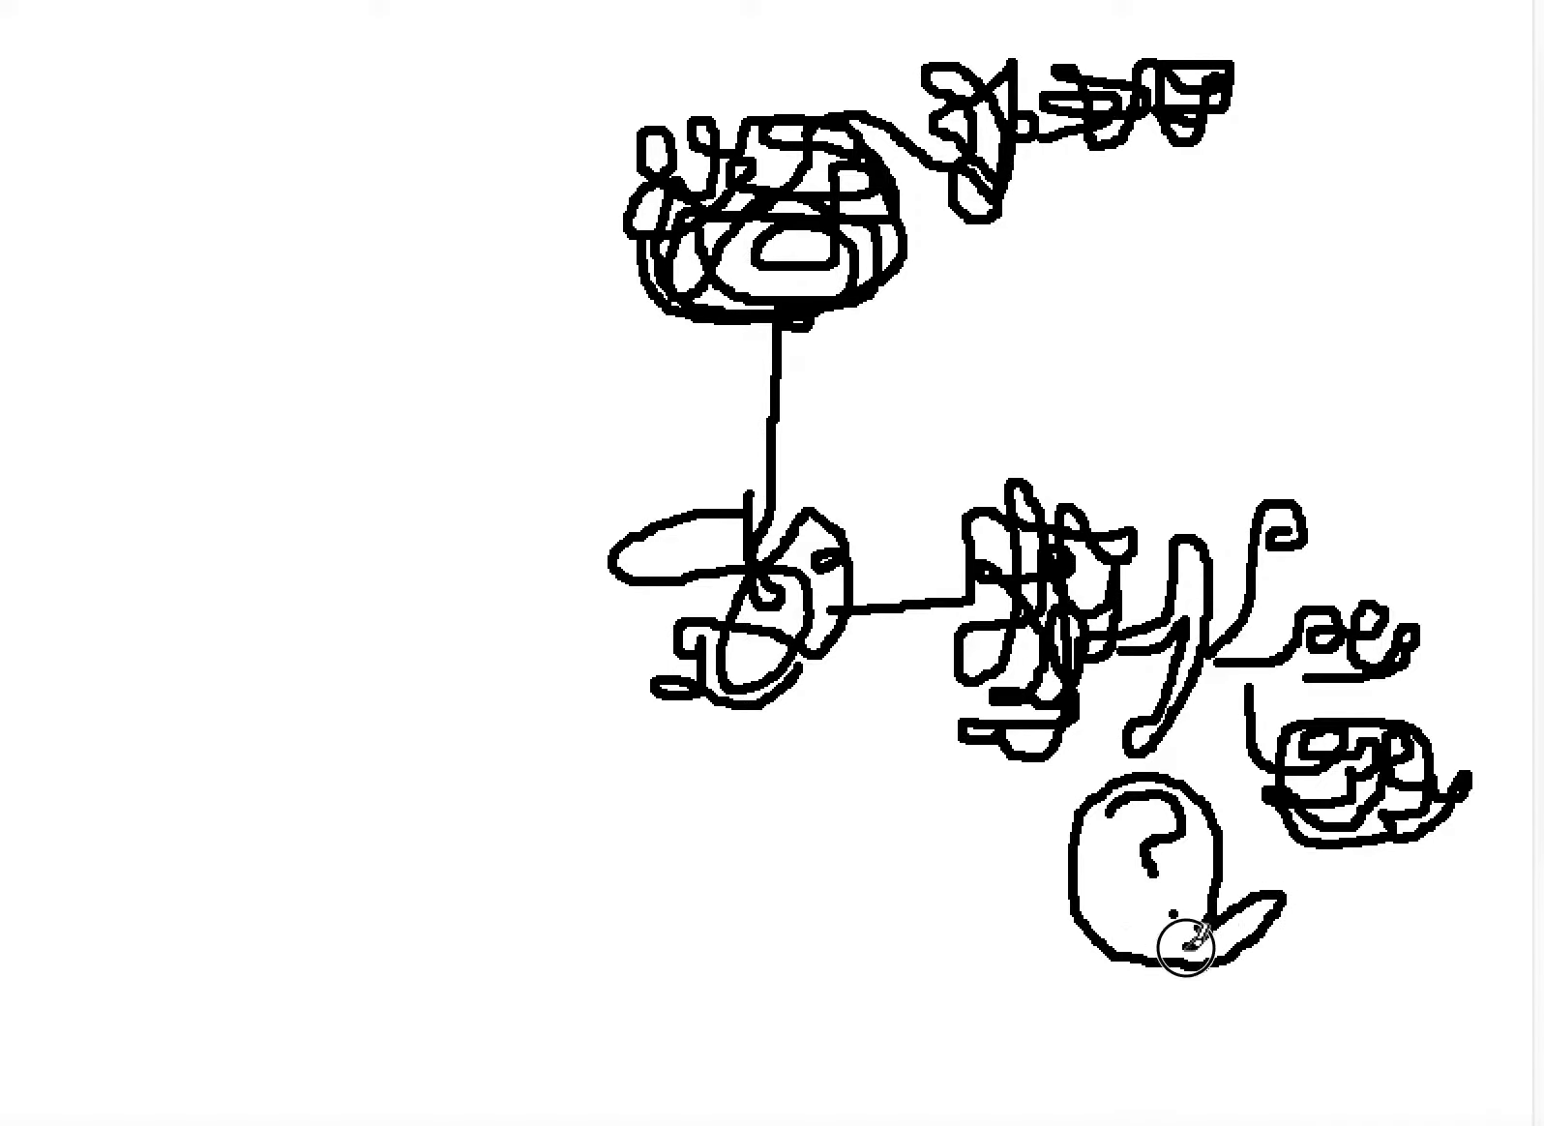
pyautogui.moveTo(1084, 873)
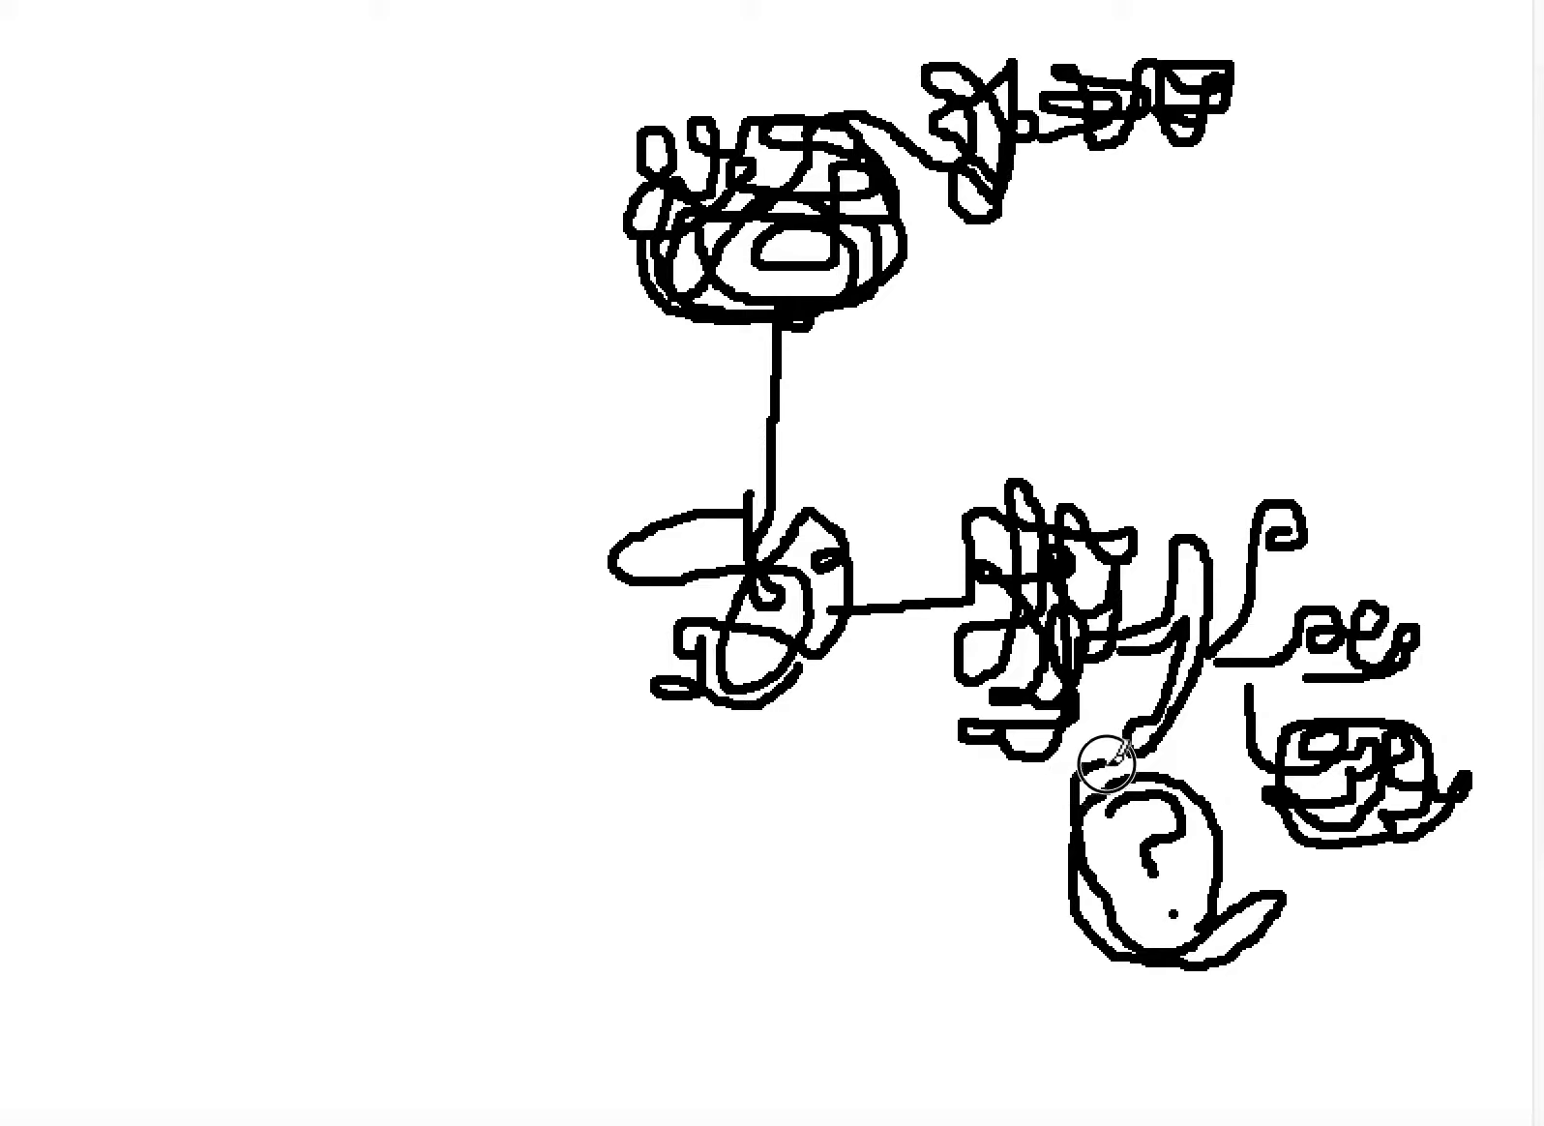
pyautogui.moveTo(1227, 798)
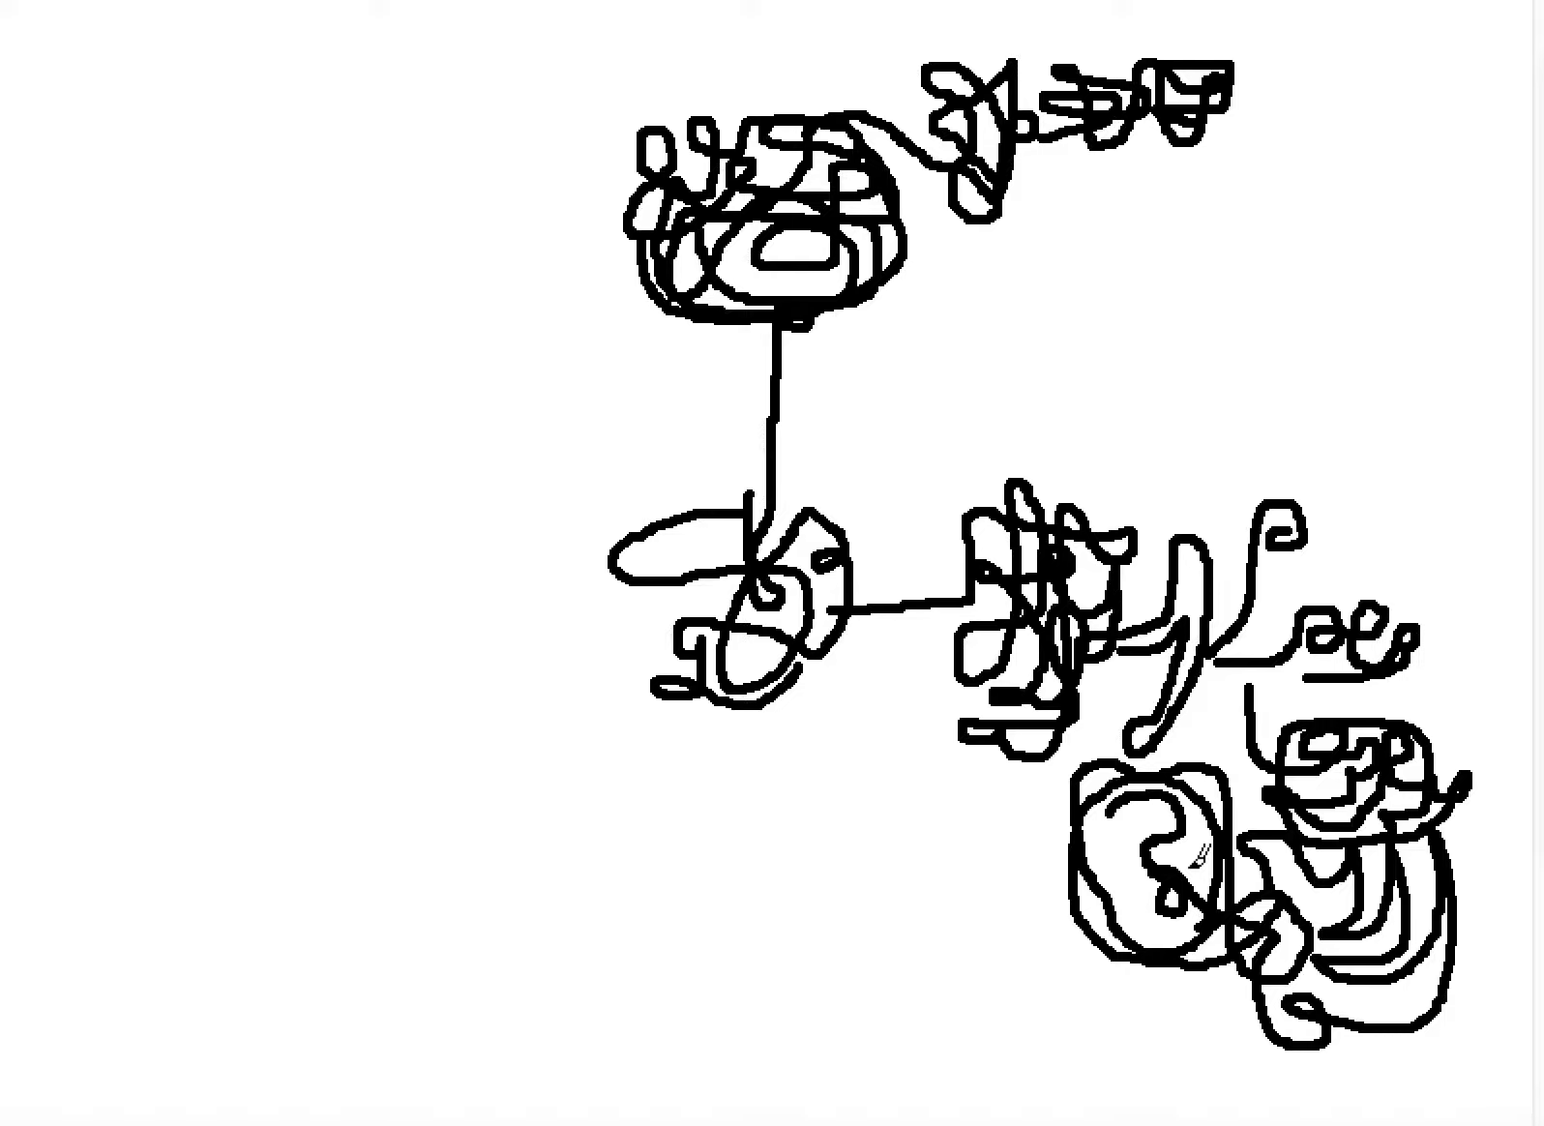
pyautogui.moveTo(948, 882)
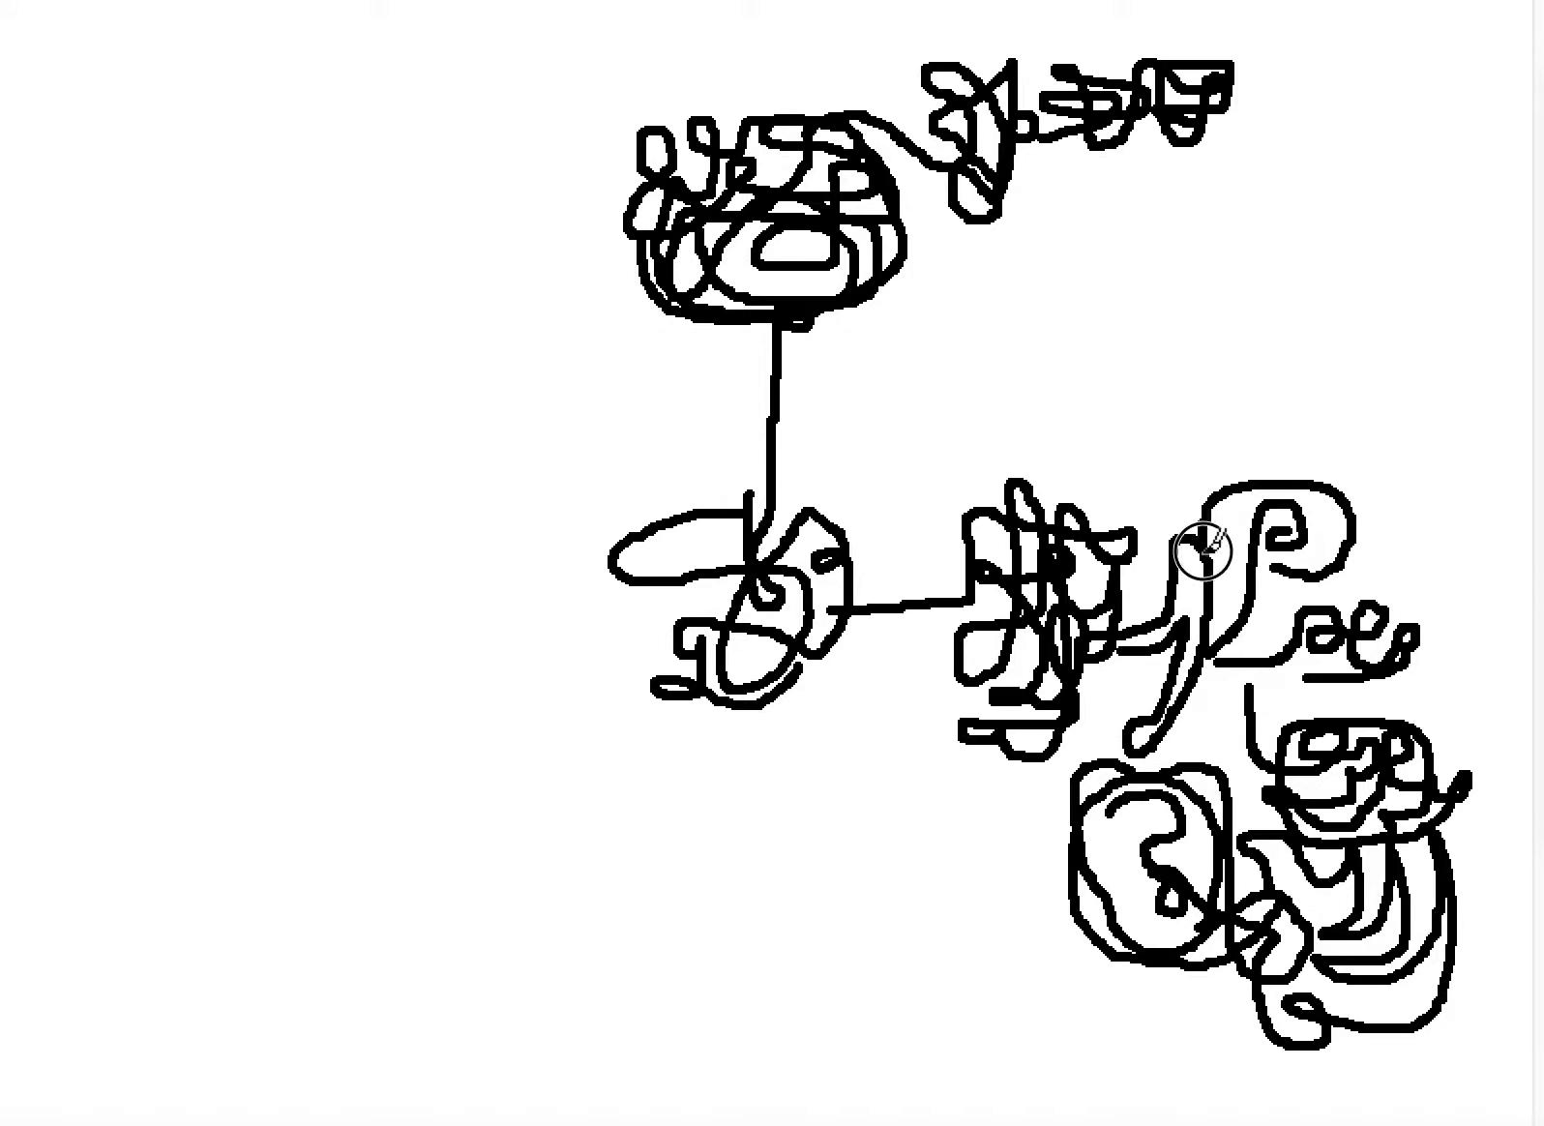
pyautogui.moveTo(1362, 516)
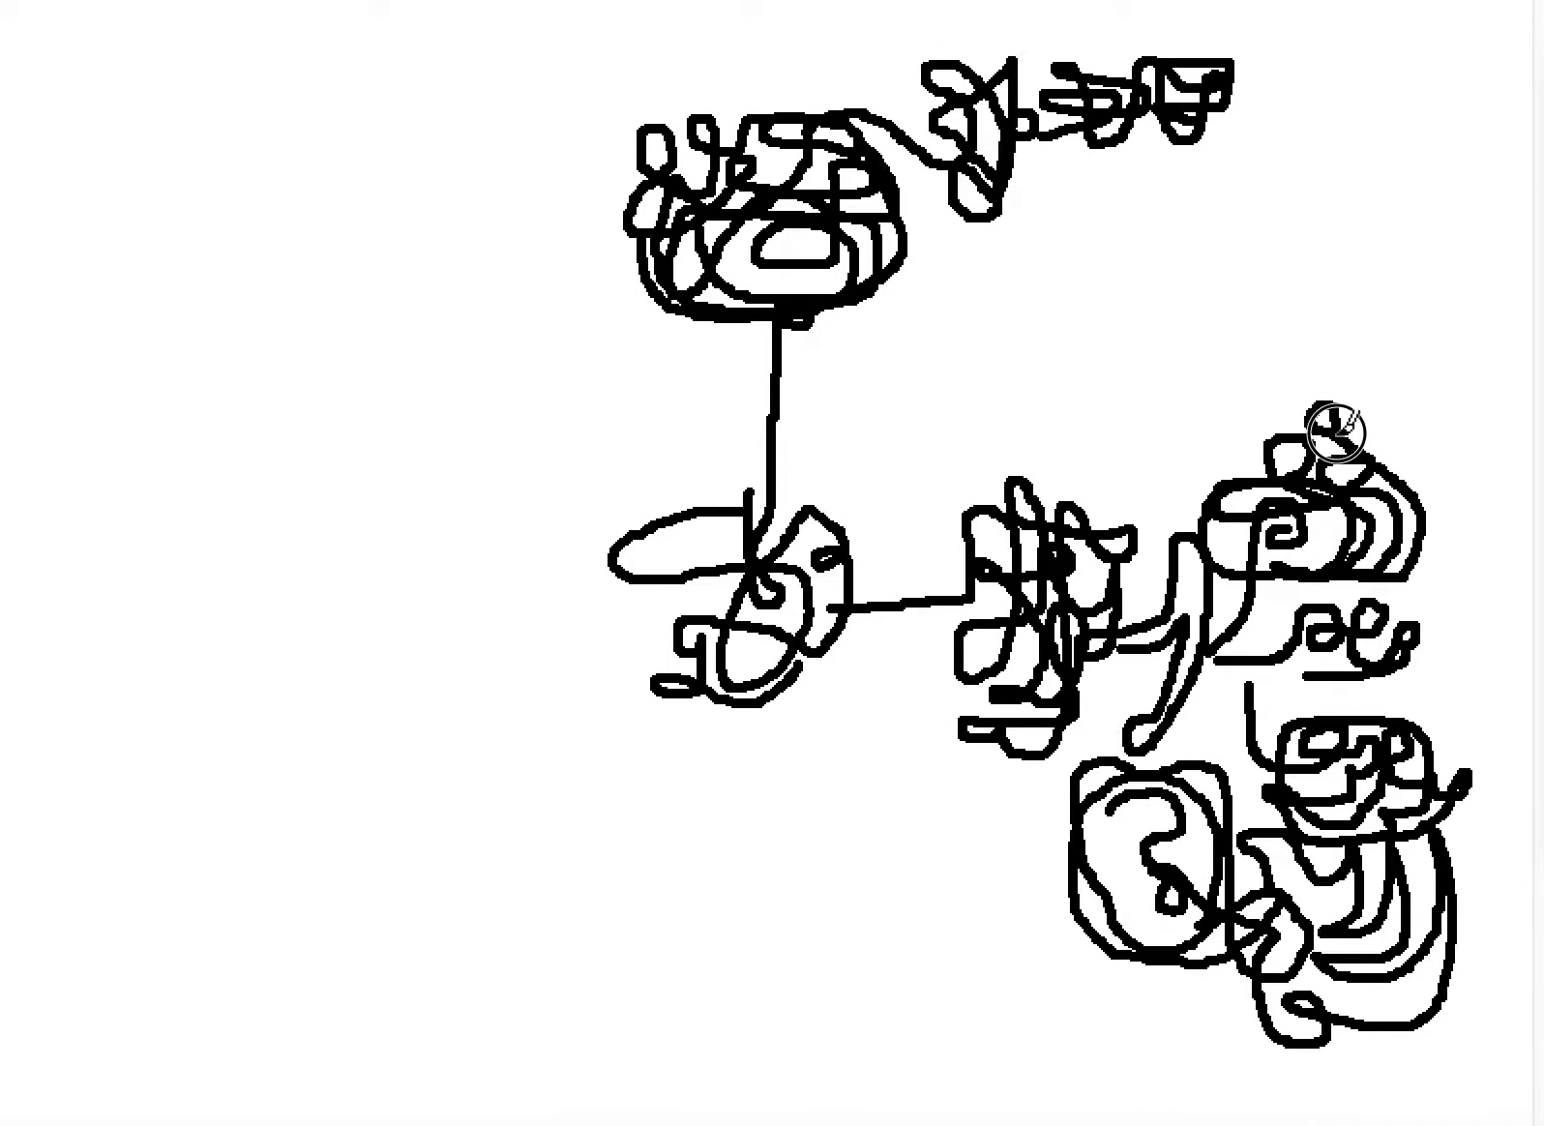
pyautogui.moveTo(1331, 528)
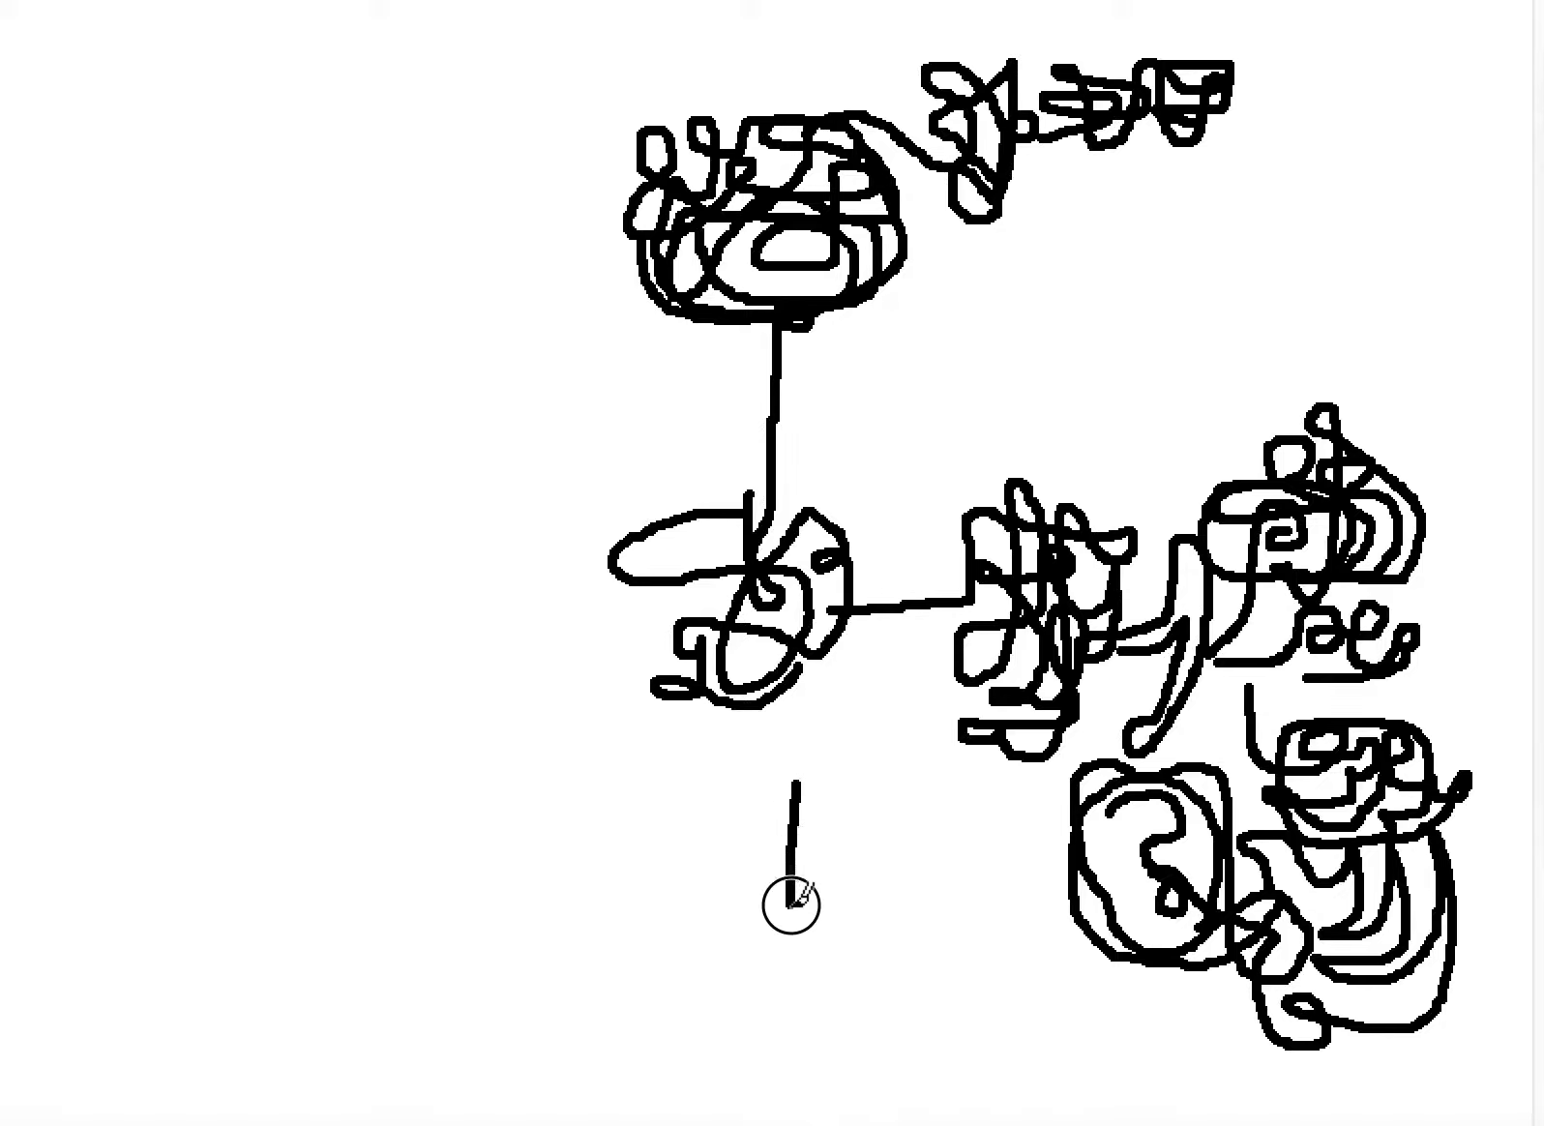
# Draw a hooked arrow below the middle clusters and a down-left linking line ending in a loop.
pyautogui.moveTo(787, 803); pyautogui.dragTo(946, 880)
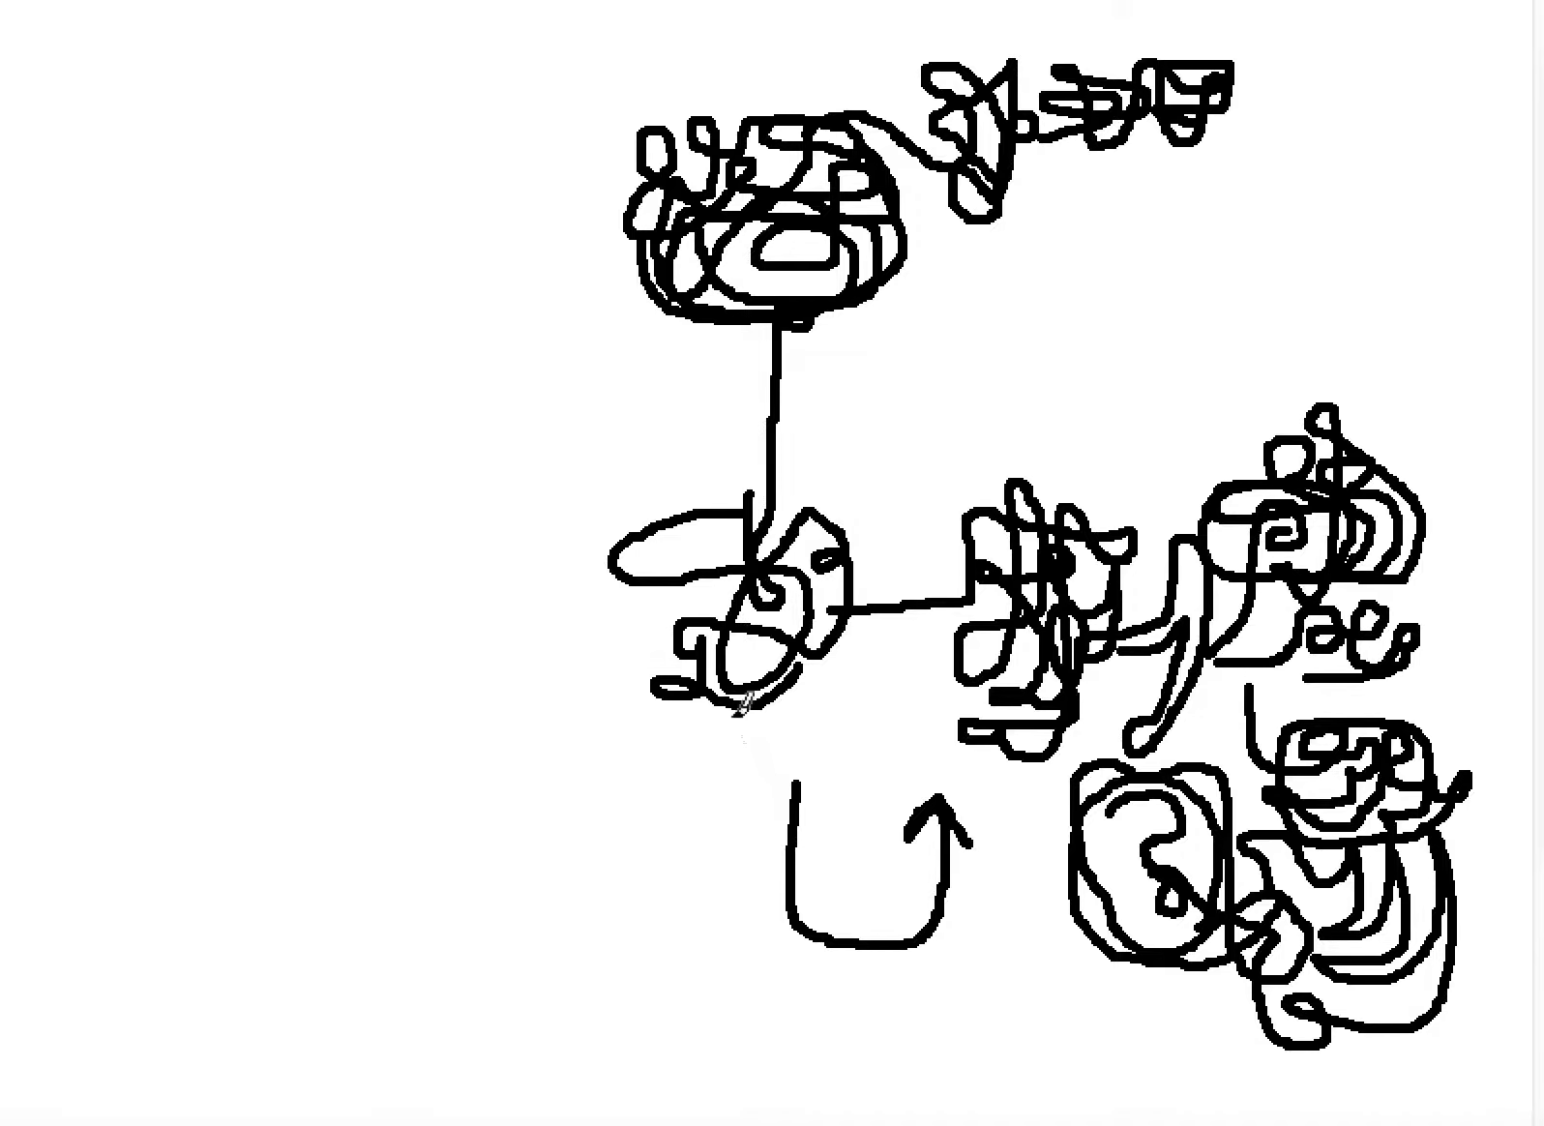
pyautogui.moveTo(720, 699); pyautogui.dragTo(539, 976)
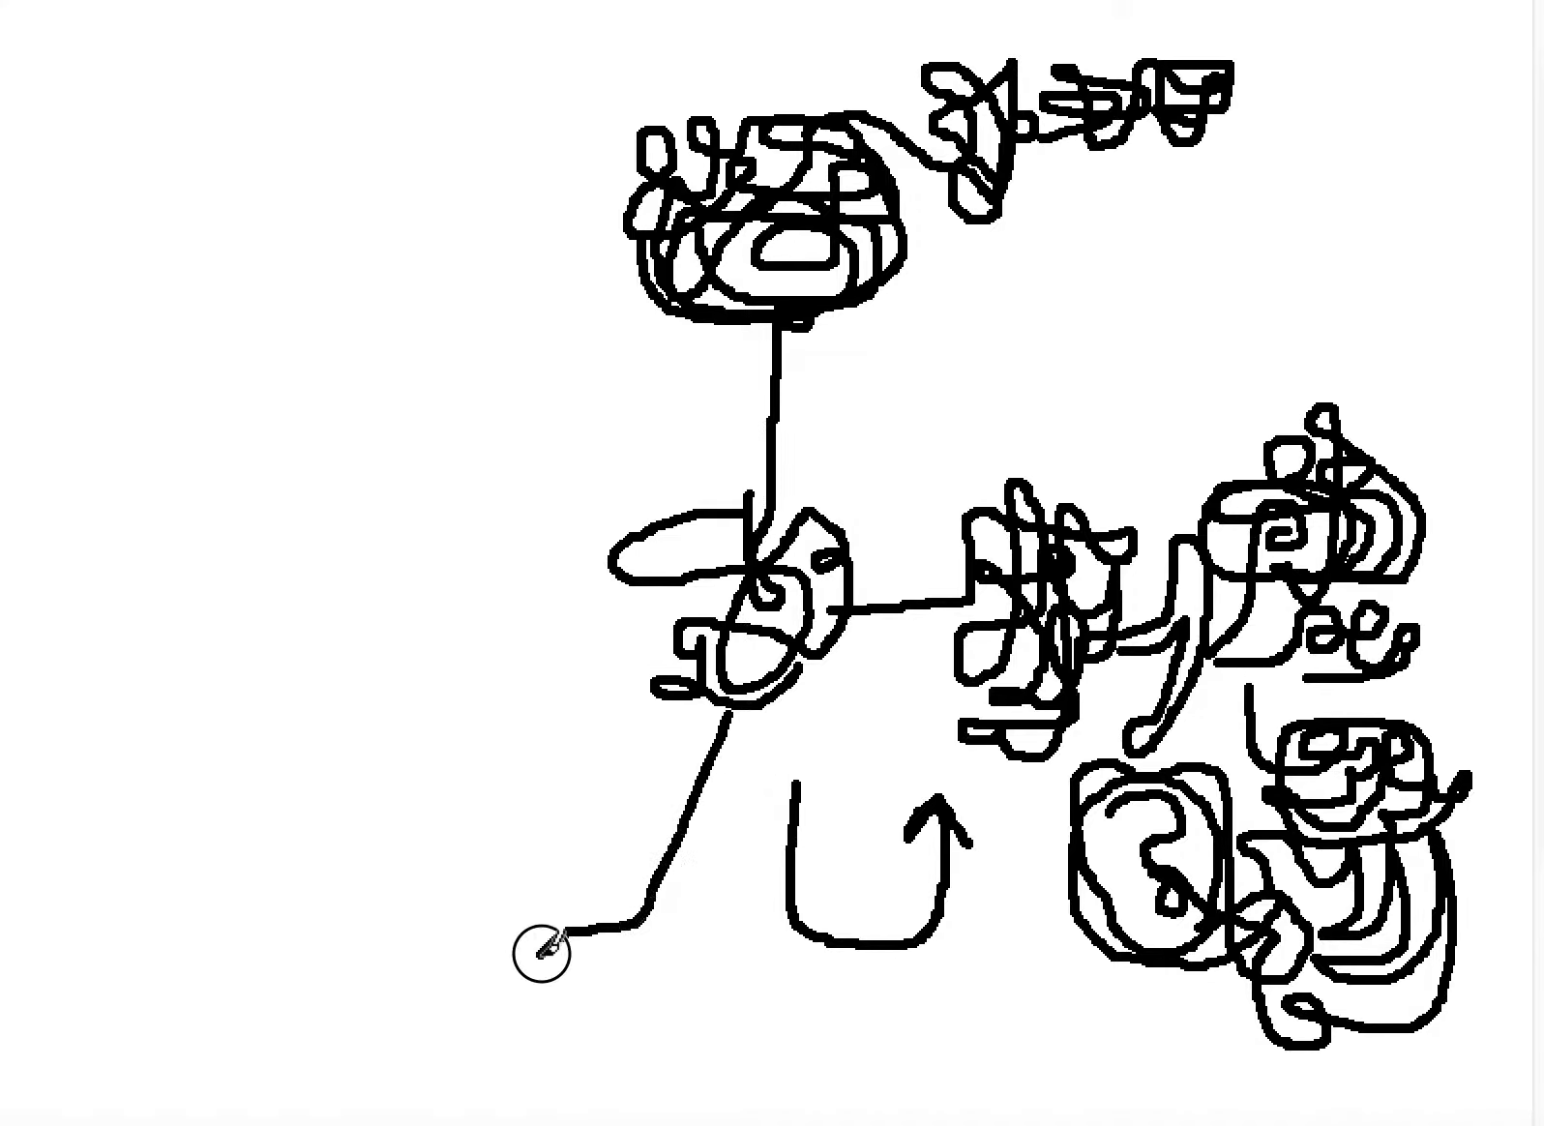
pyautogui.moveTo(536, 950); pyautogui.dragTo(631, 1005)
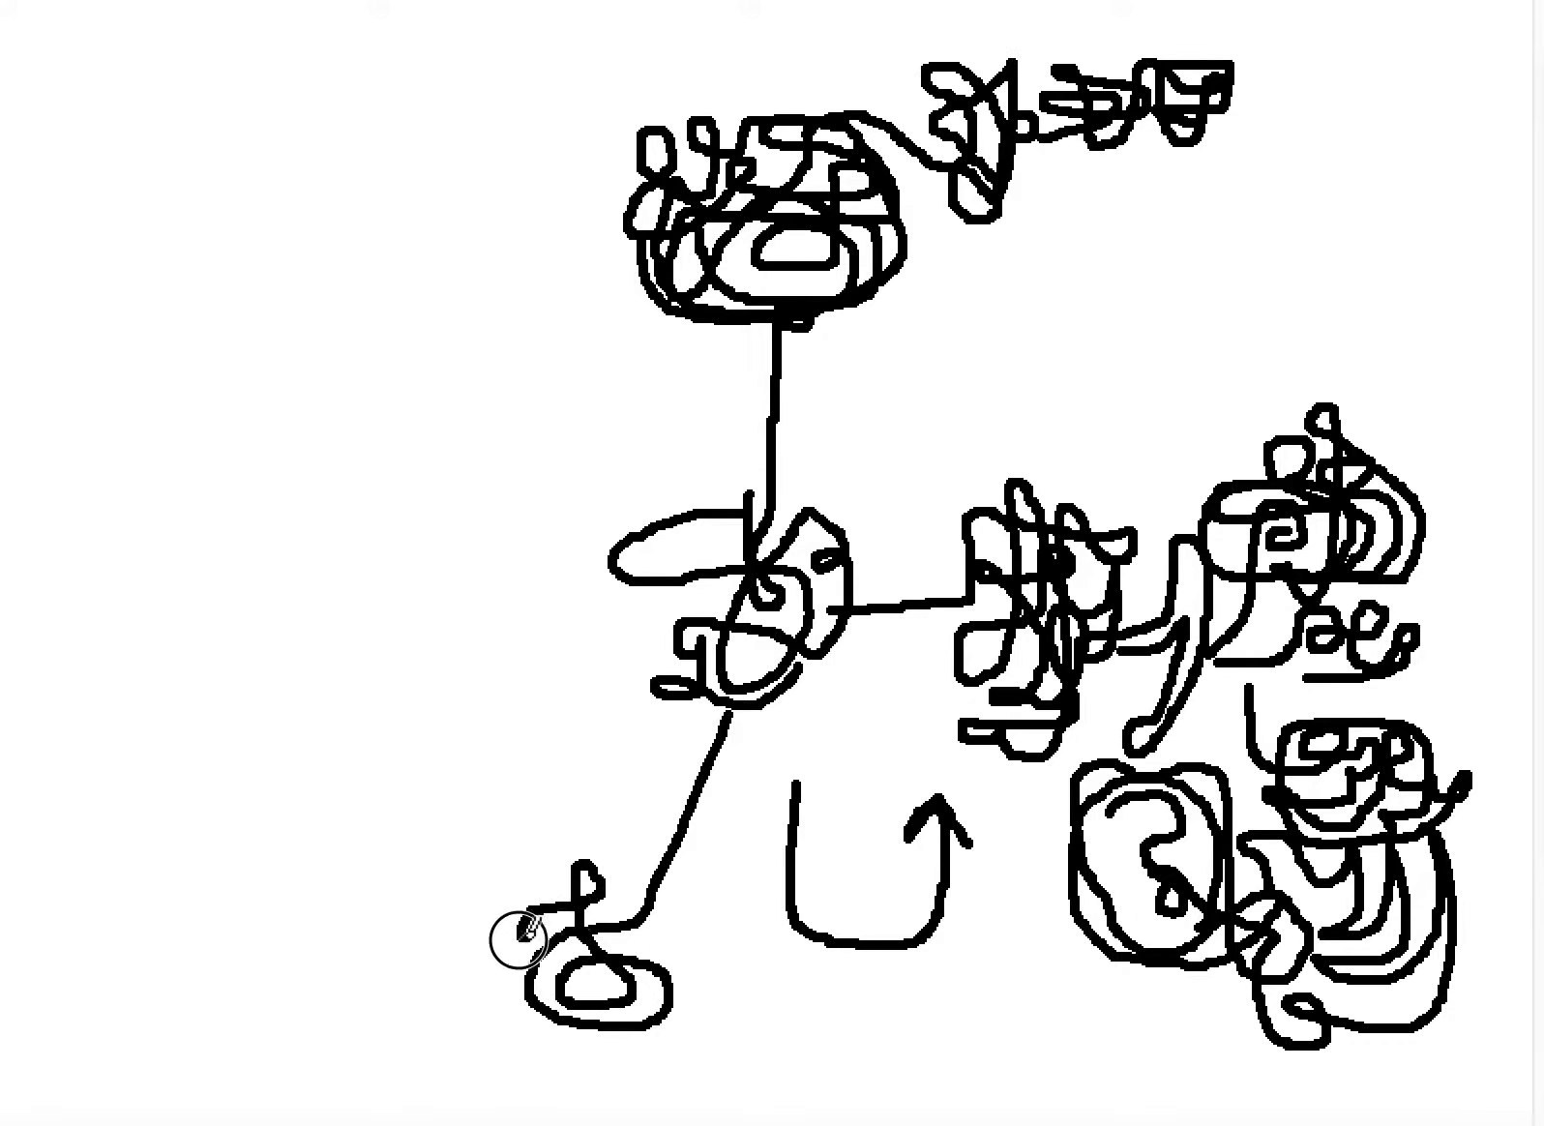
pyautogui.moveTo(681, 991)
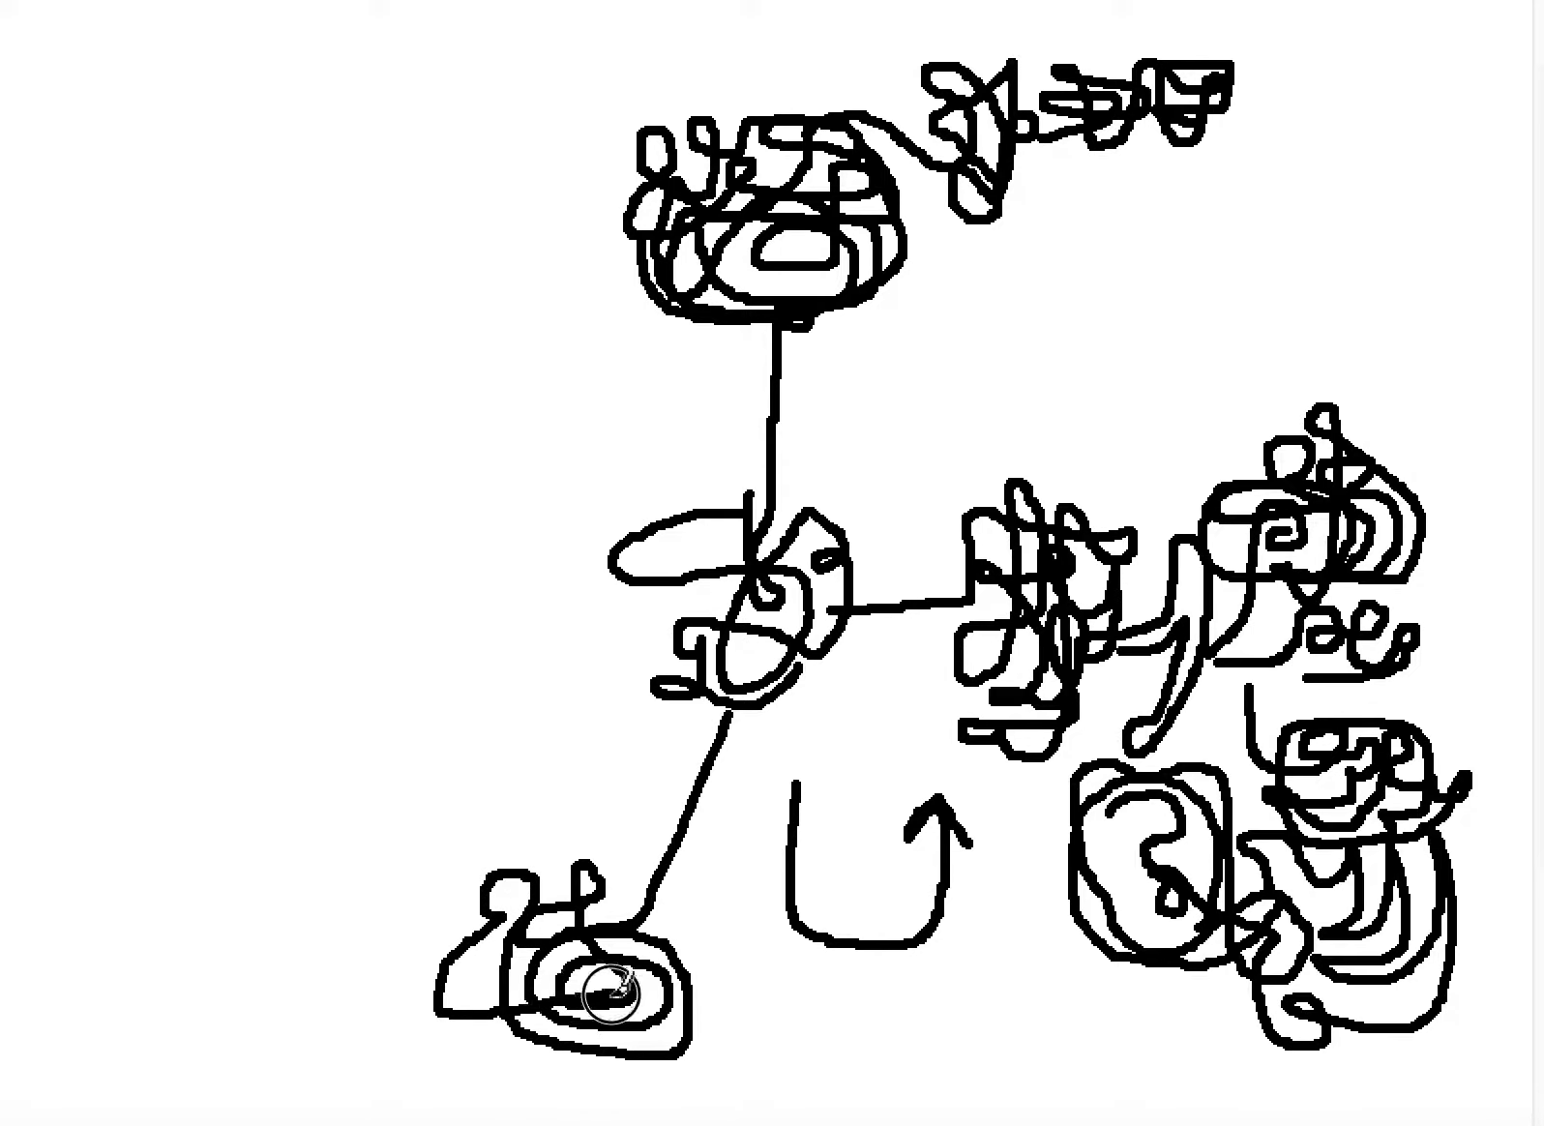
pyautogui.moveTo(692, 968)
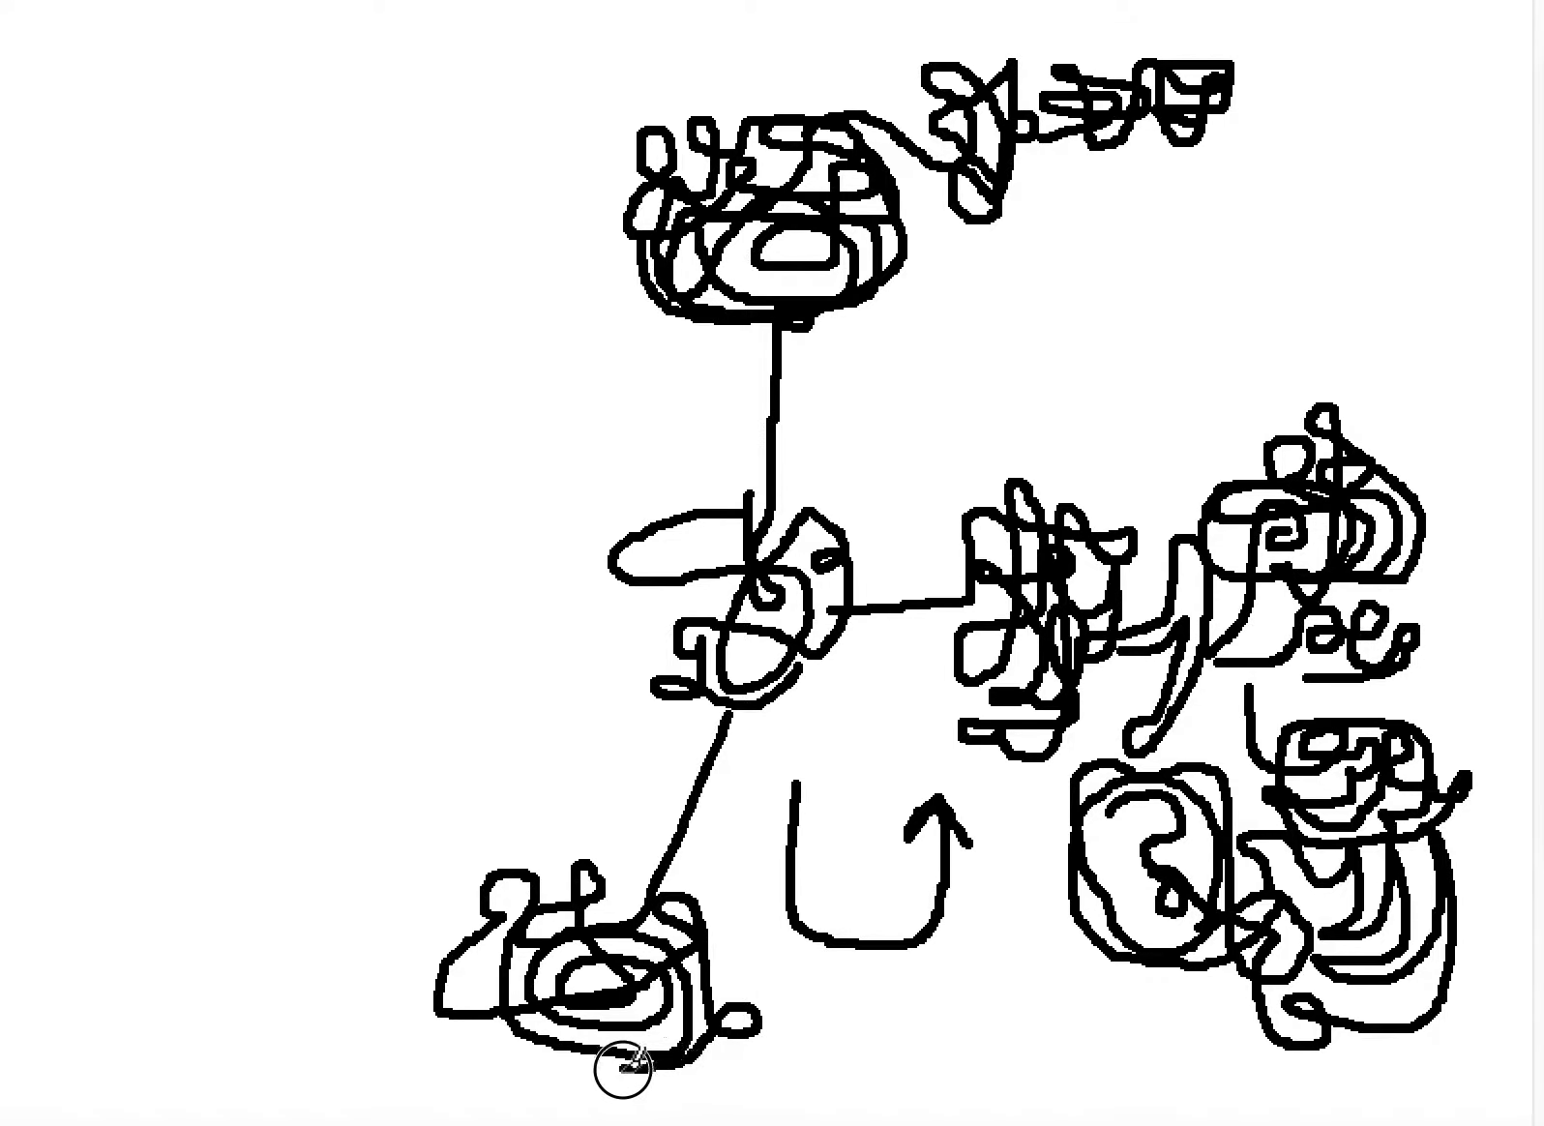
pyautogui.moveTo(466, 1048)
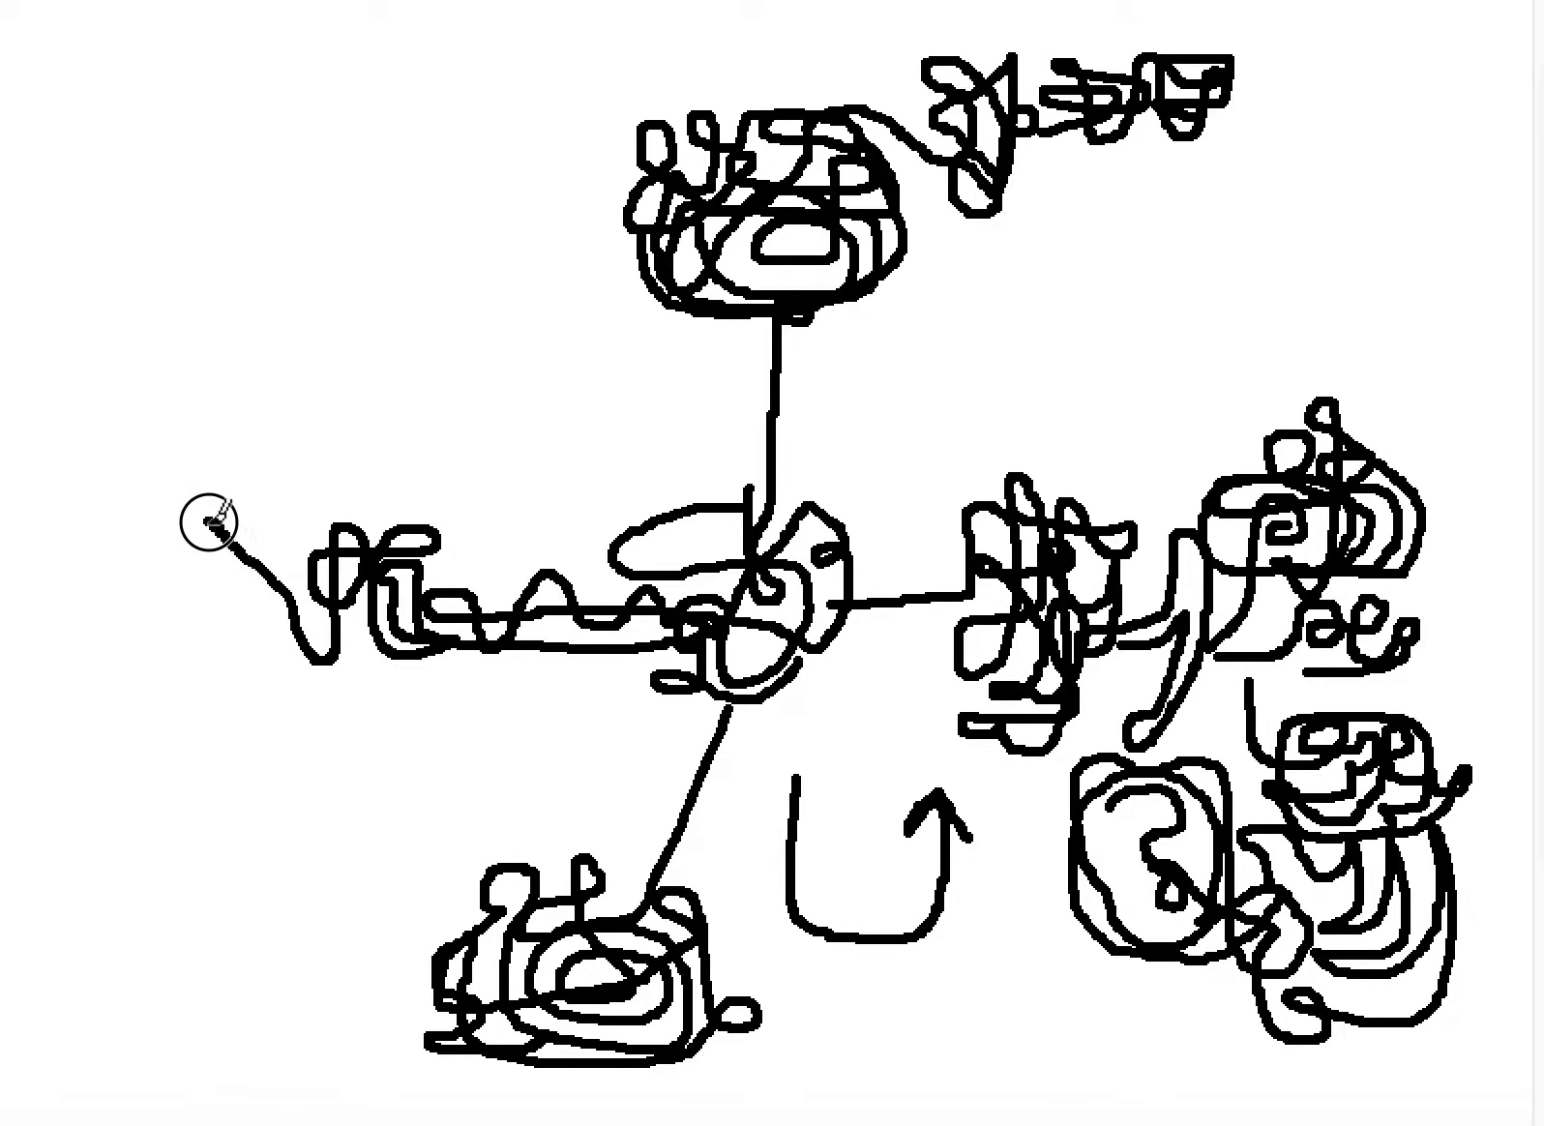
# Draw a short curl near the left edge ending the wavy leftward line.
pyautogui.moveTo(226, 513); pyautogui.dragTo(215, 600)
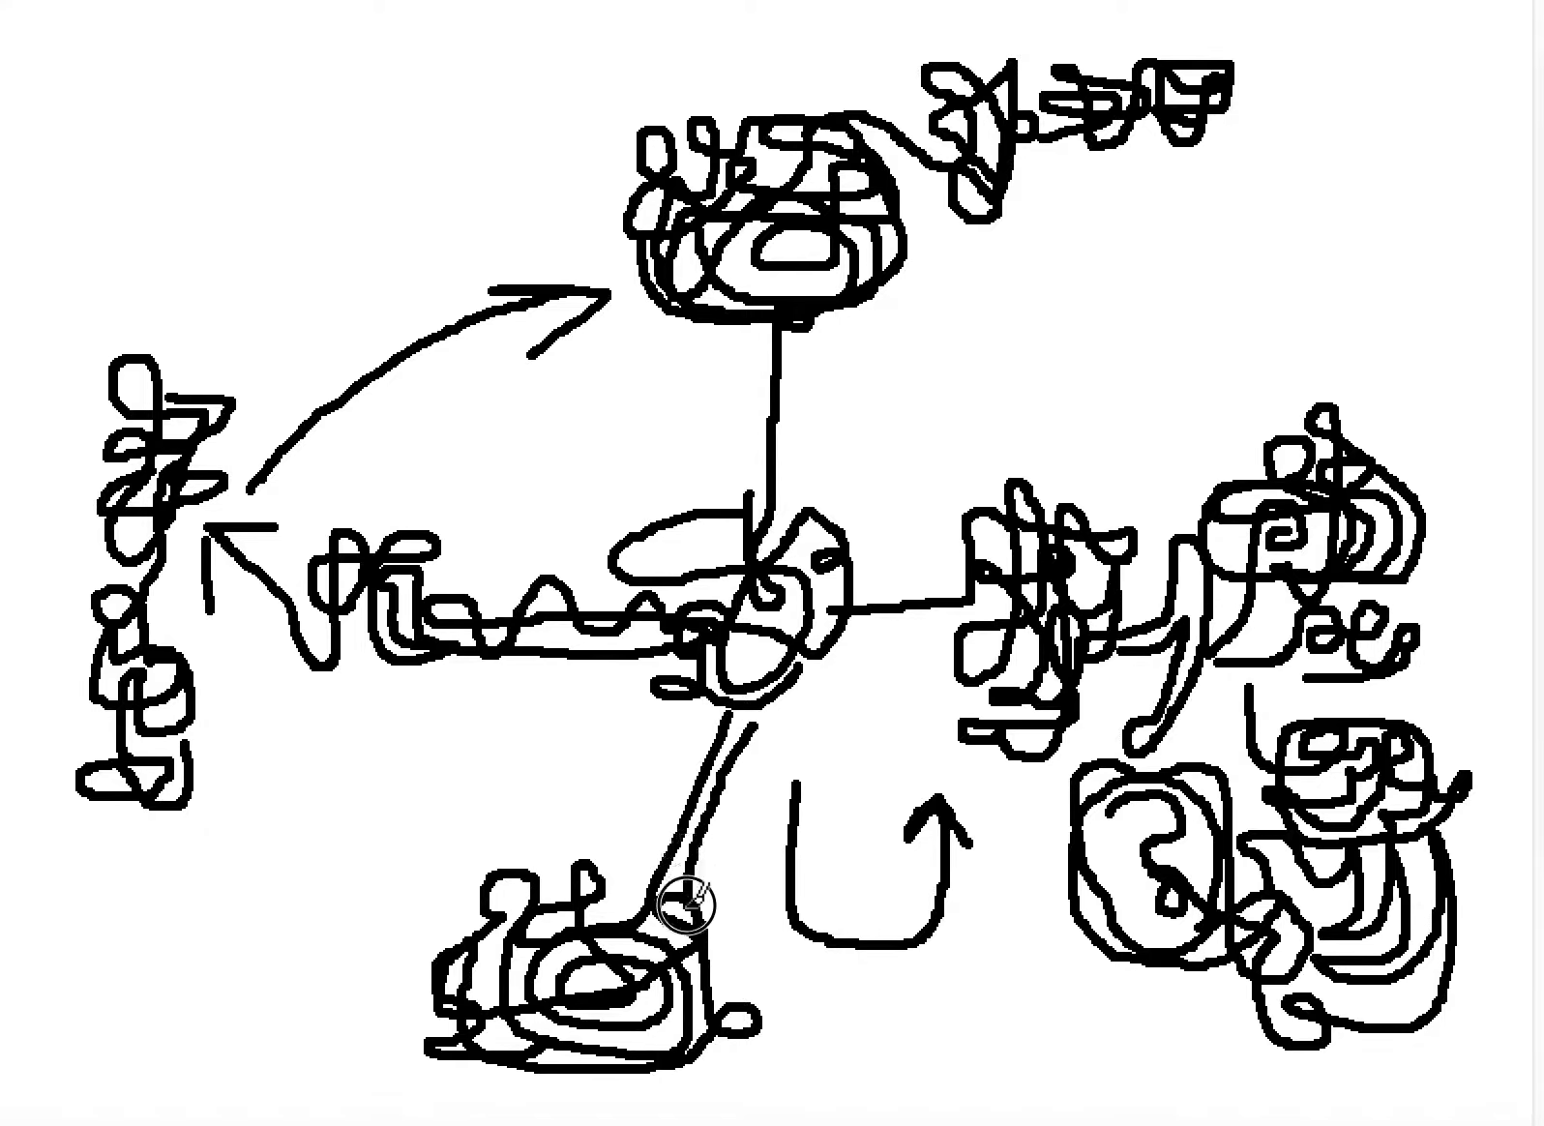
pyautogui.moveTo(563, 888)
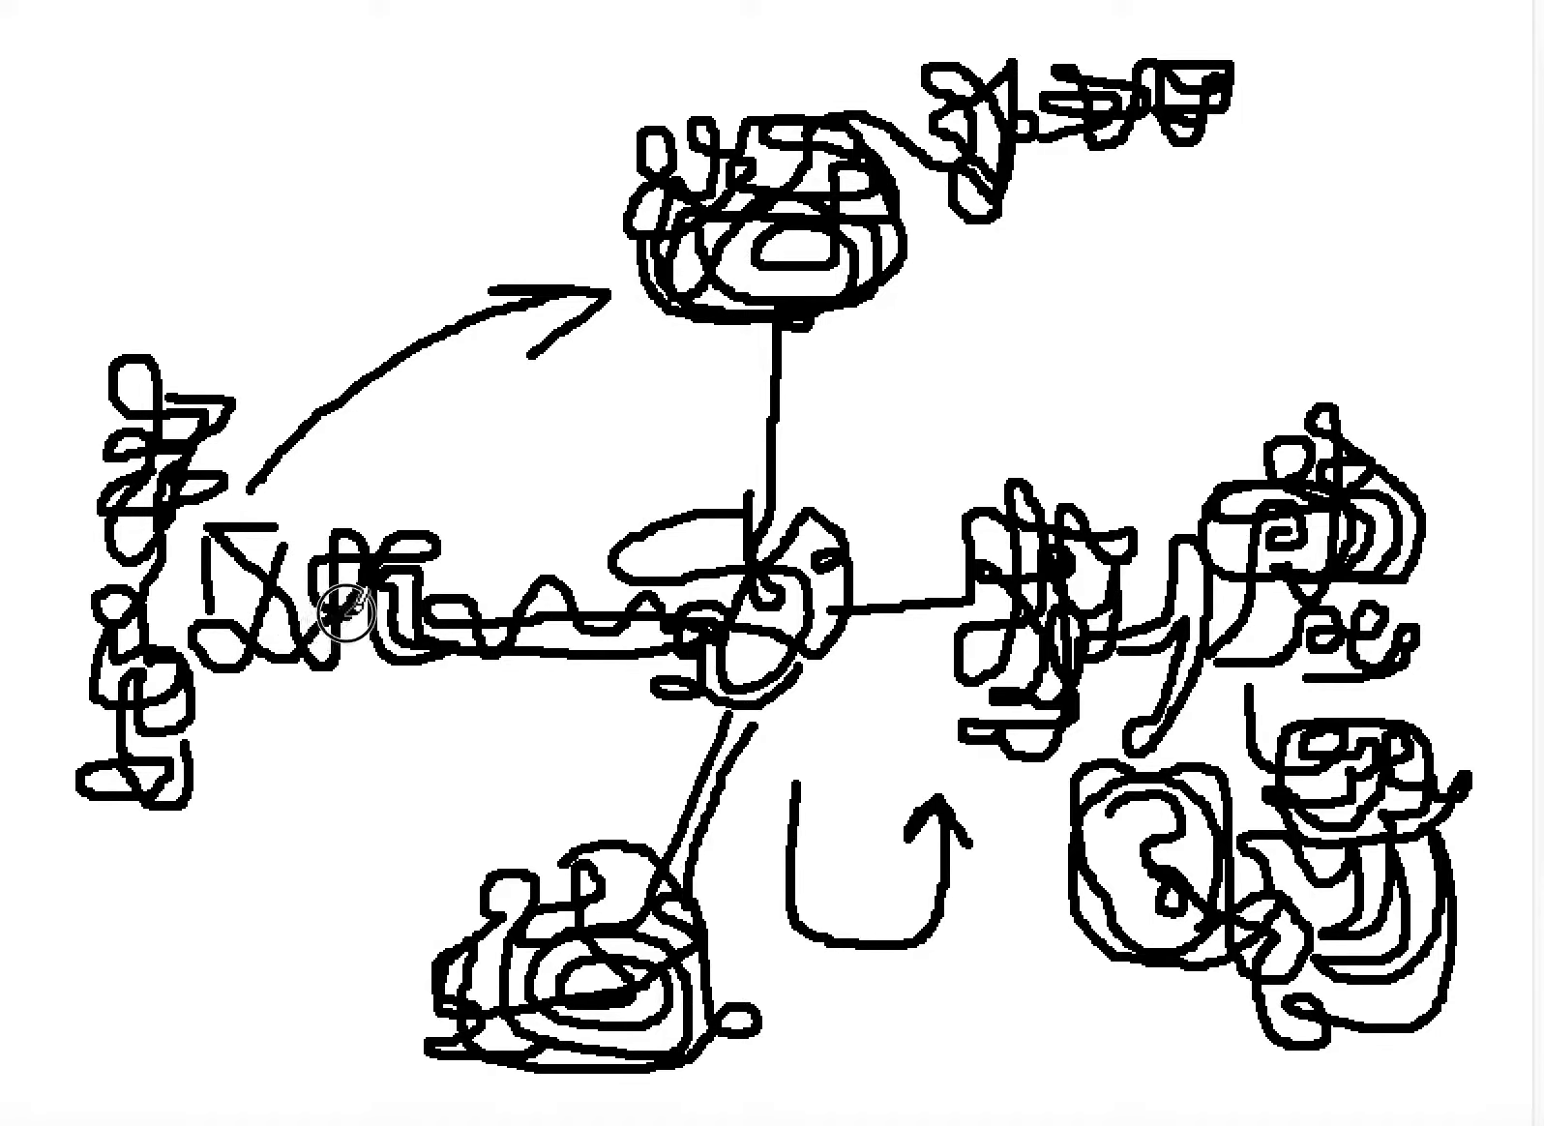
pyautogui.moveTo(282, 550)
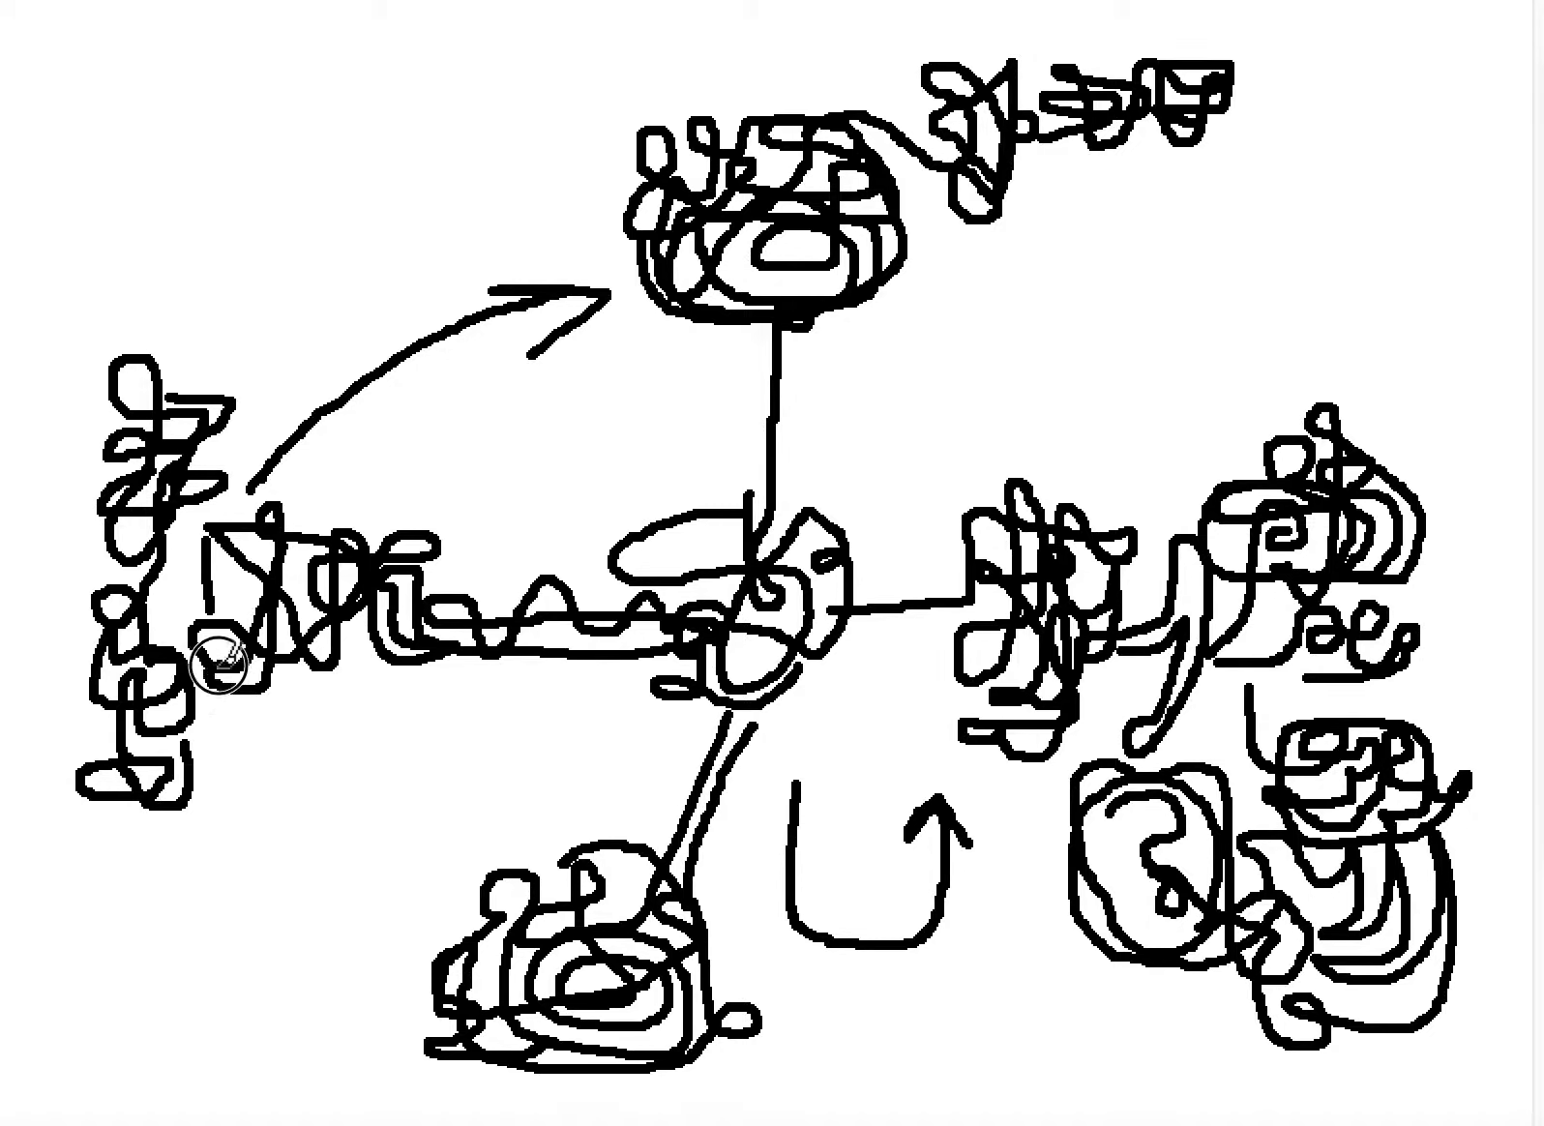
pyautogui.moveTo(274, 739)
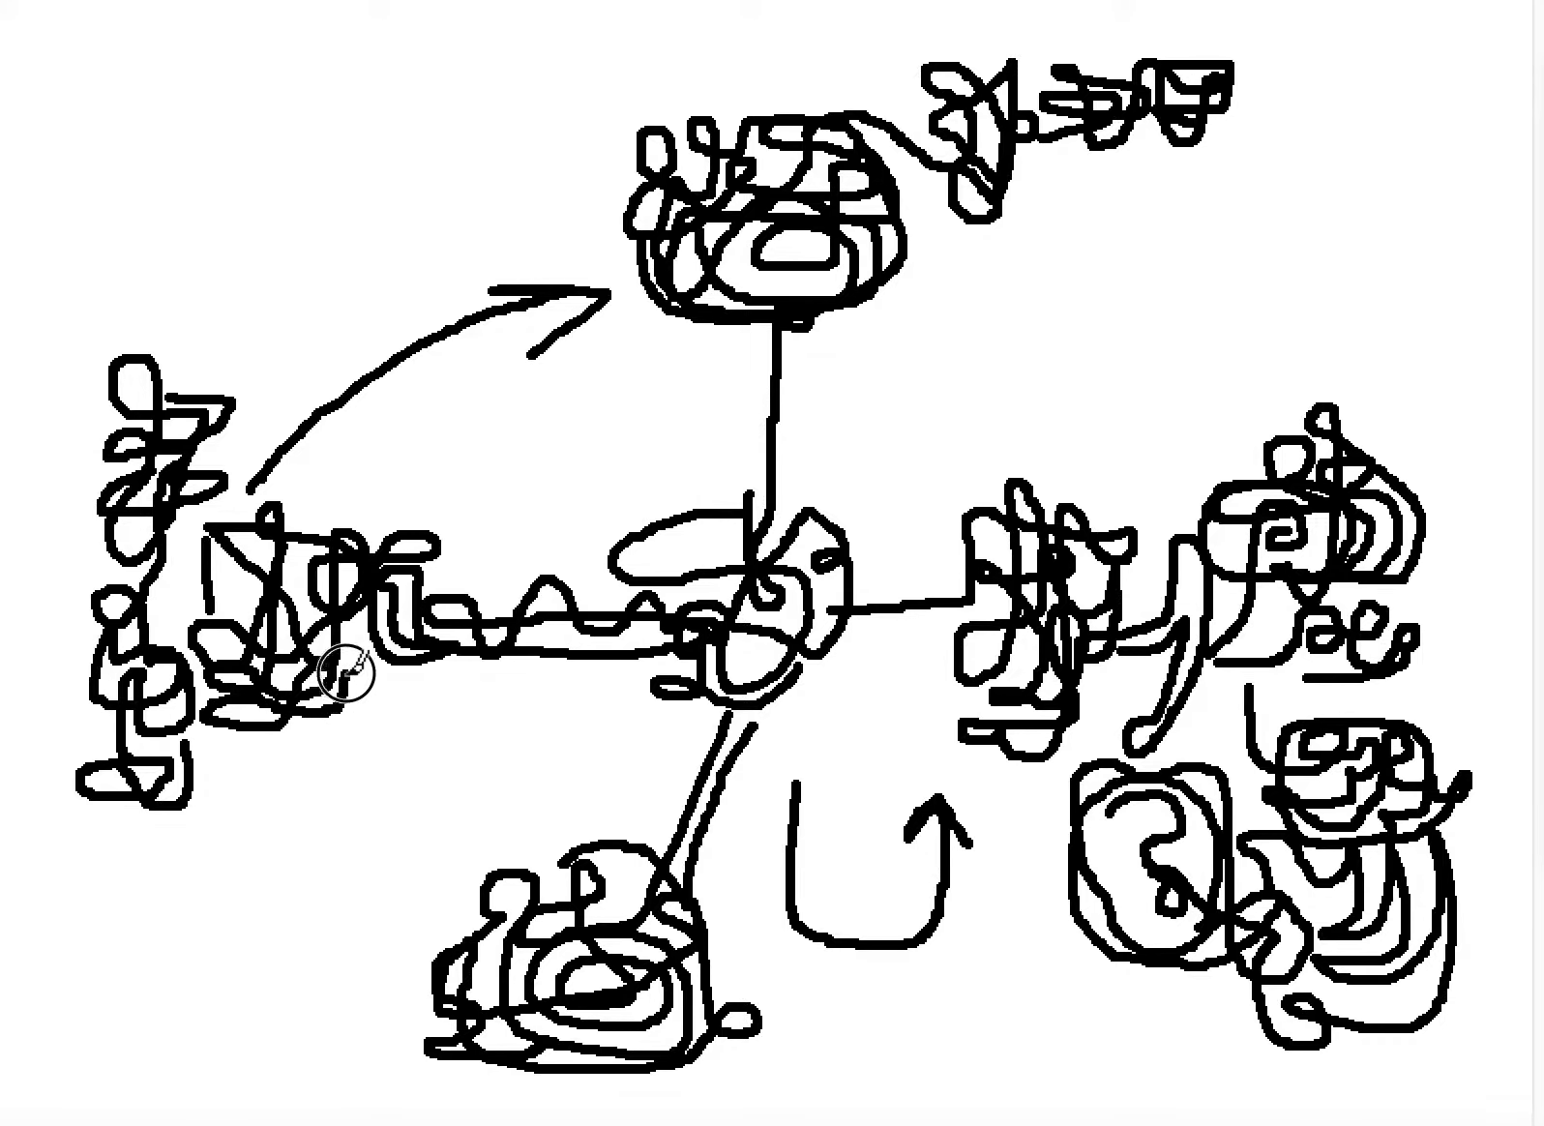
pyautogui.moveTo(422, 671)
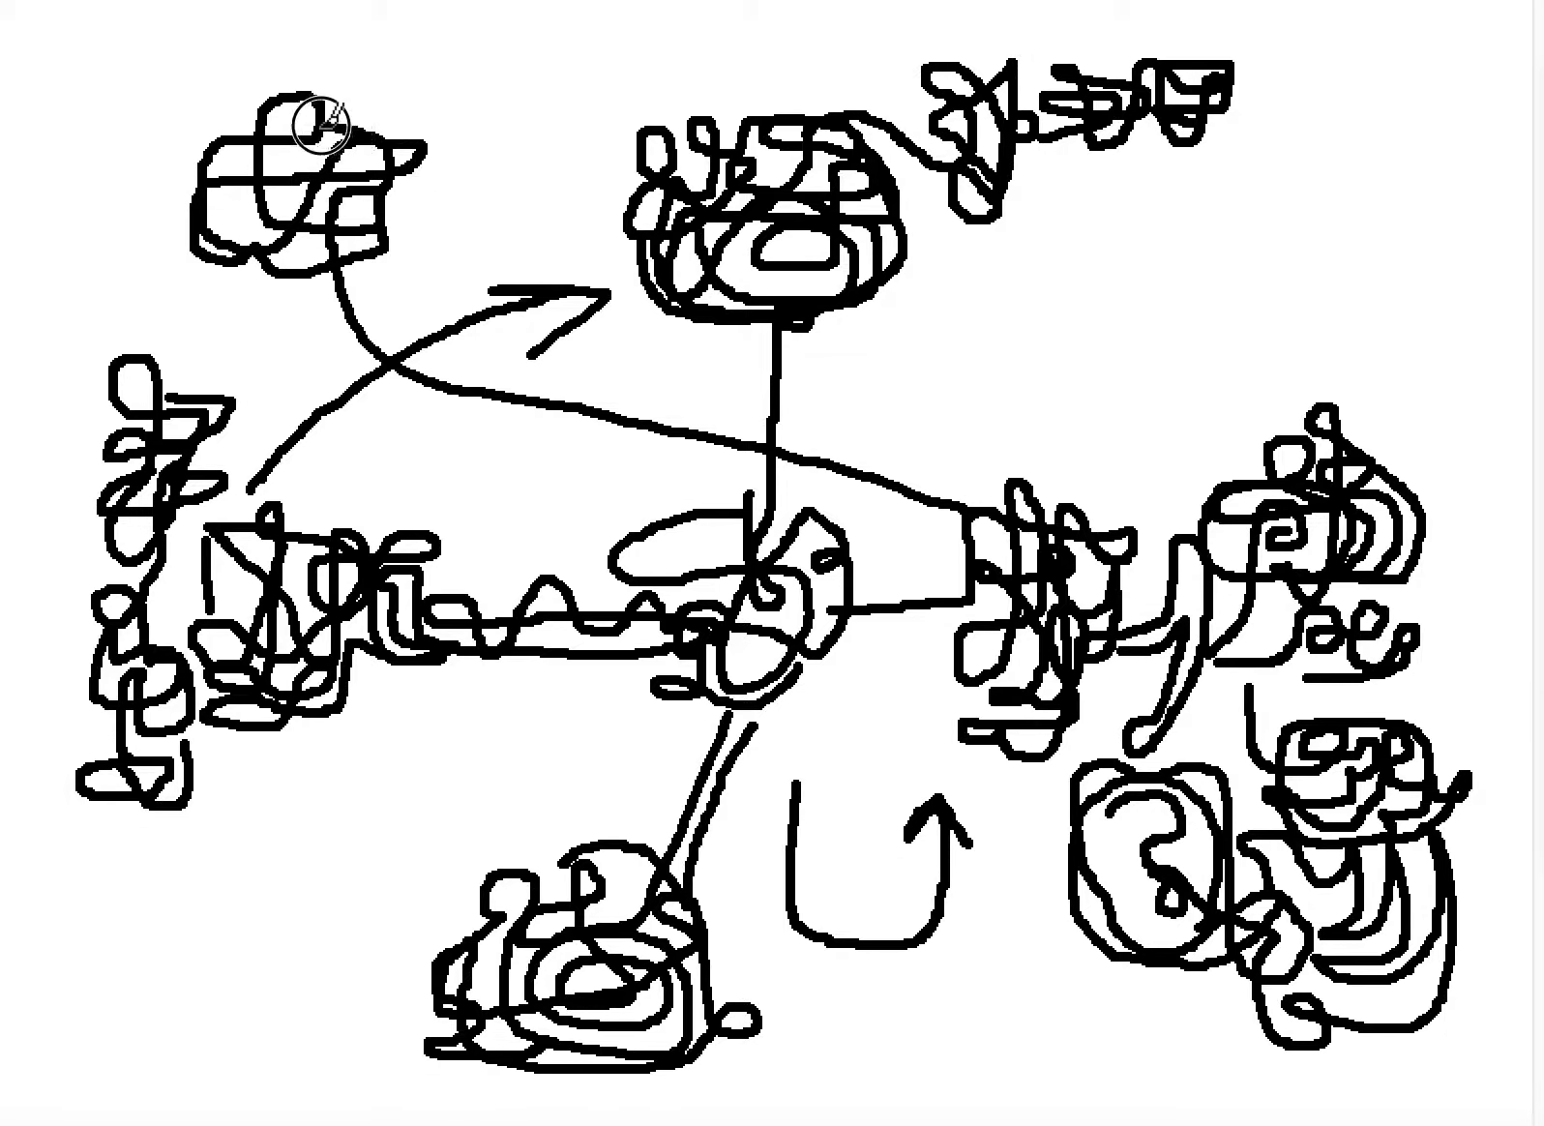
pyautogui.moveTo(405, 149)
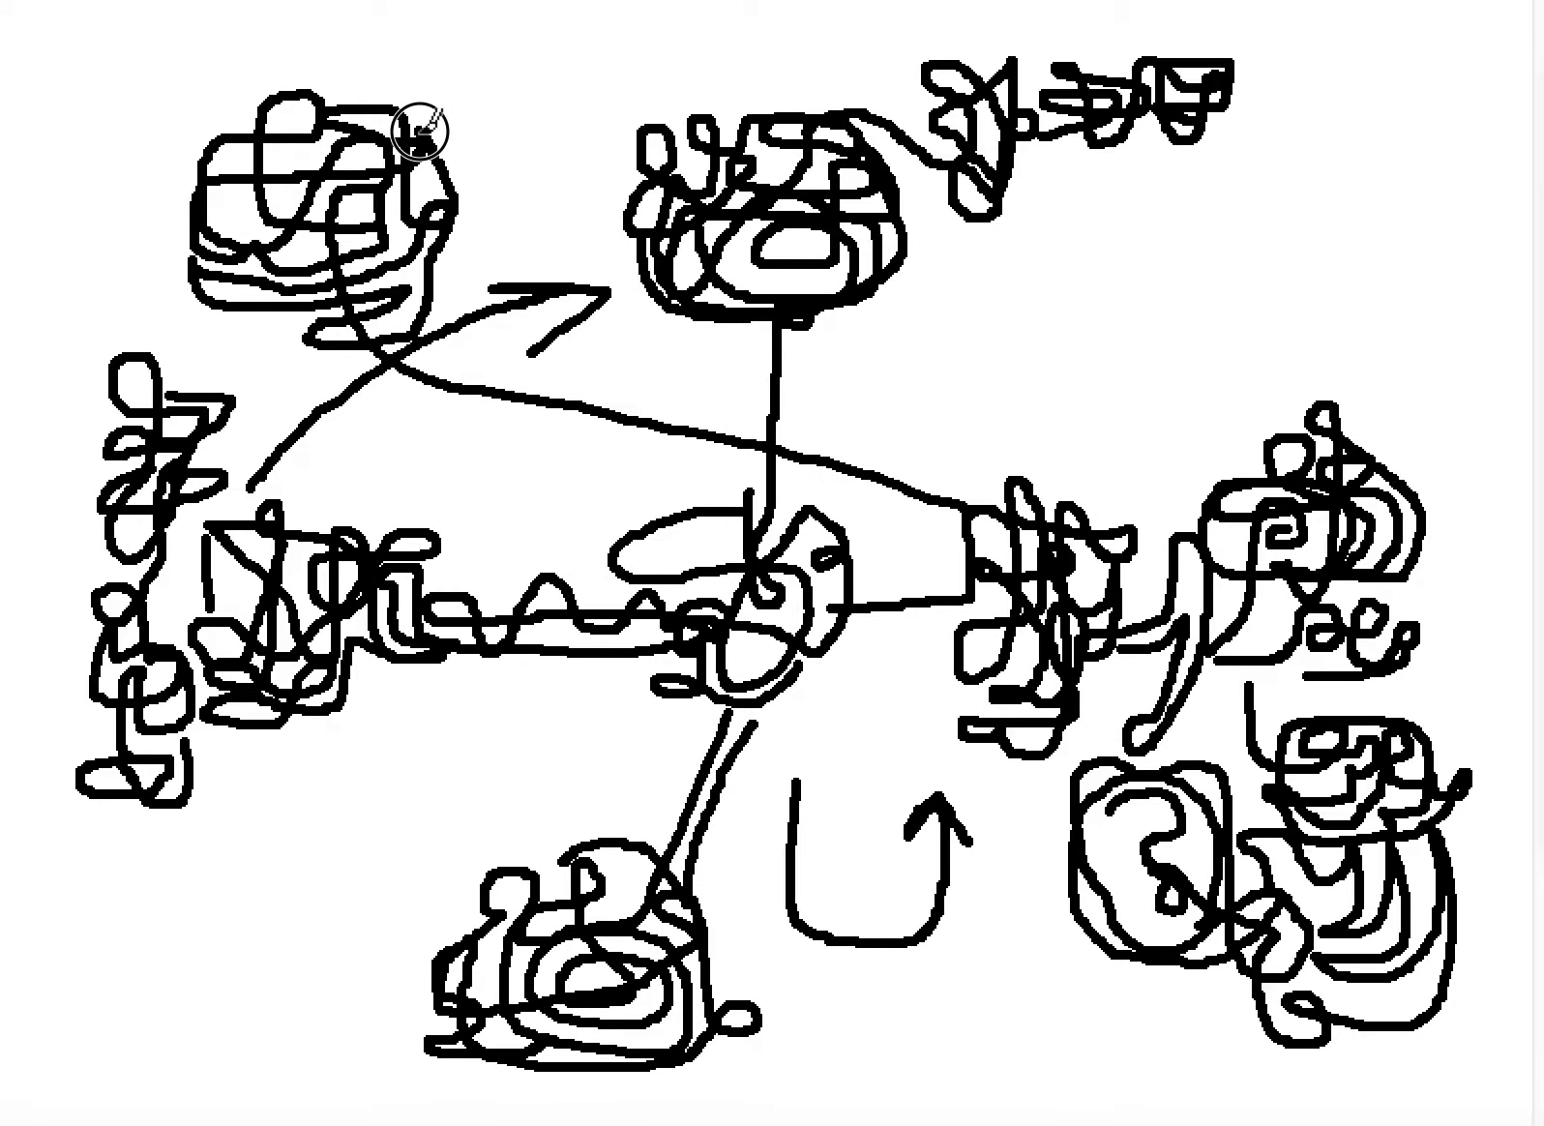
pyautogui.moveTo(292, 91)
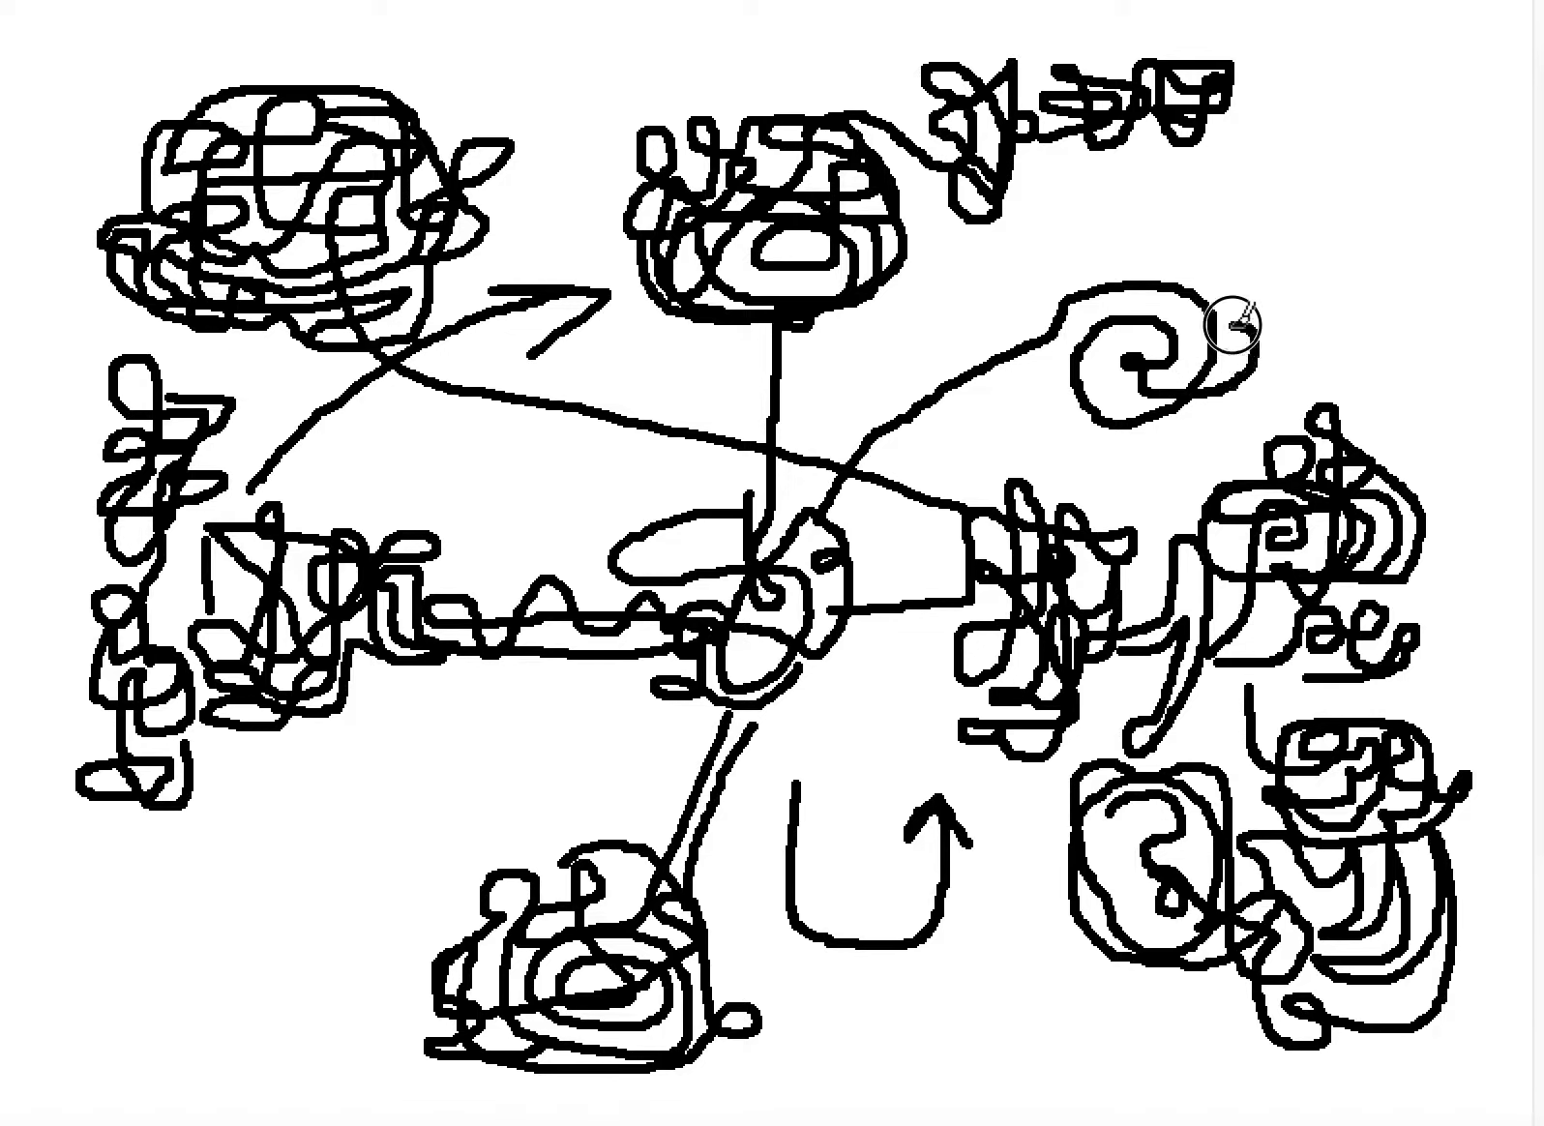
pyautogui.moveTo(1223, 304)
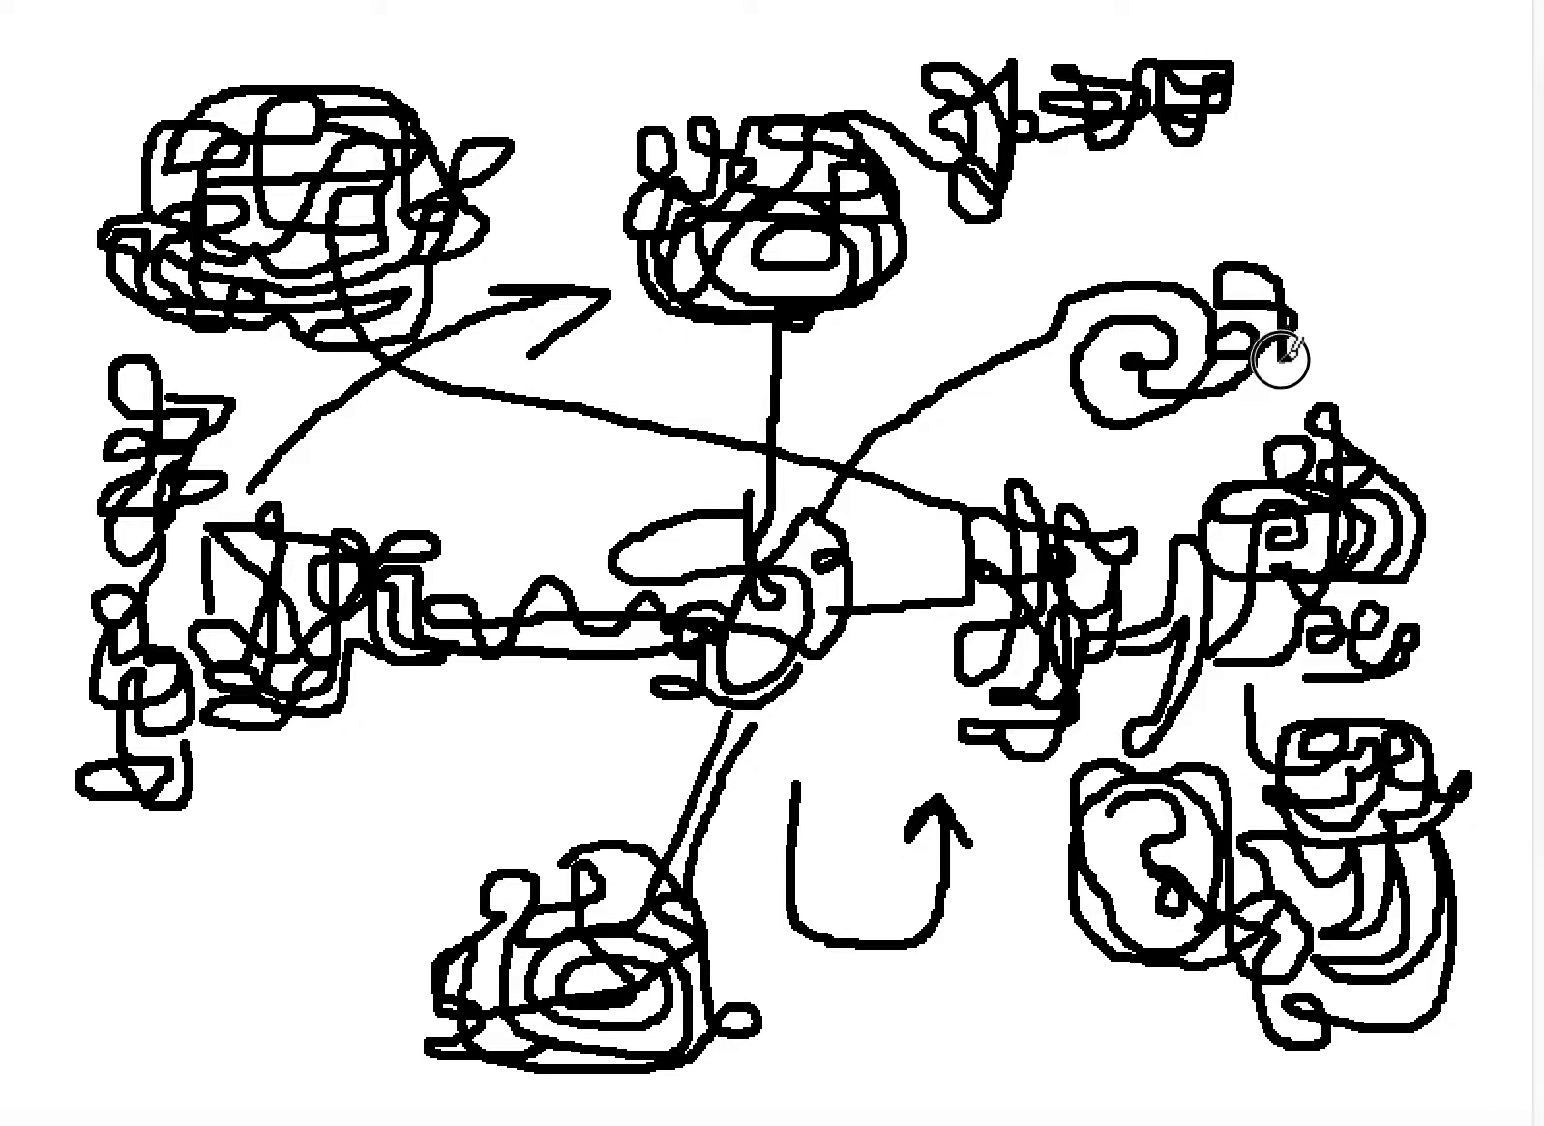
pyautogui.moveTo(1291, 240)
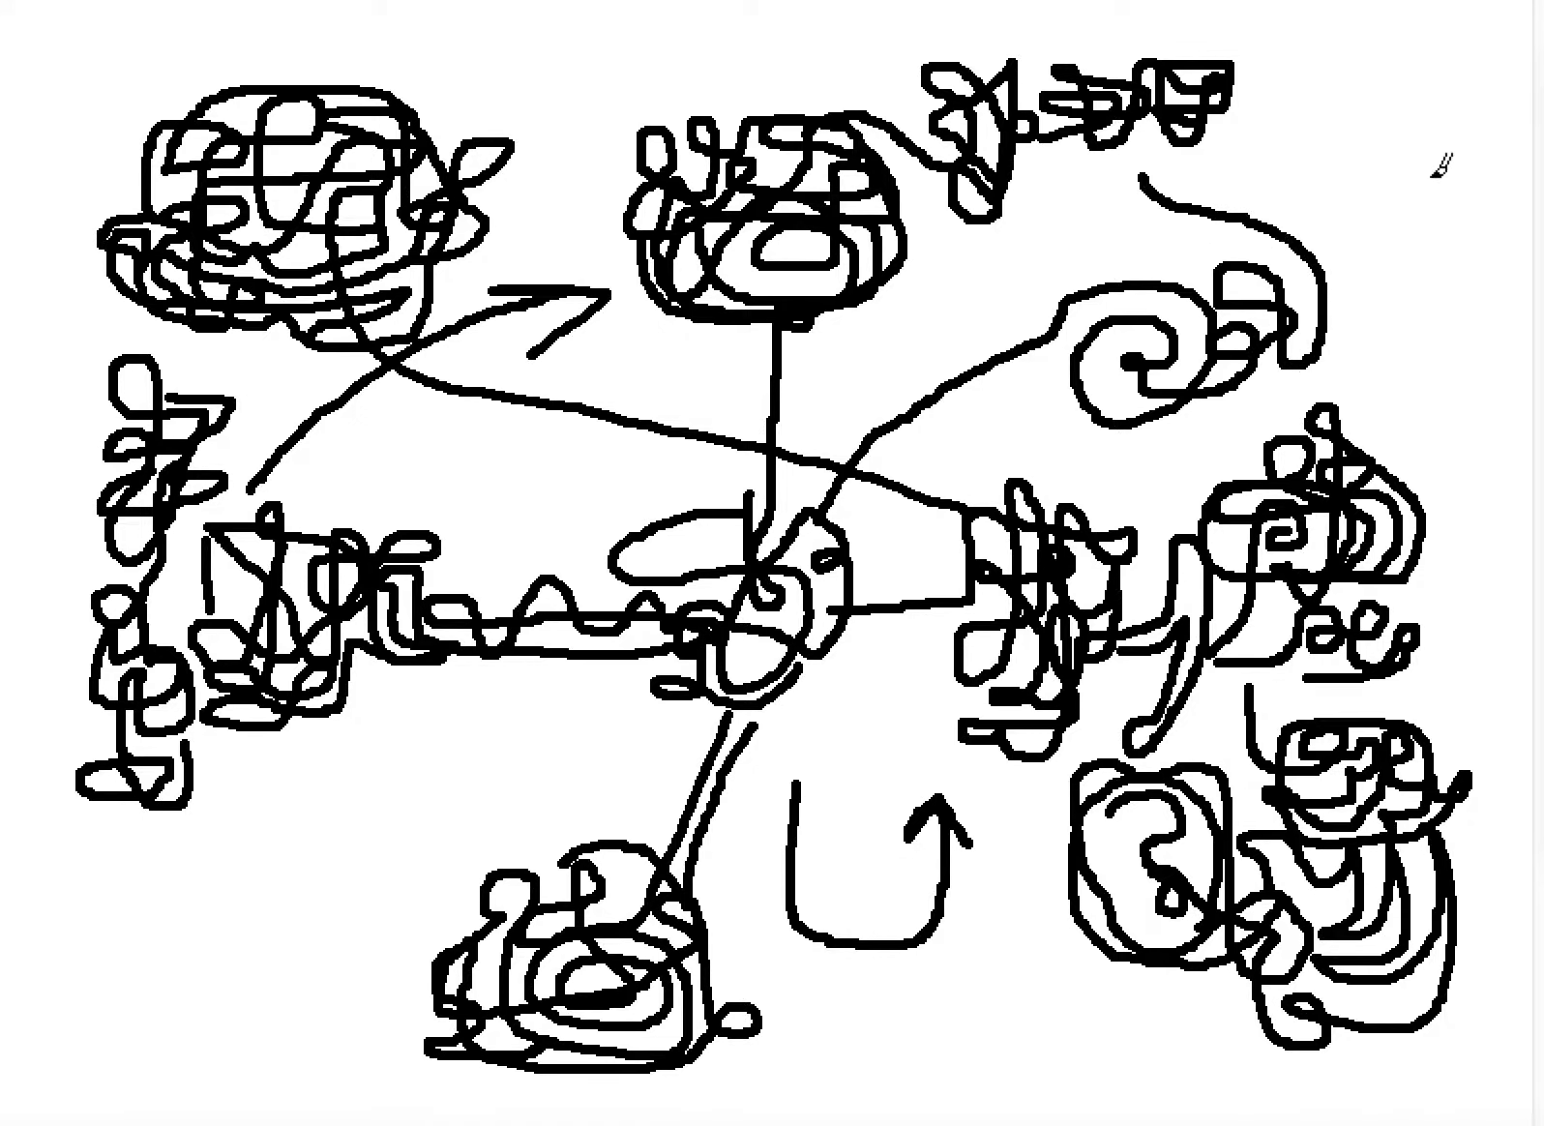
# Draw a curved stroke beside the upper-right spiral toward the top-right corner.
pyautogui.moveTo(1428, 187); pyautogui.dragTo(1378, 306)
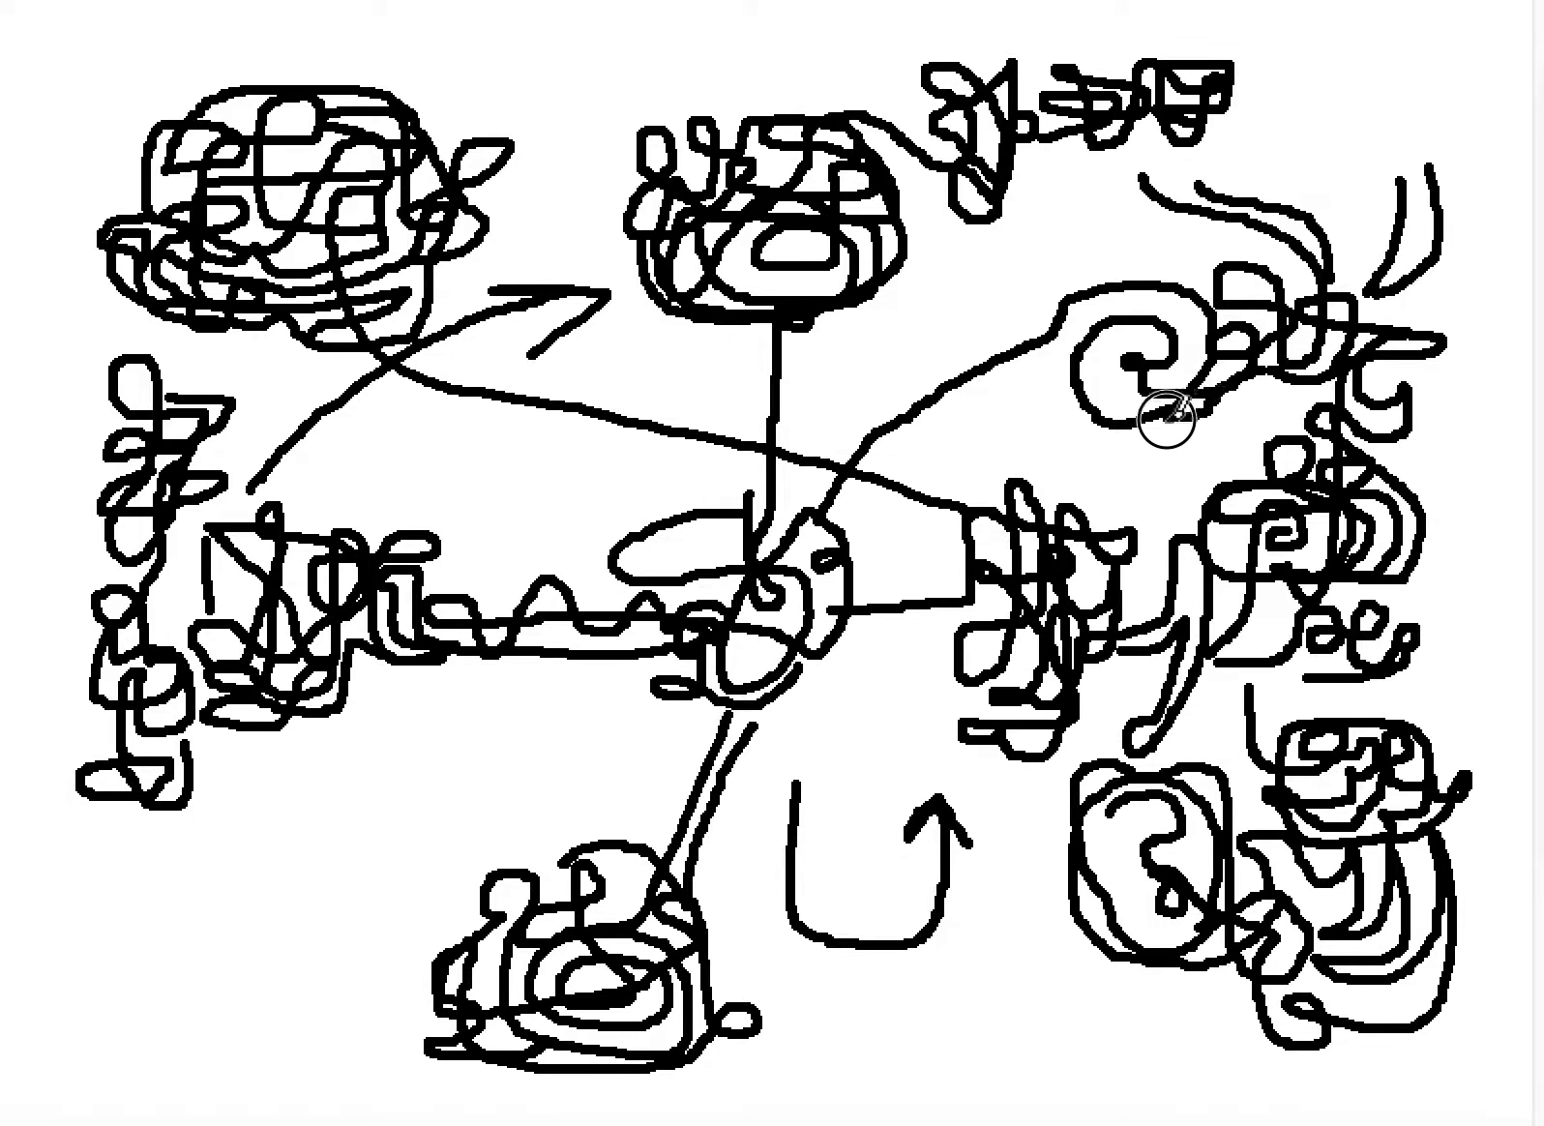
pyautogui.moveTo(1213, 424)
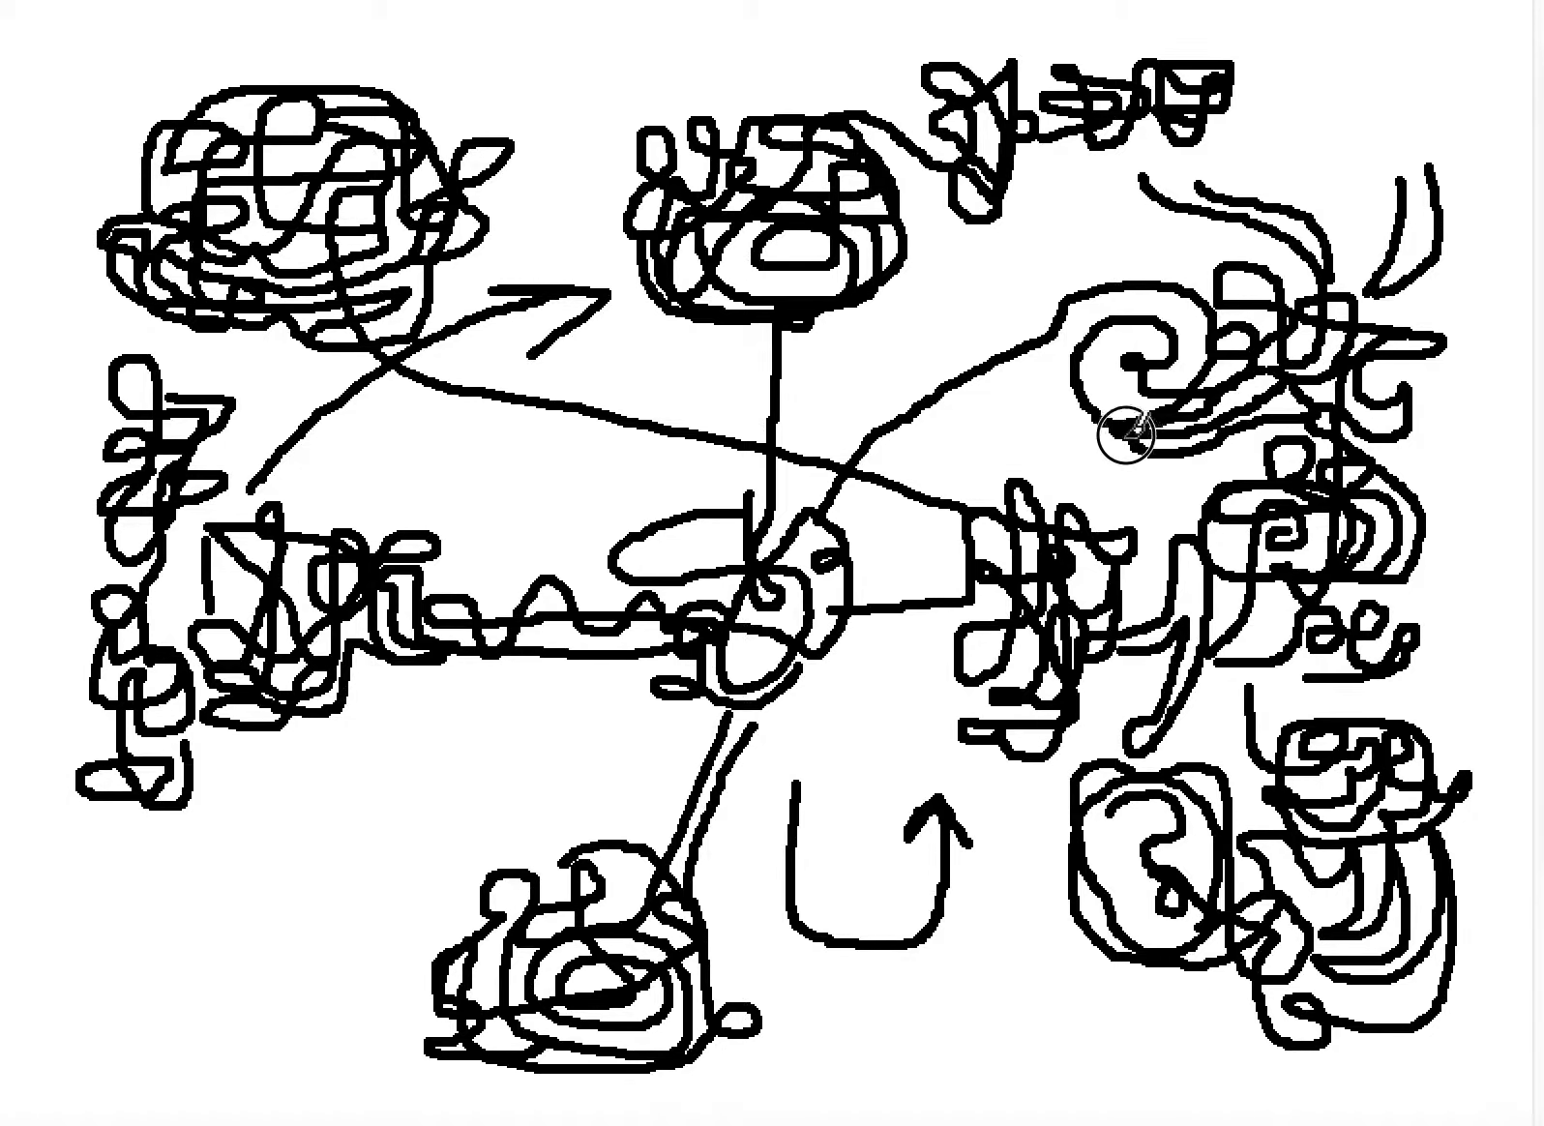
pyautogui.moveTo(1240, 431)
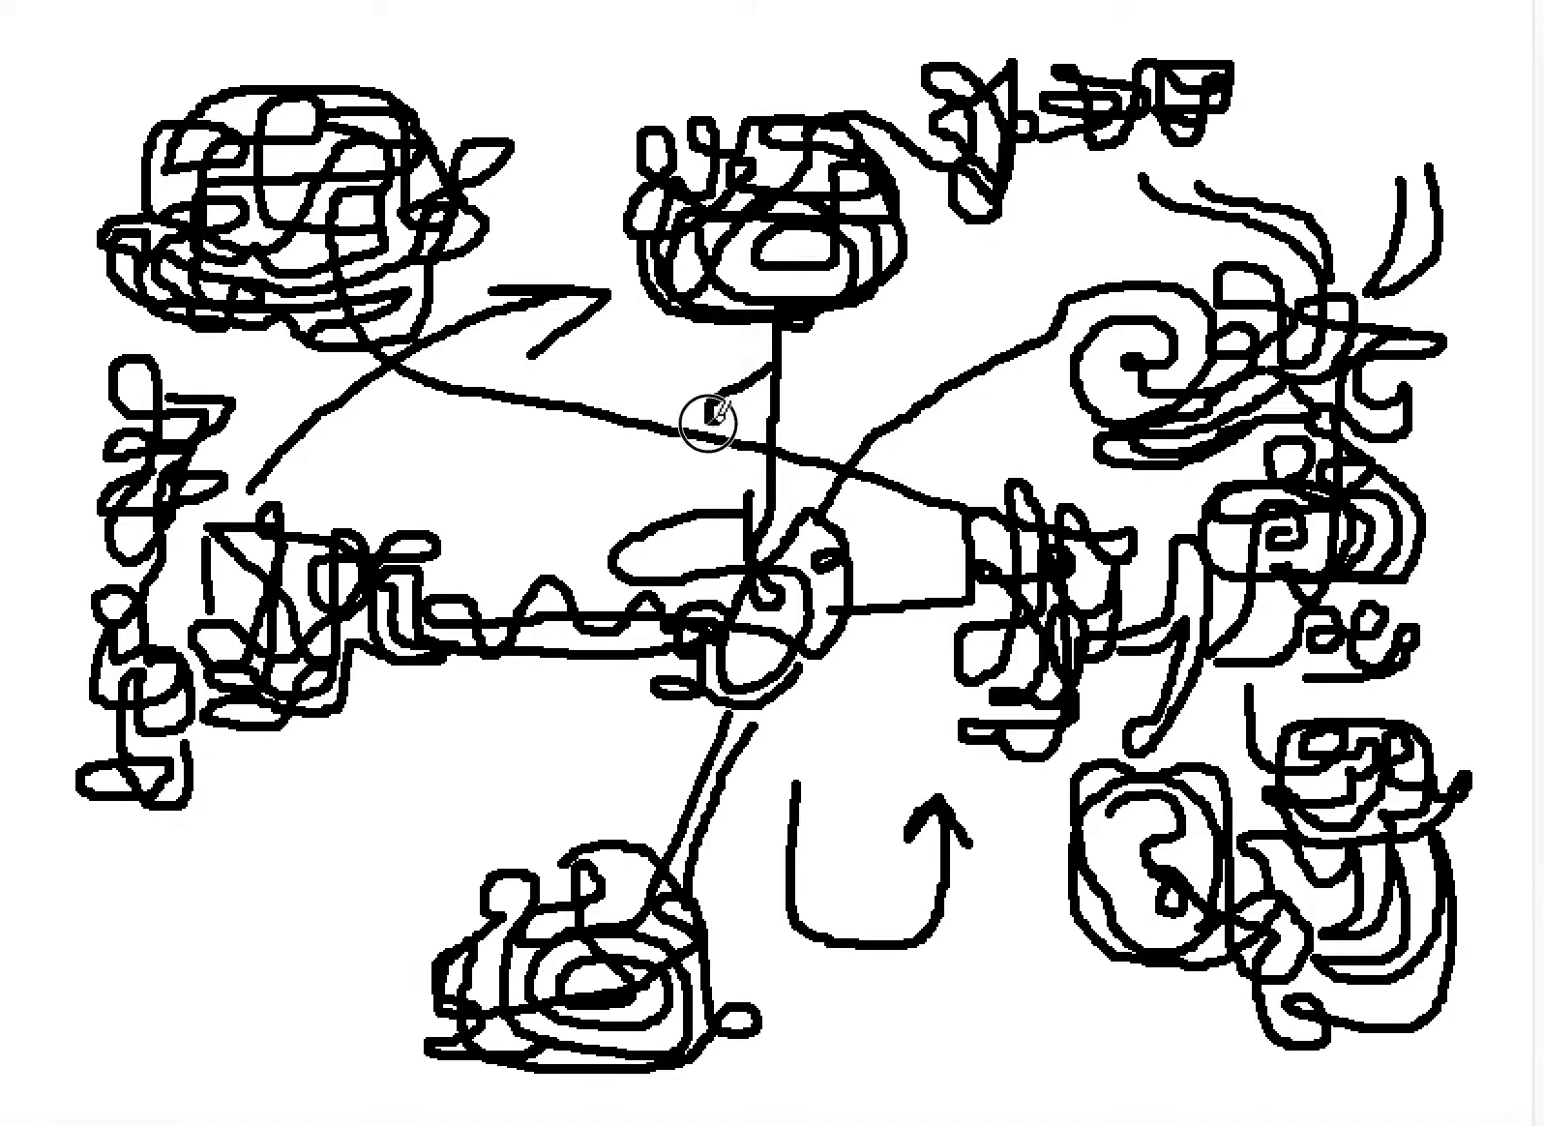
pyautogui.moveTo(739, 502)
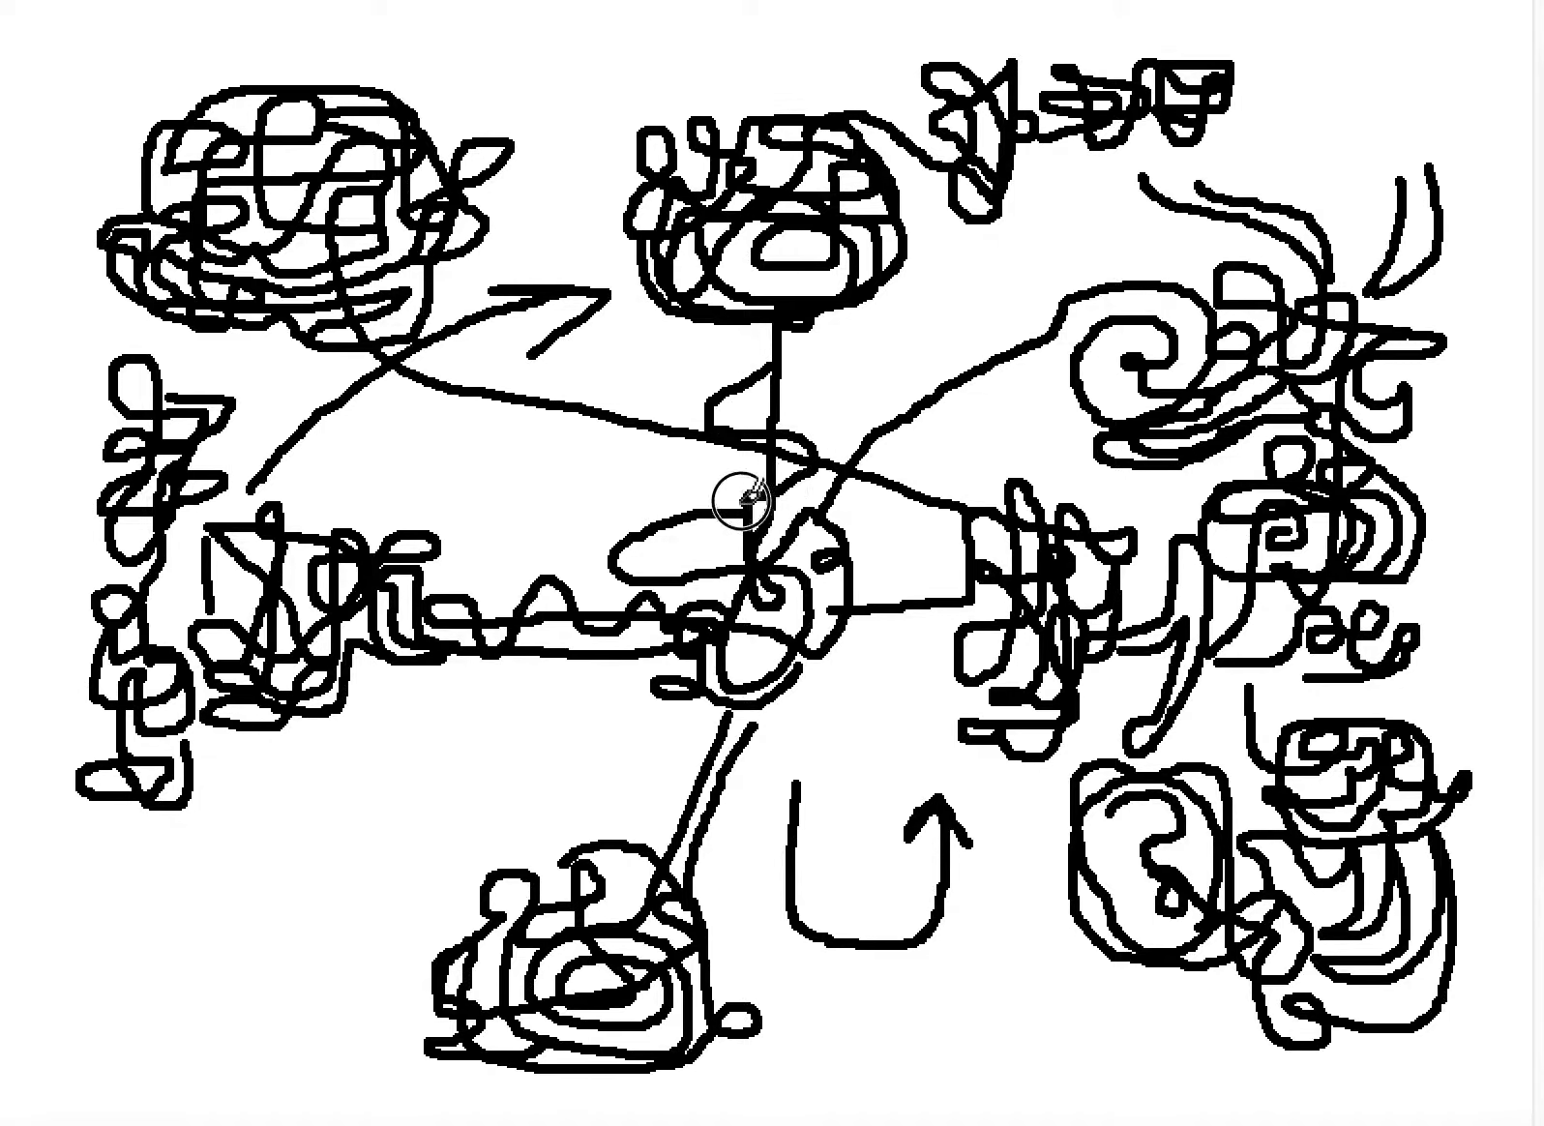
pyautogui.moveTo(731, 420)
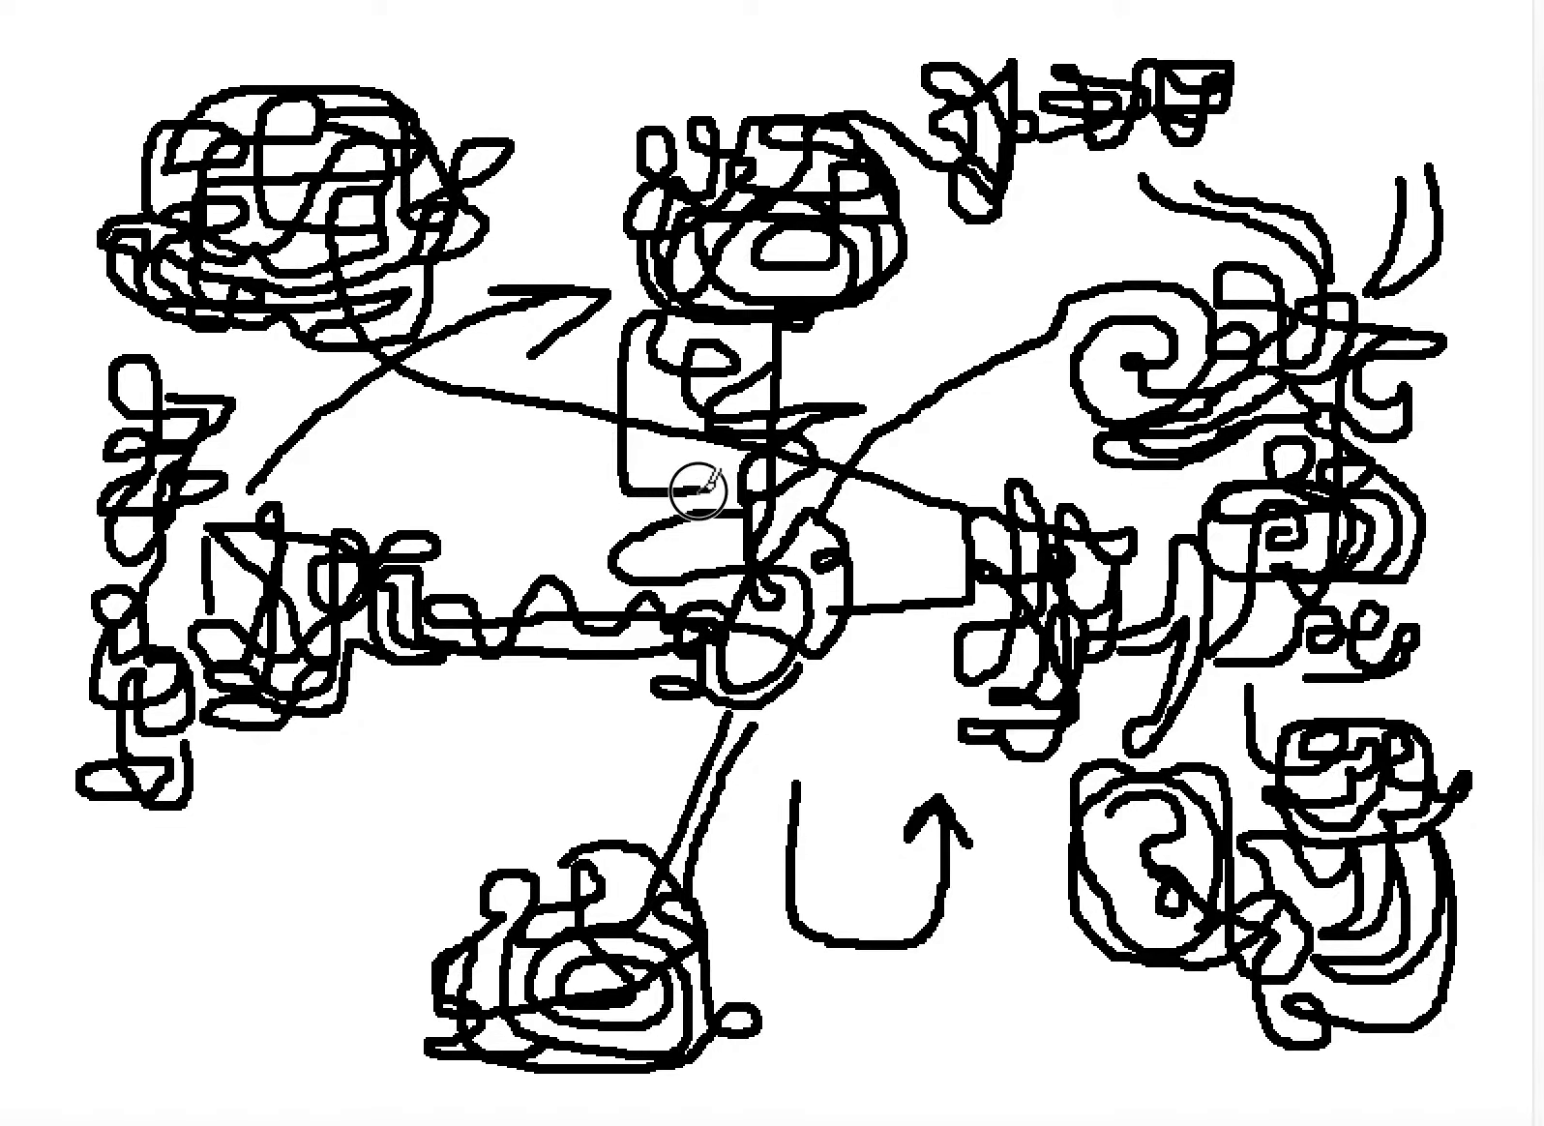
pyautogui.moveTo(706, 580)
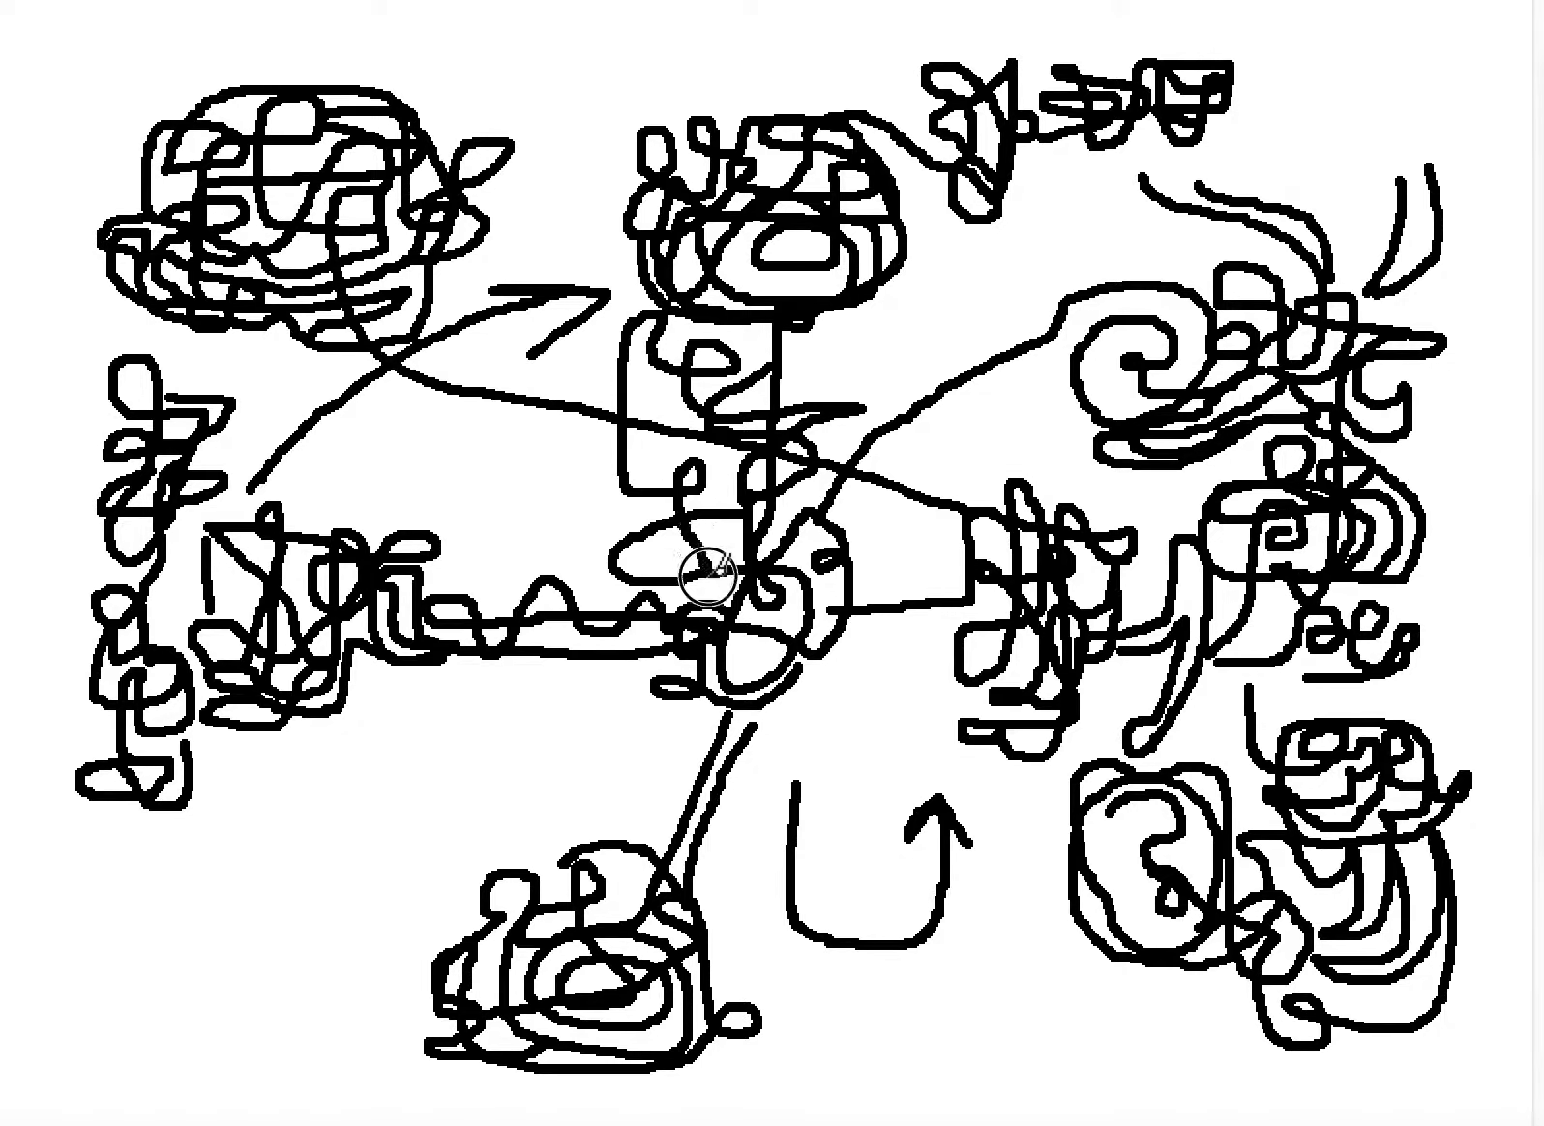
pyautogui.moveTo(792, 722)
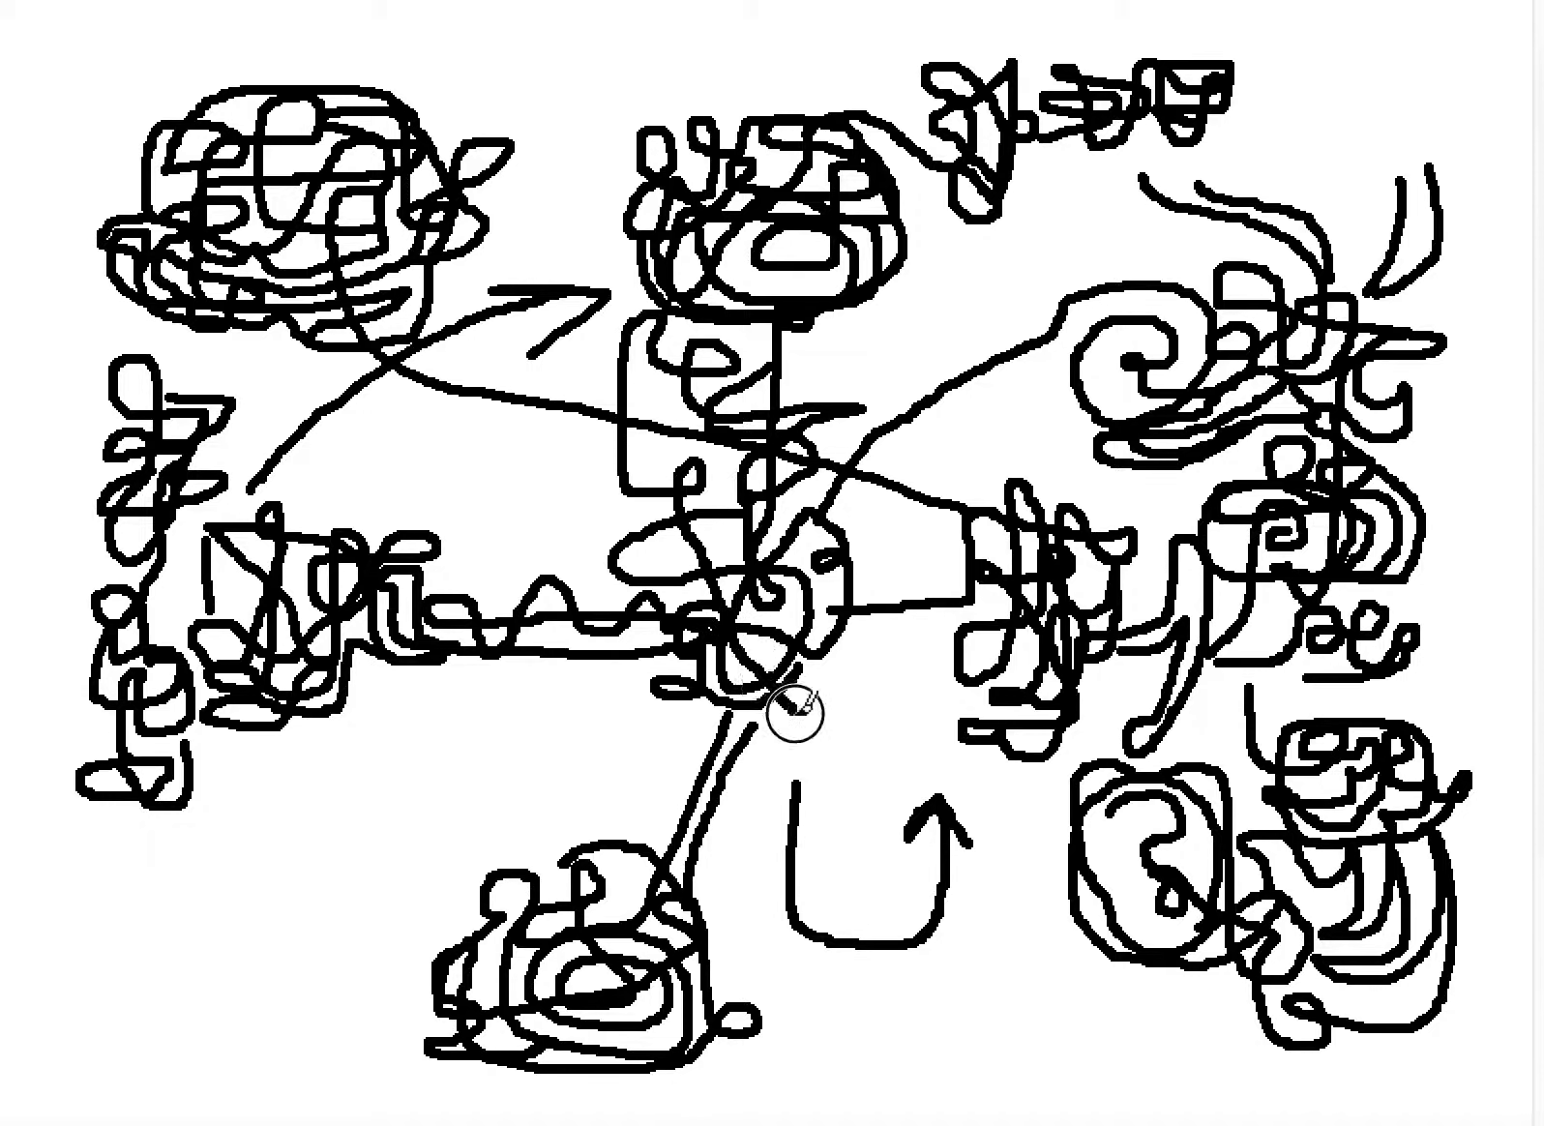
pyautogui.moveTo(650, 733)
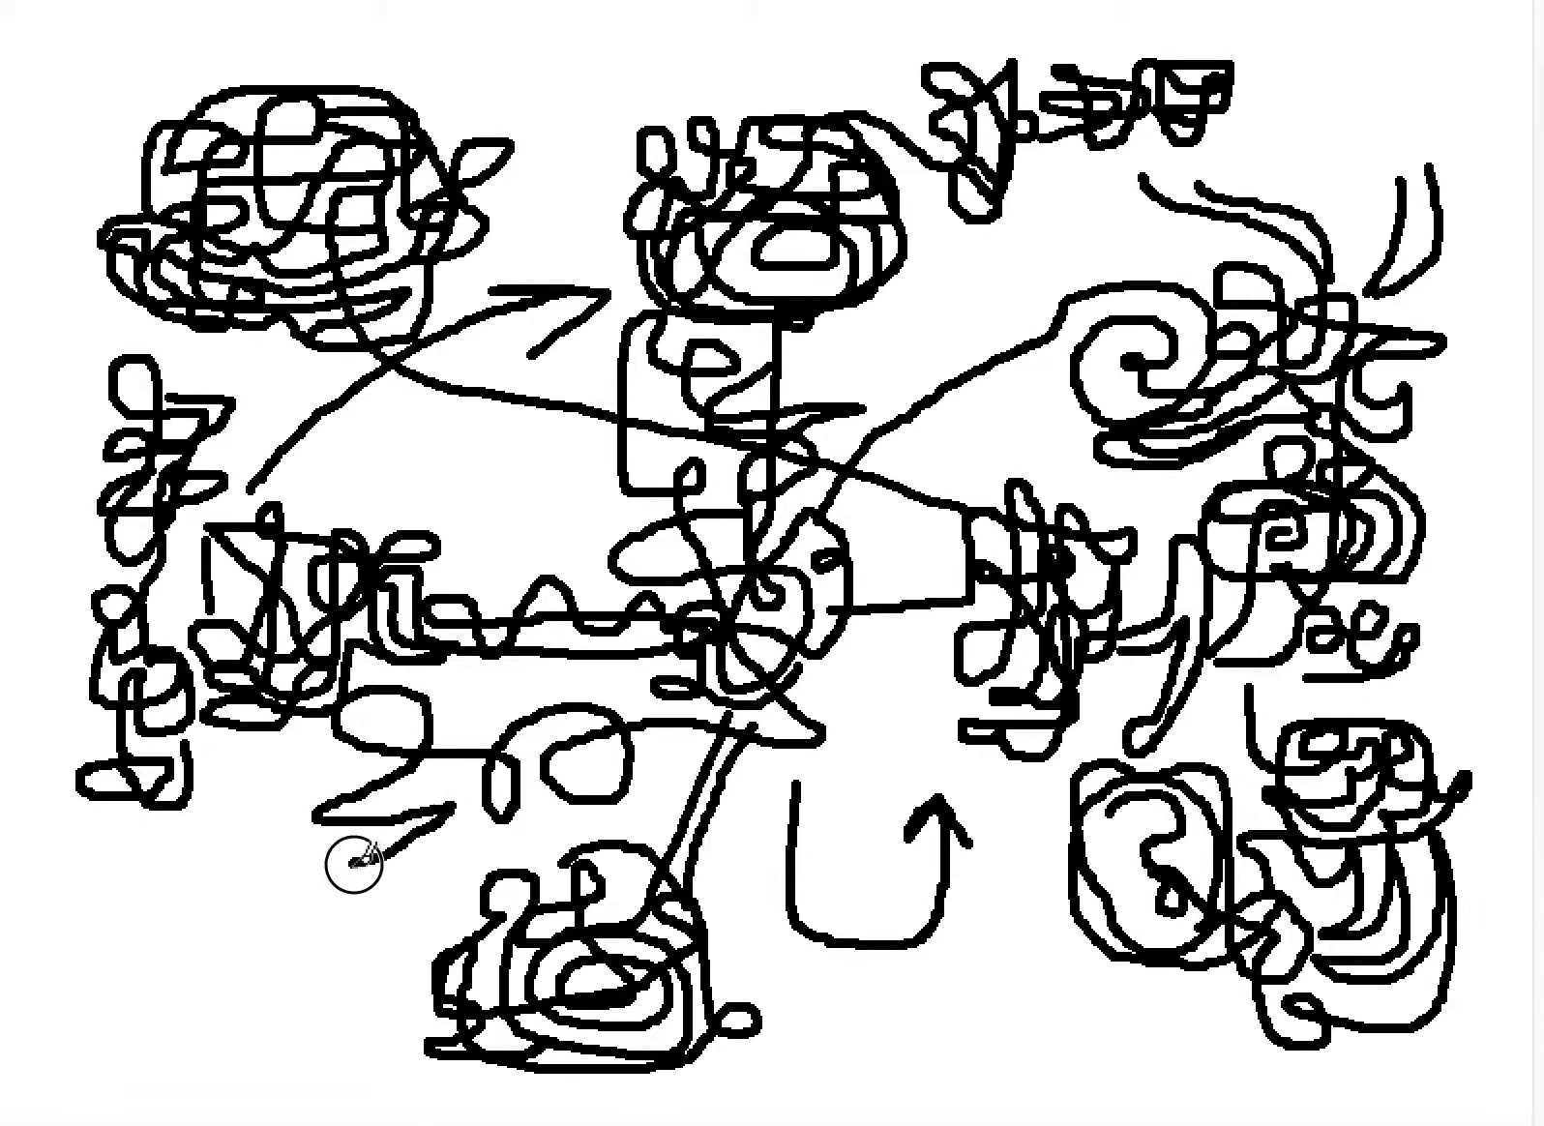
pyautogui.moveTo(473, 857)
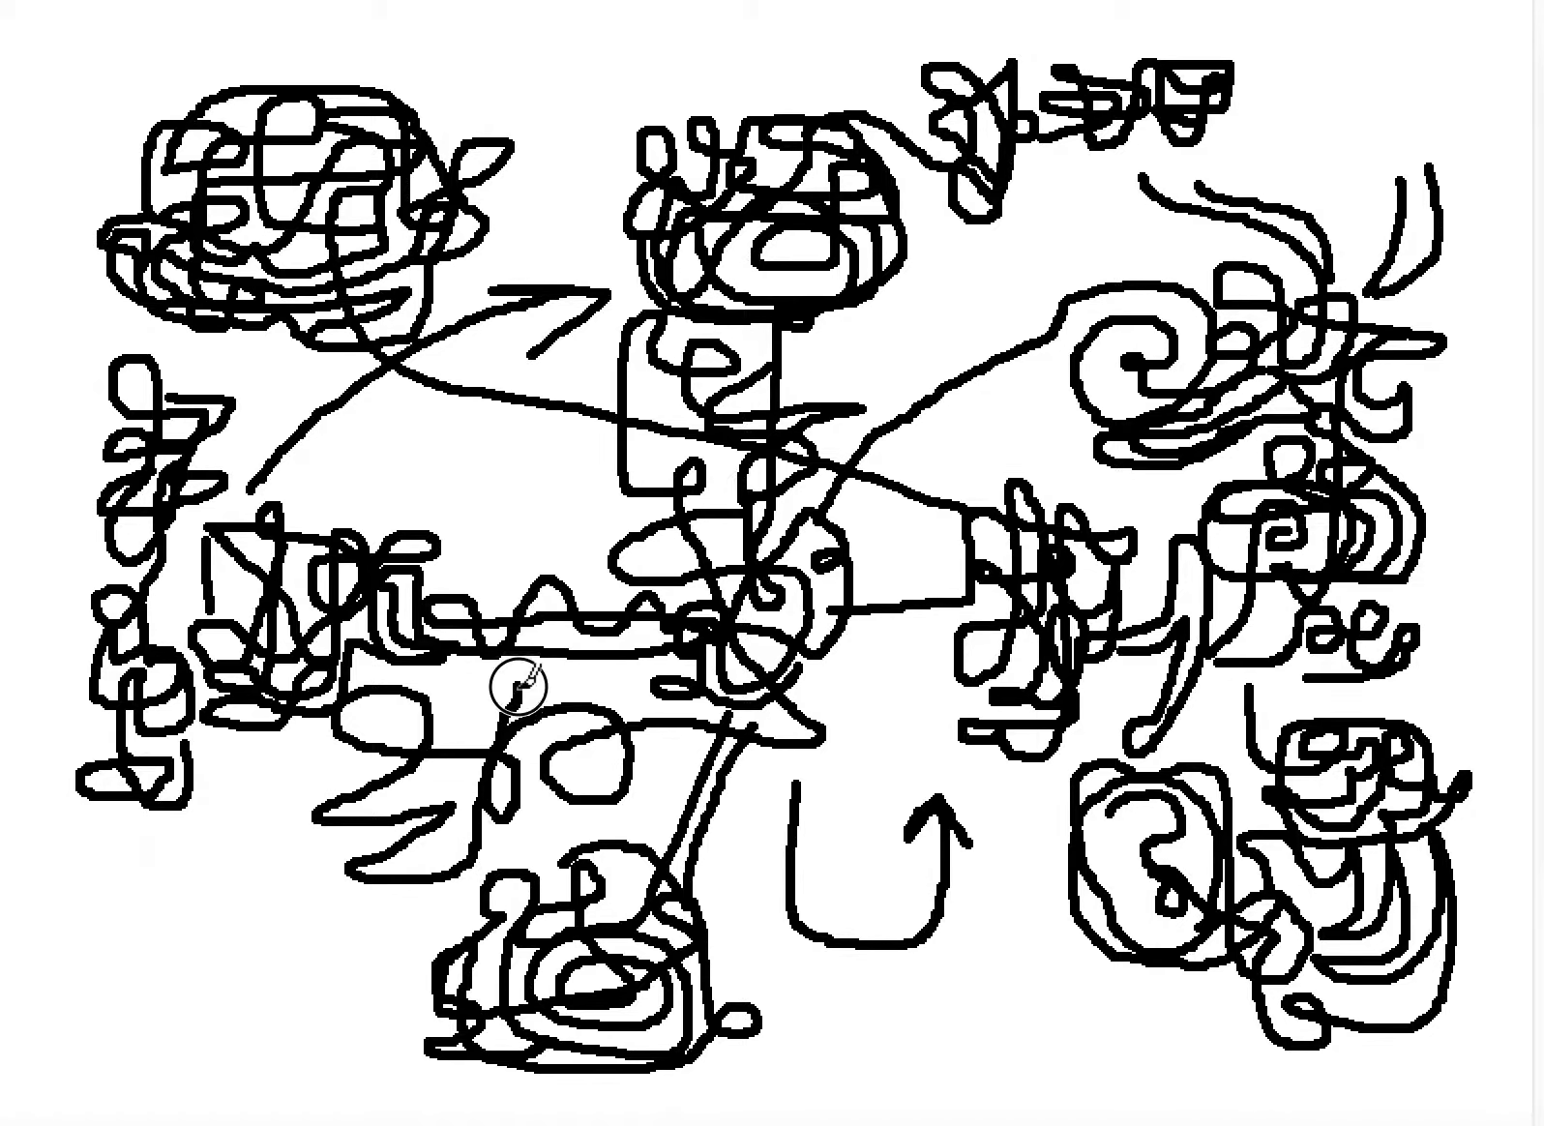
pyautogui.moveTo(461, 494)
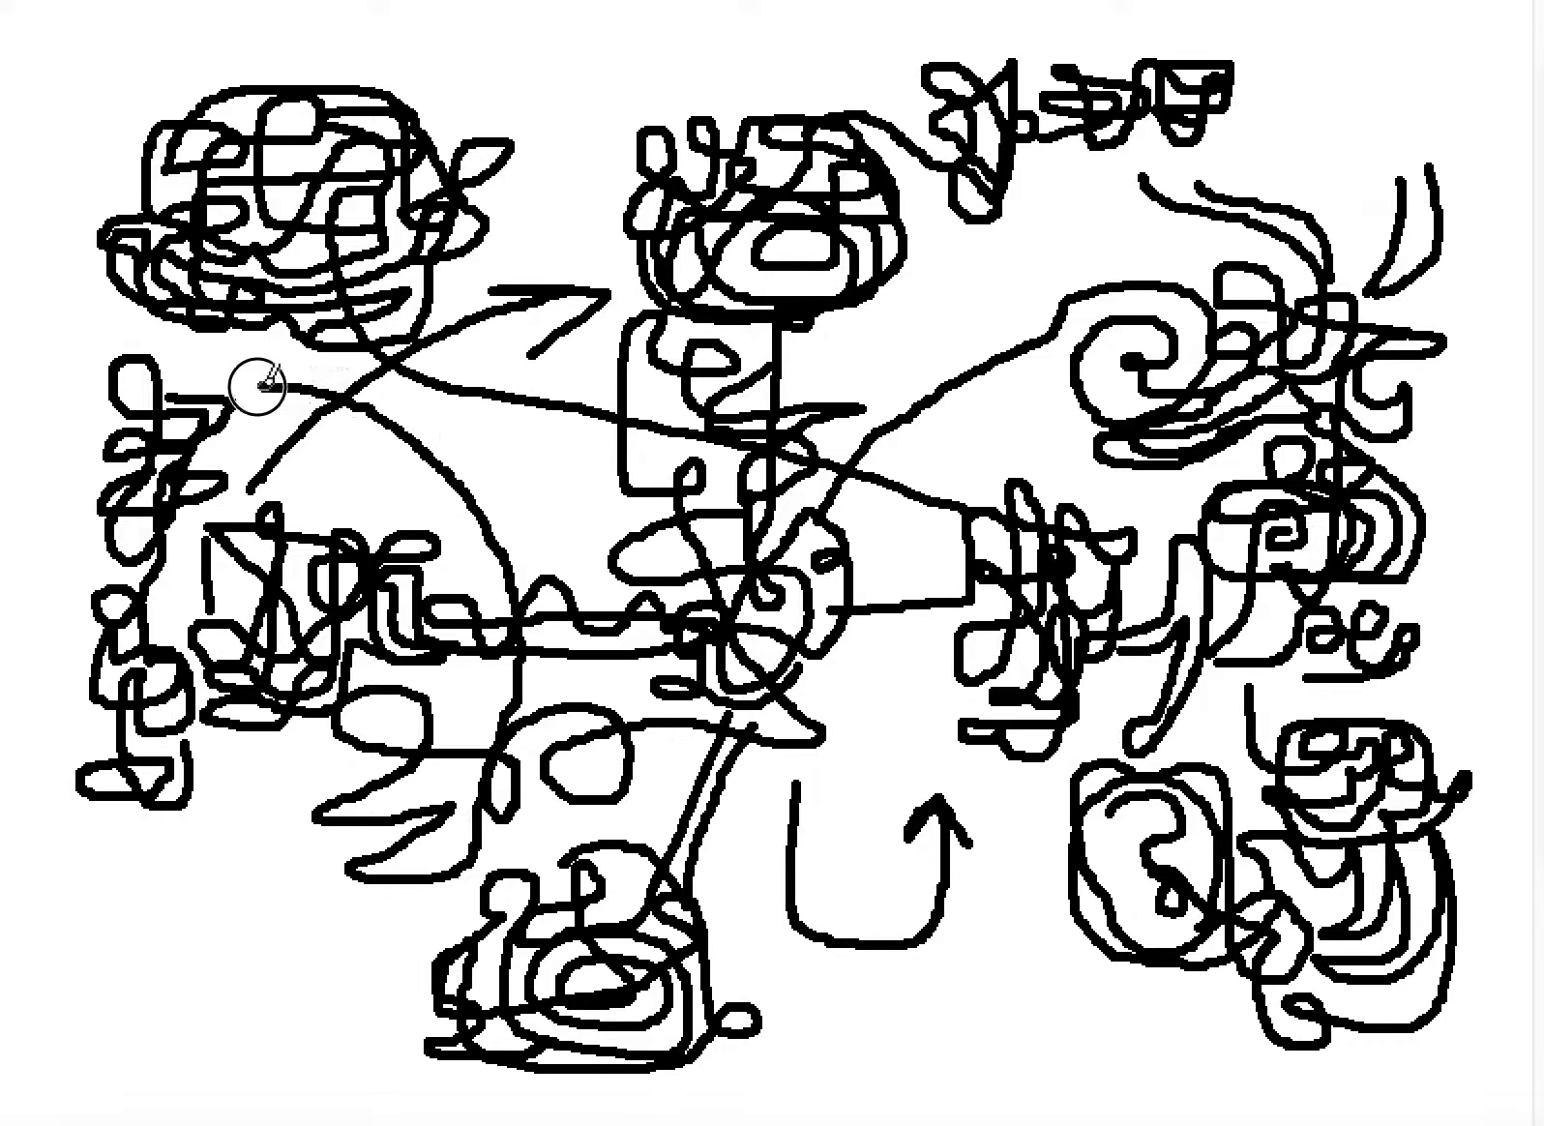
pyautogui.moveTo(48, 428)
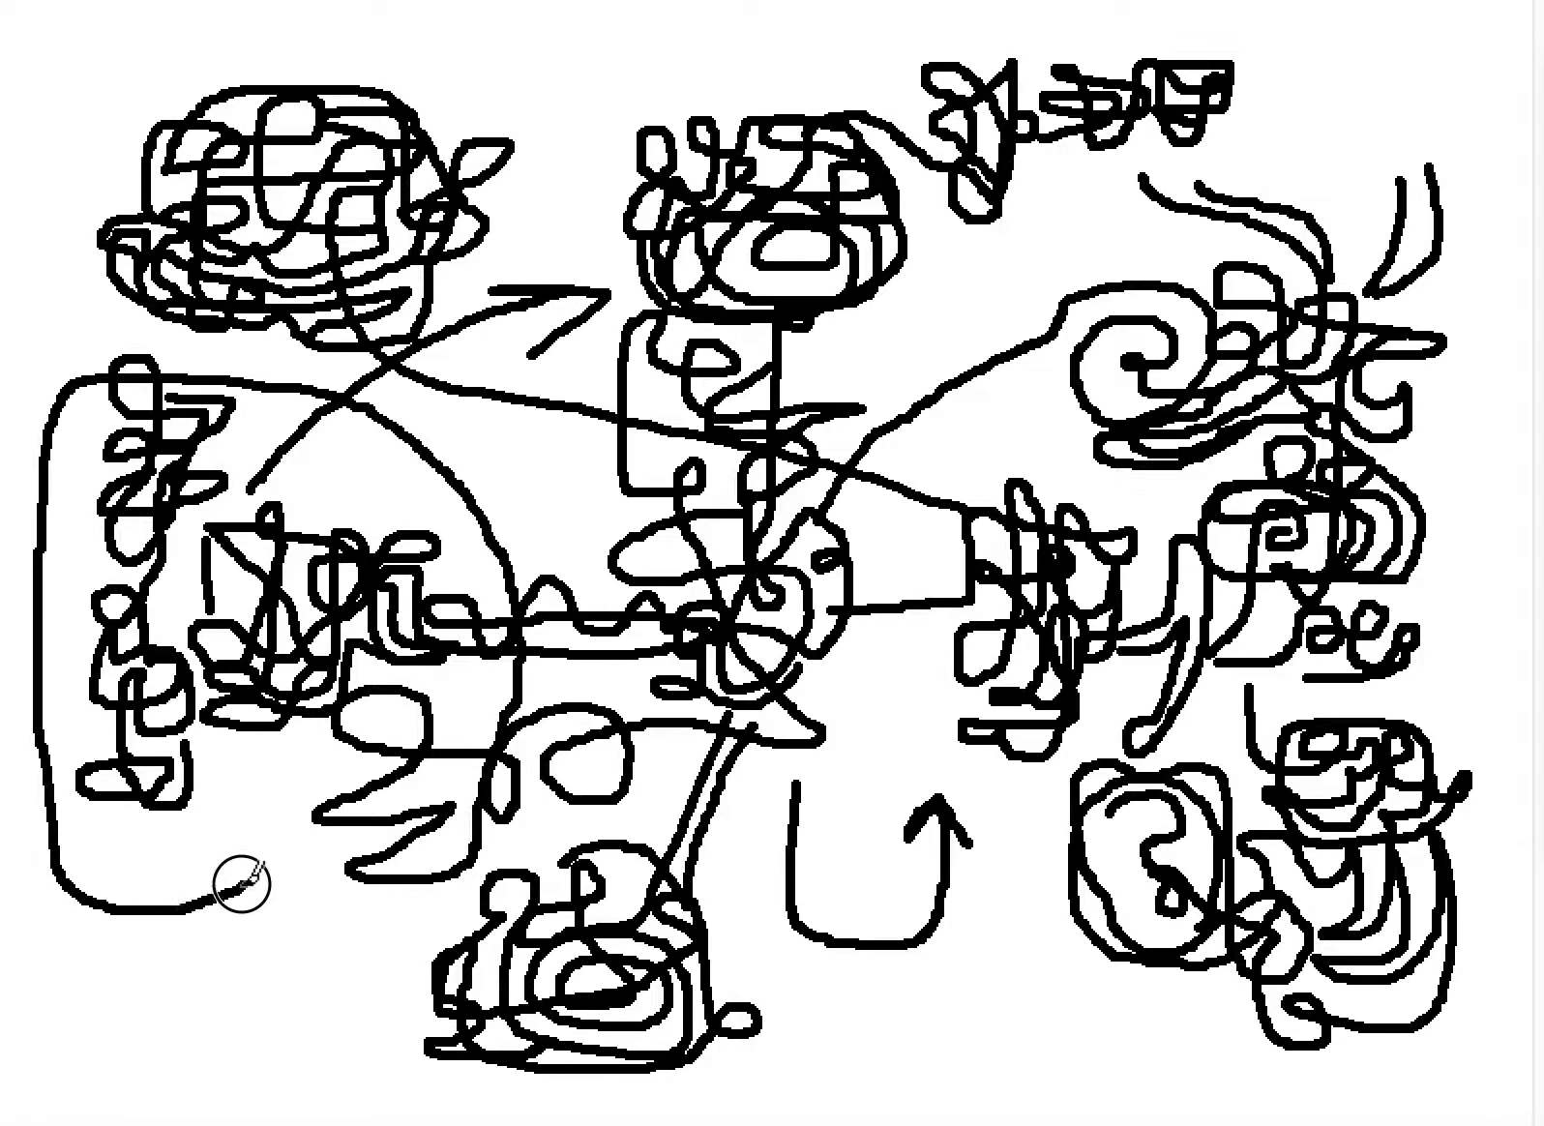
pyautogui.moveTo(306, 774)
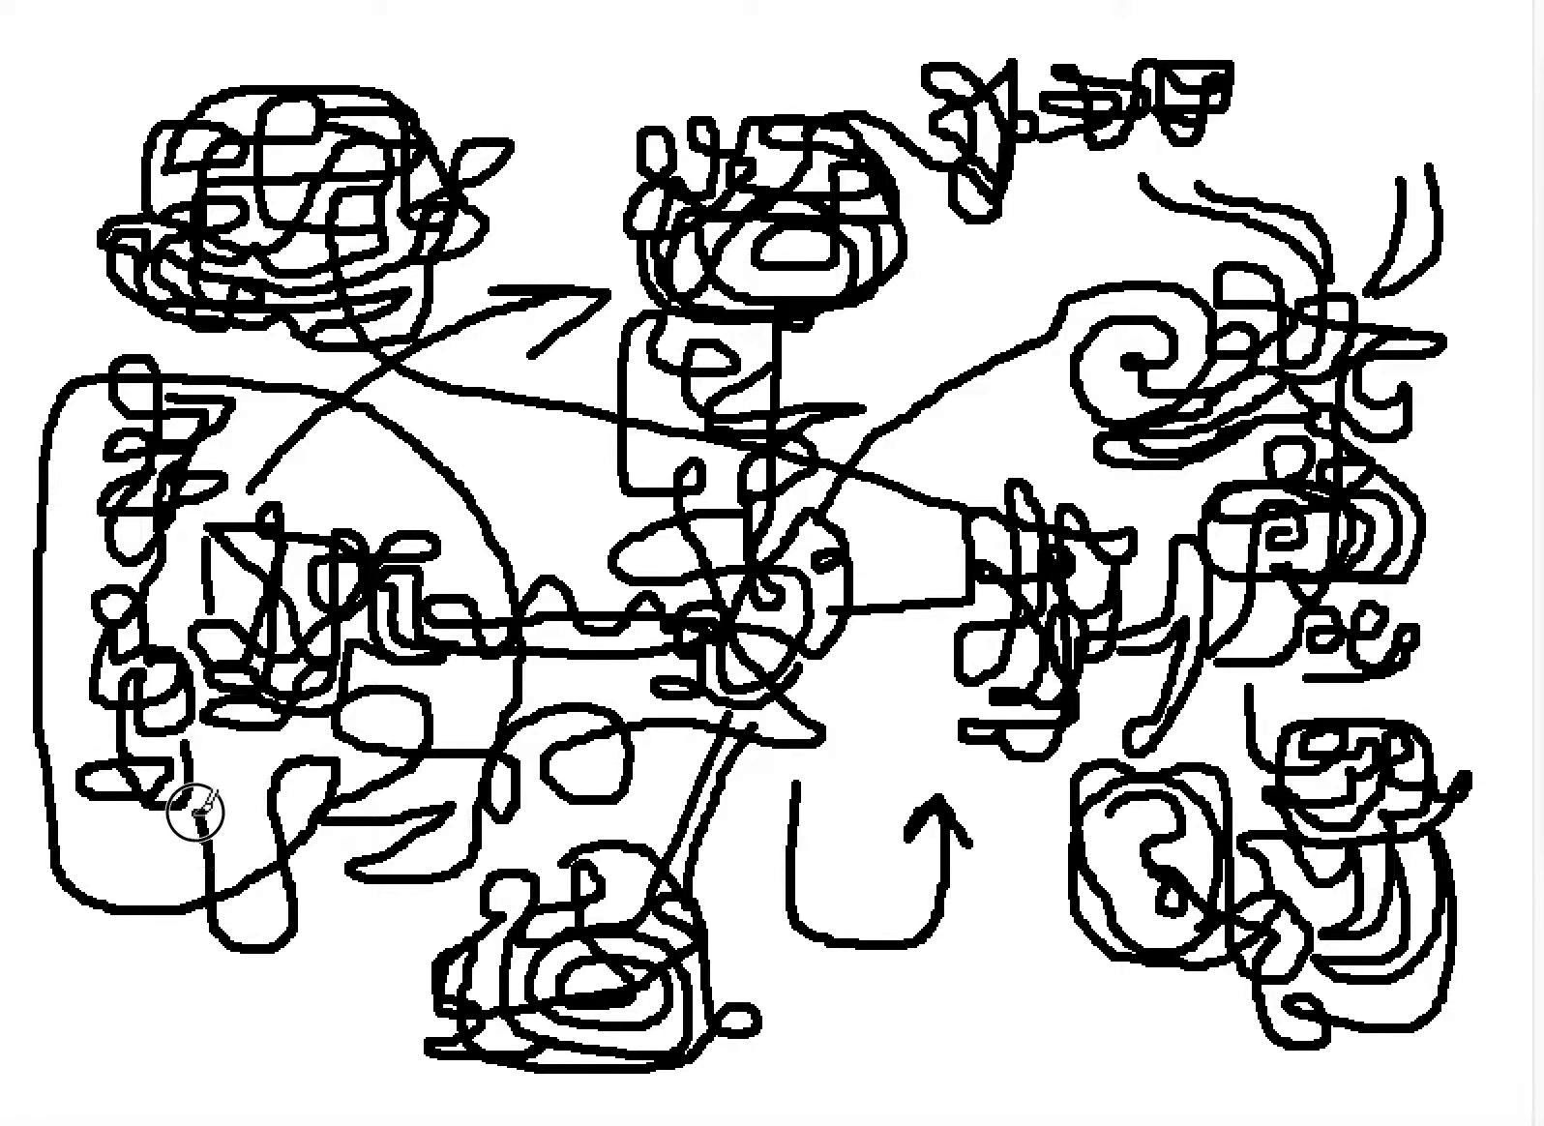
pyautogui.moveTo(250, 853)
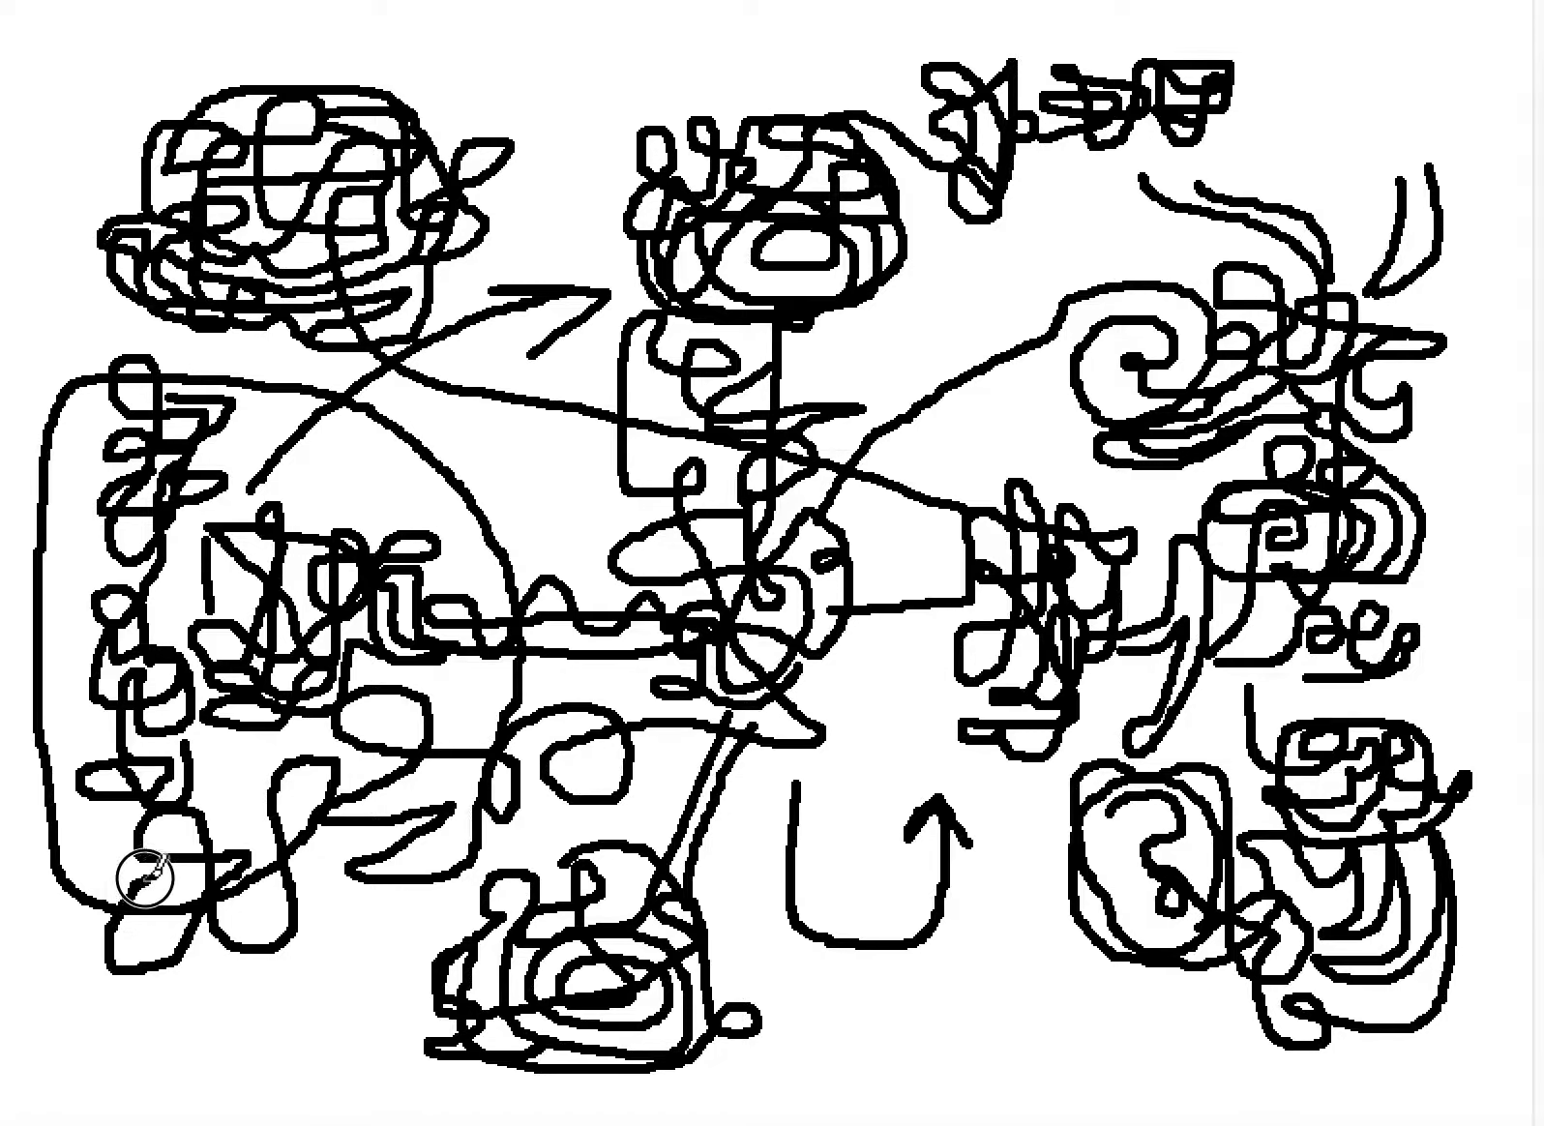
pyautogui.moveTo(251, 993)
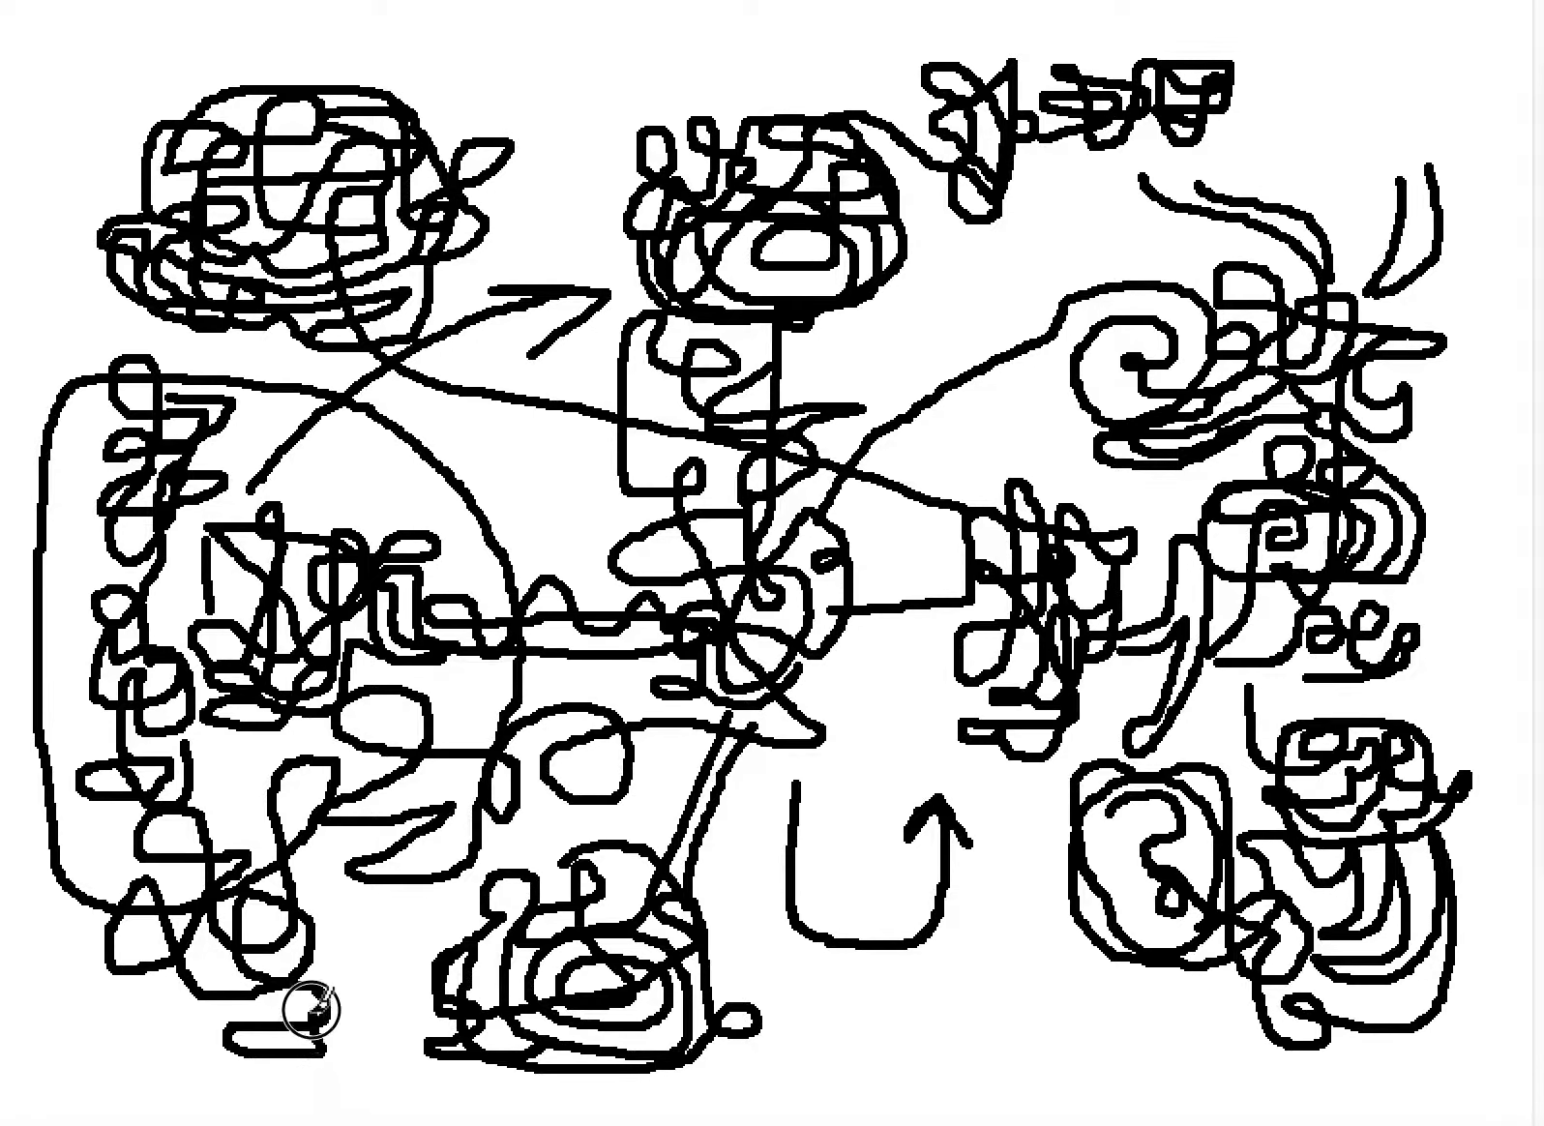
pyautogui.moveTo(333, 917)
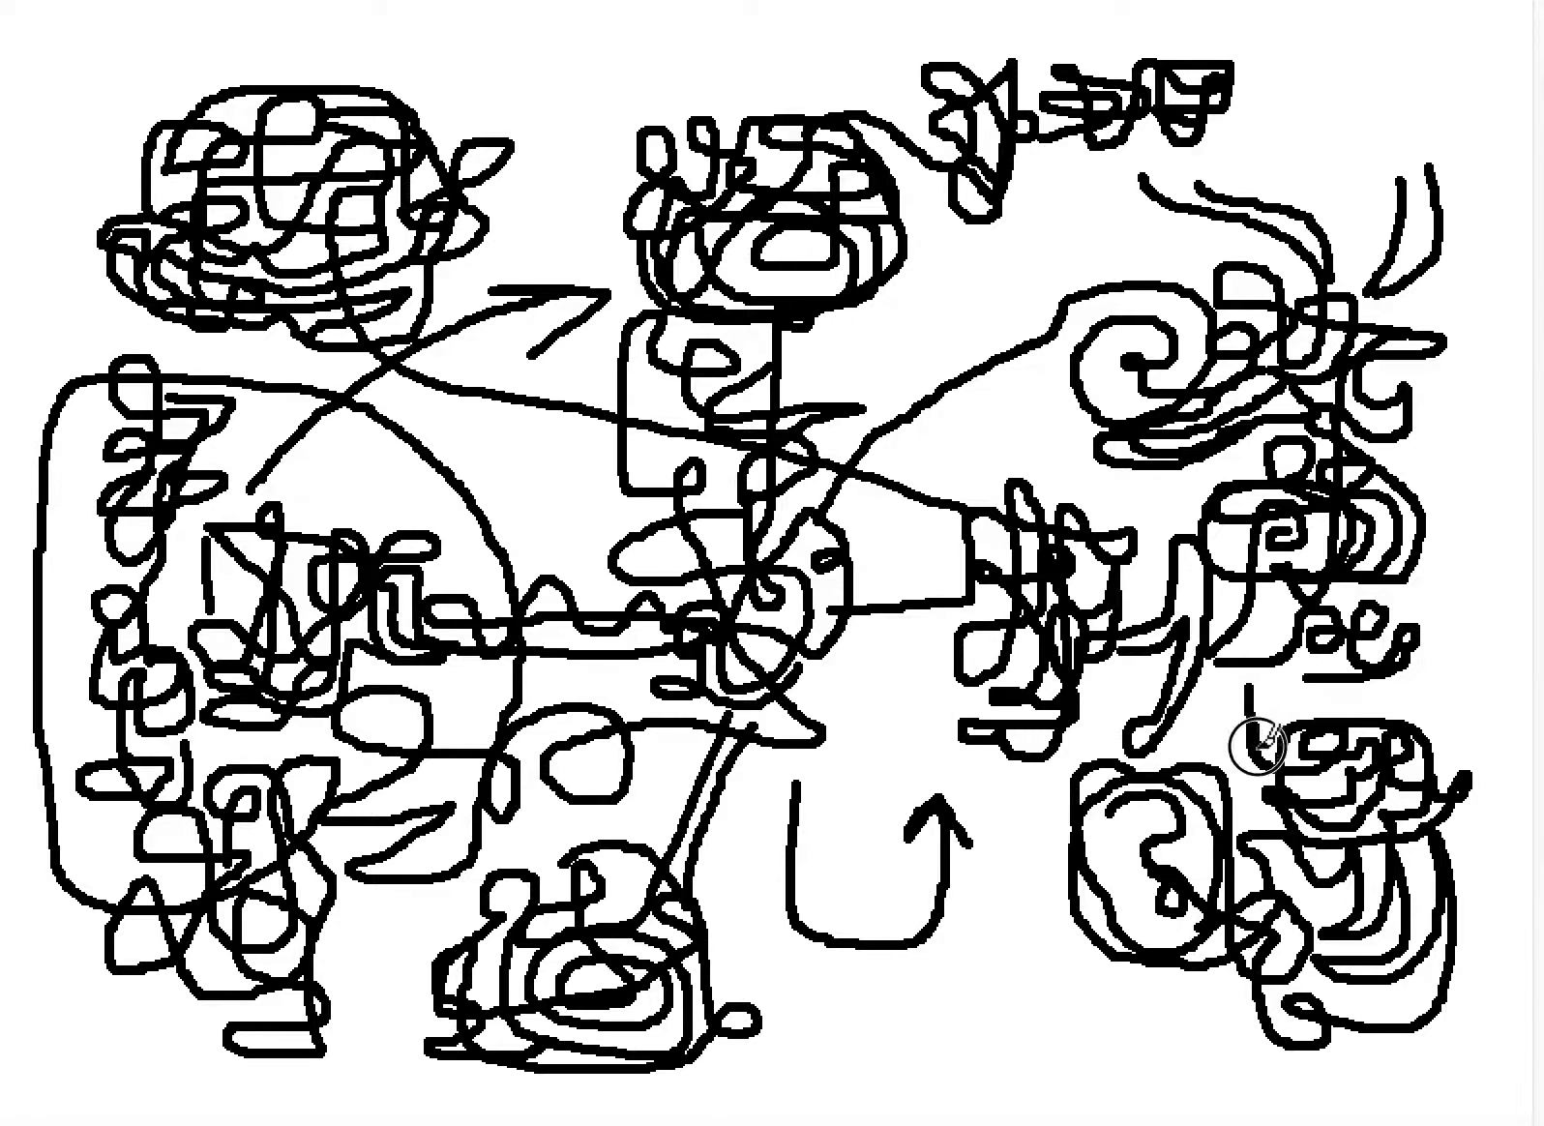
pyautogui.moveTo(1173, 805)
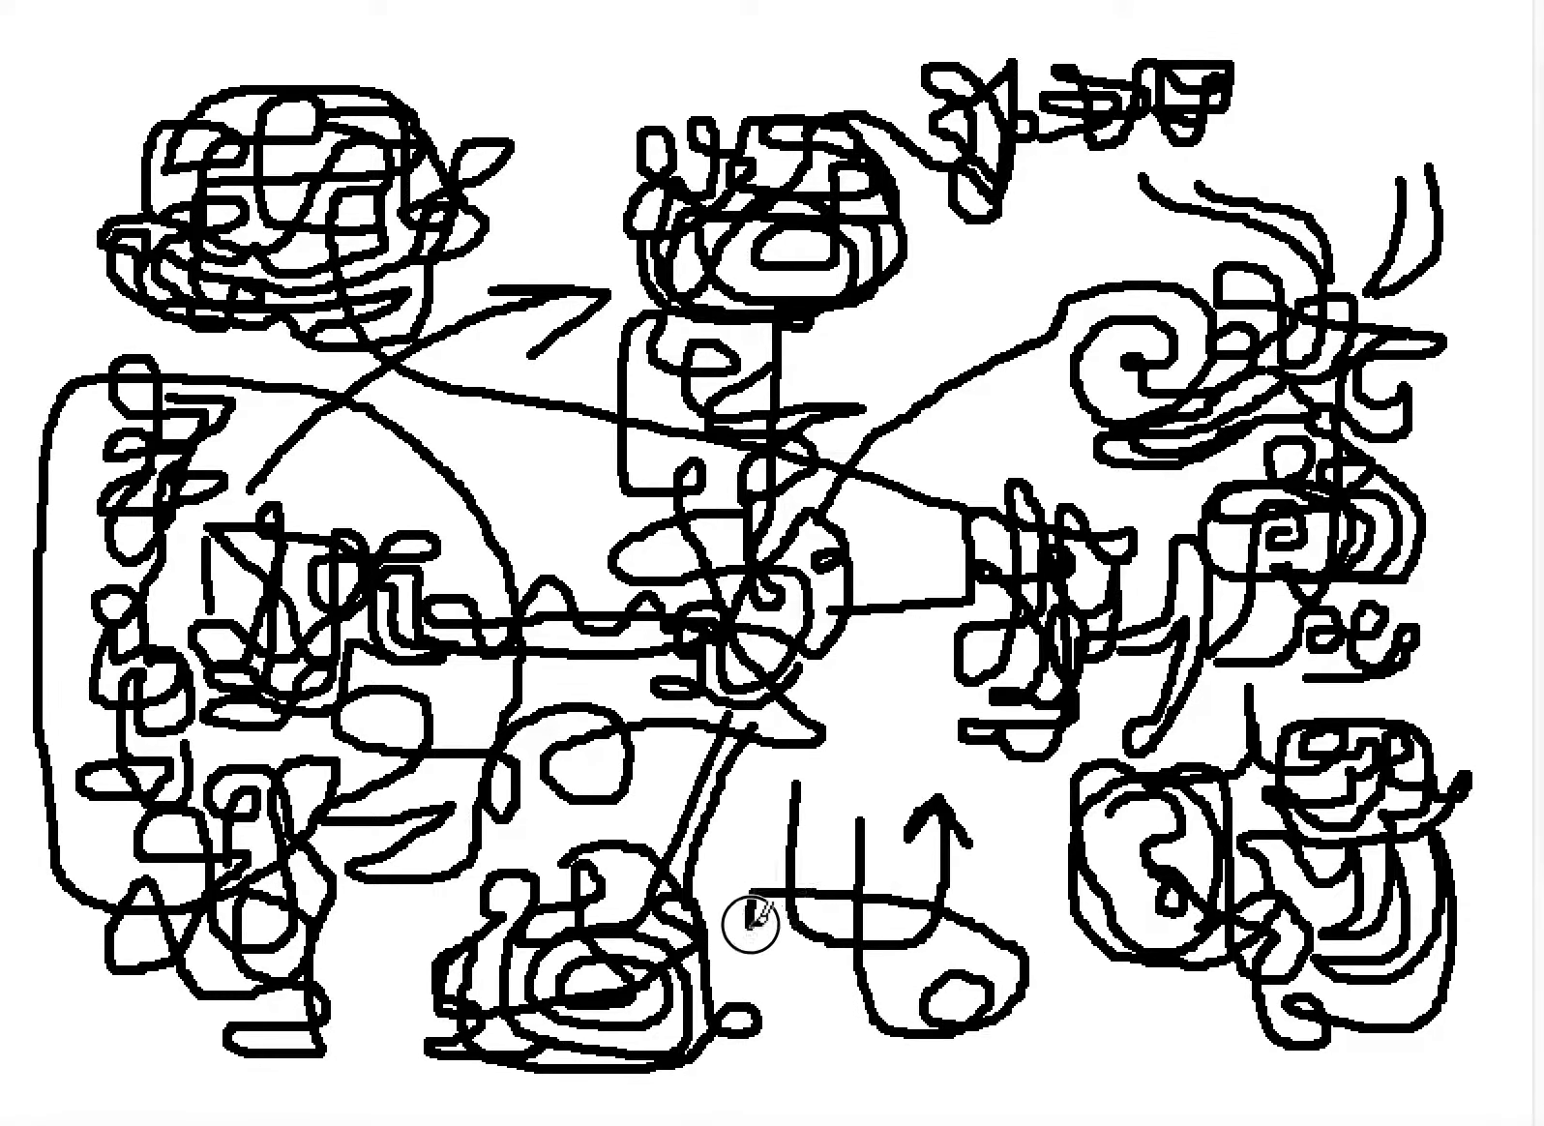
pyautogui.moveTo(840, 981)
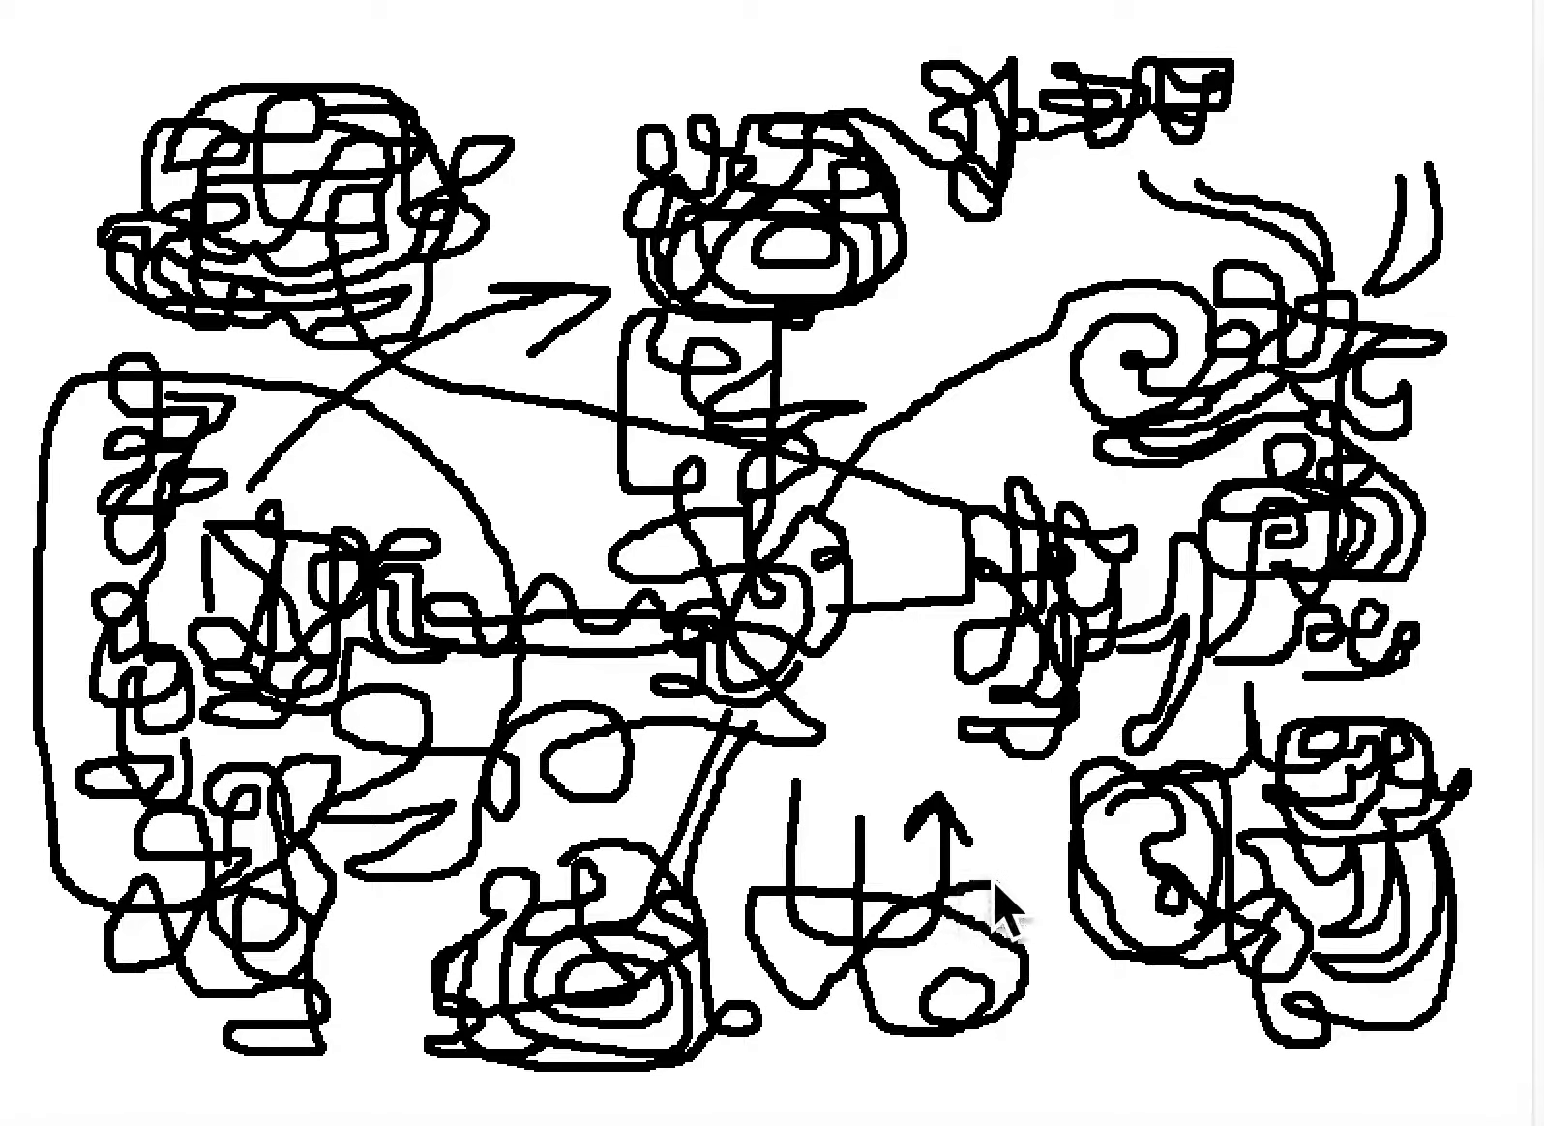
pyautogui.moveTo(1065, 1033)
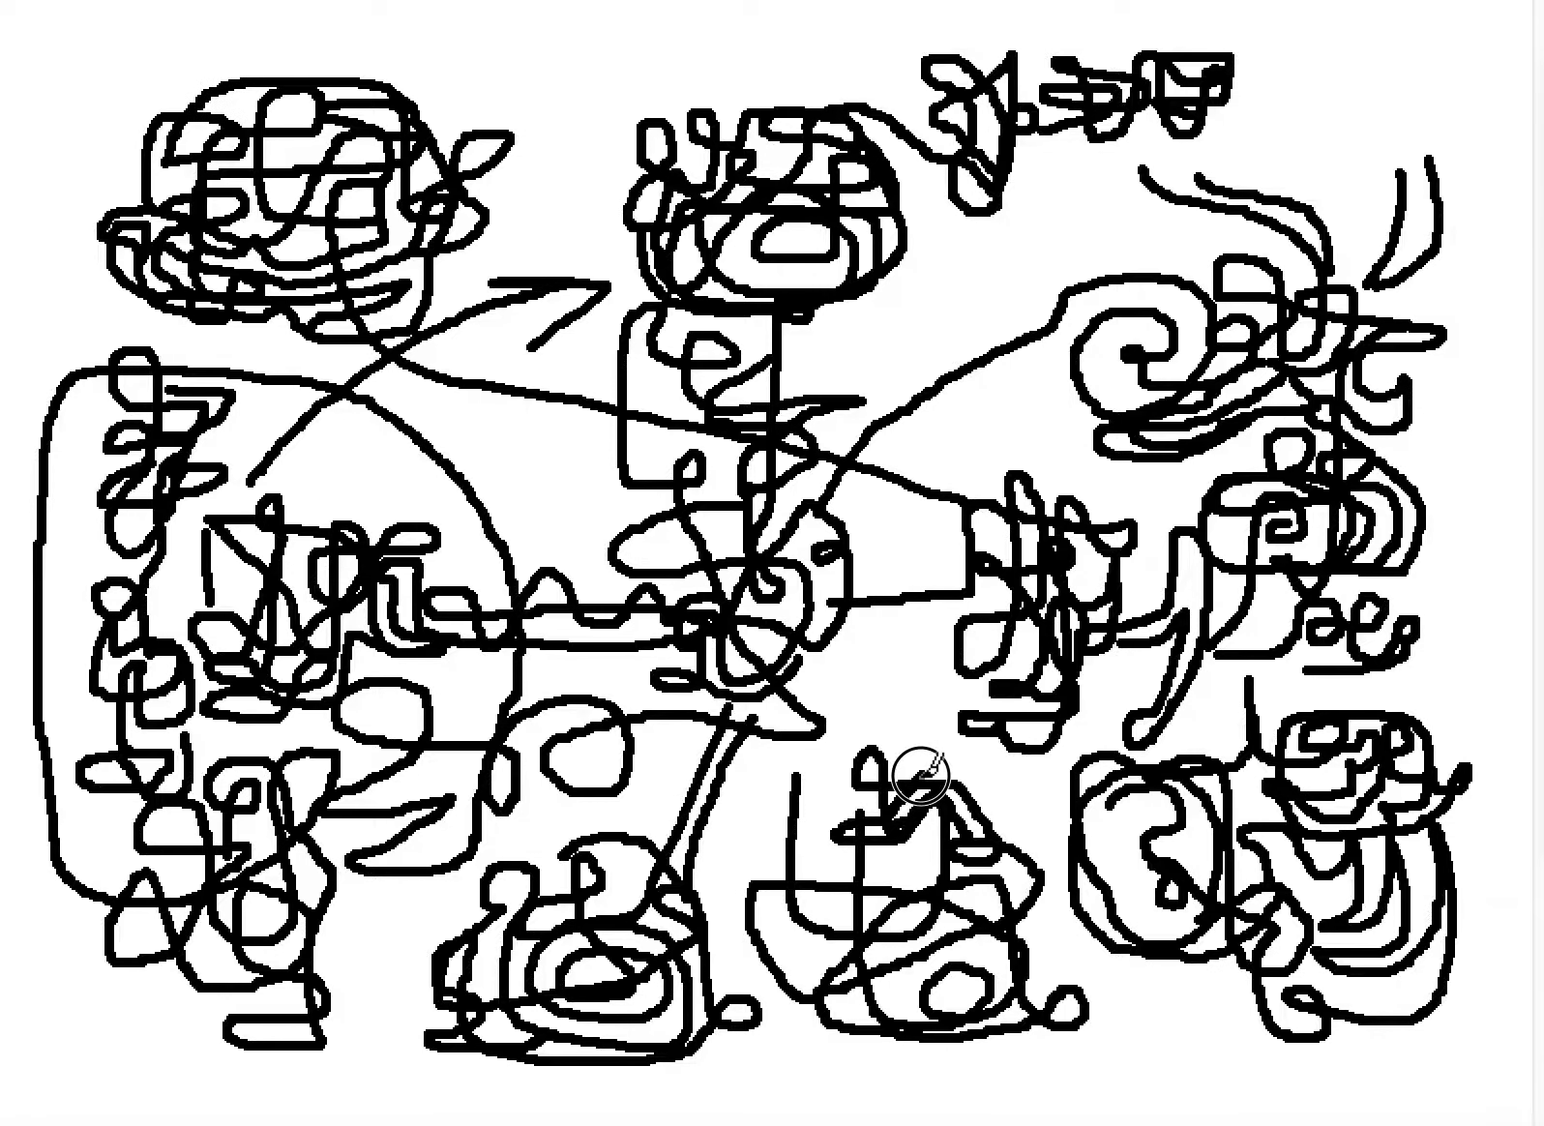
pyautogui.moveTo(989, 779)
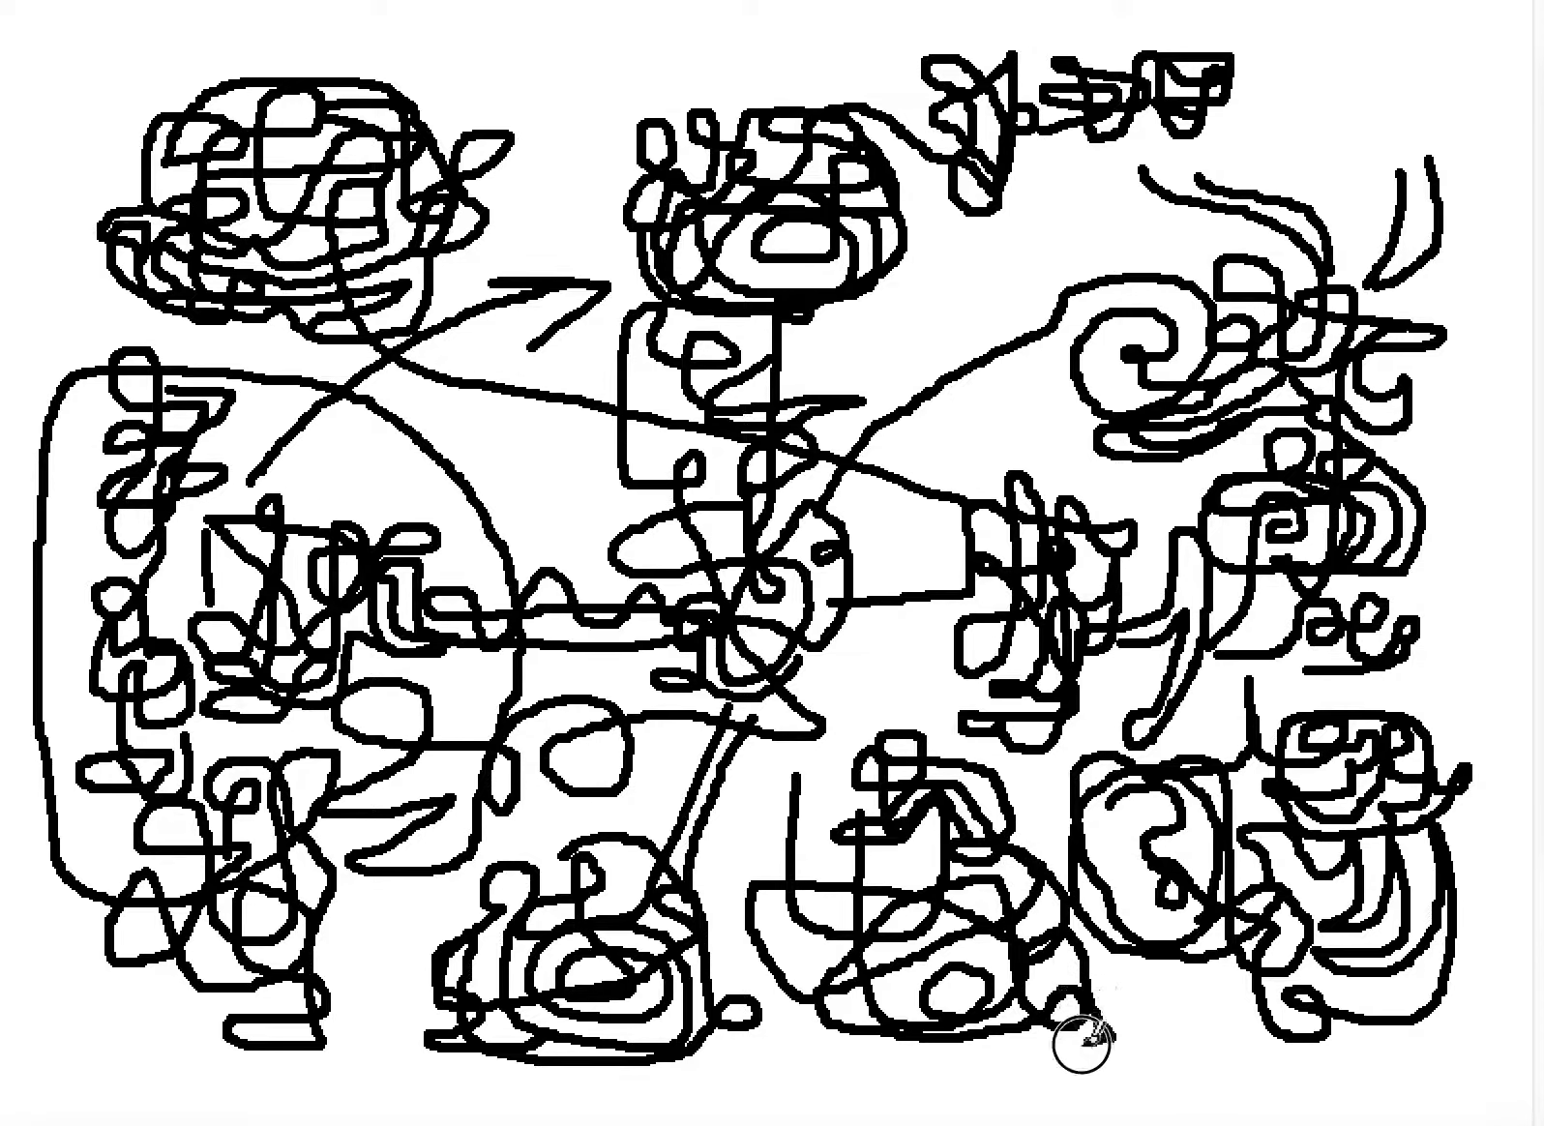
pyautogui.moveTo(822, 1037)
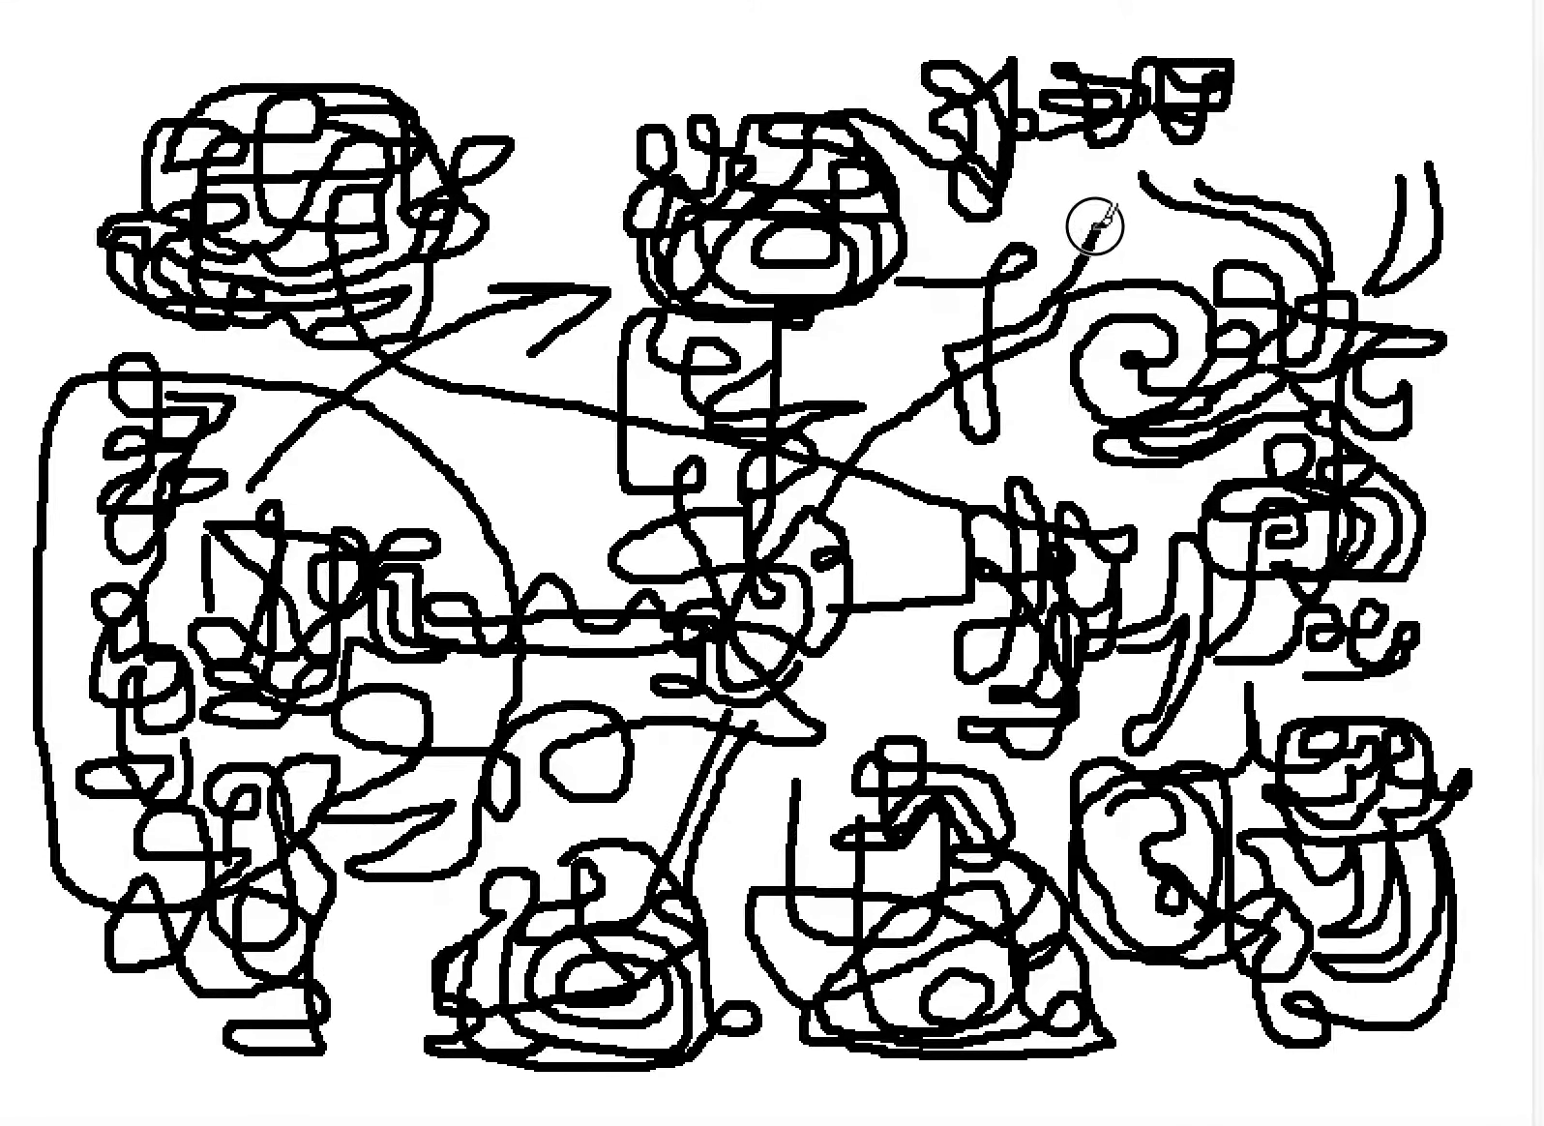
pyautogui.moveTo(1068, 258)
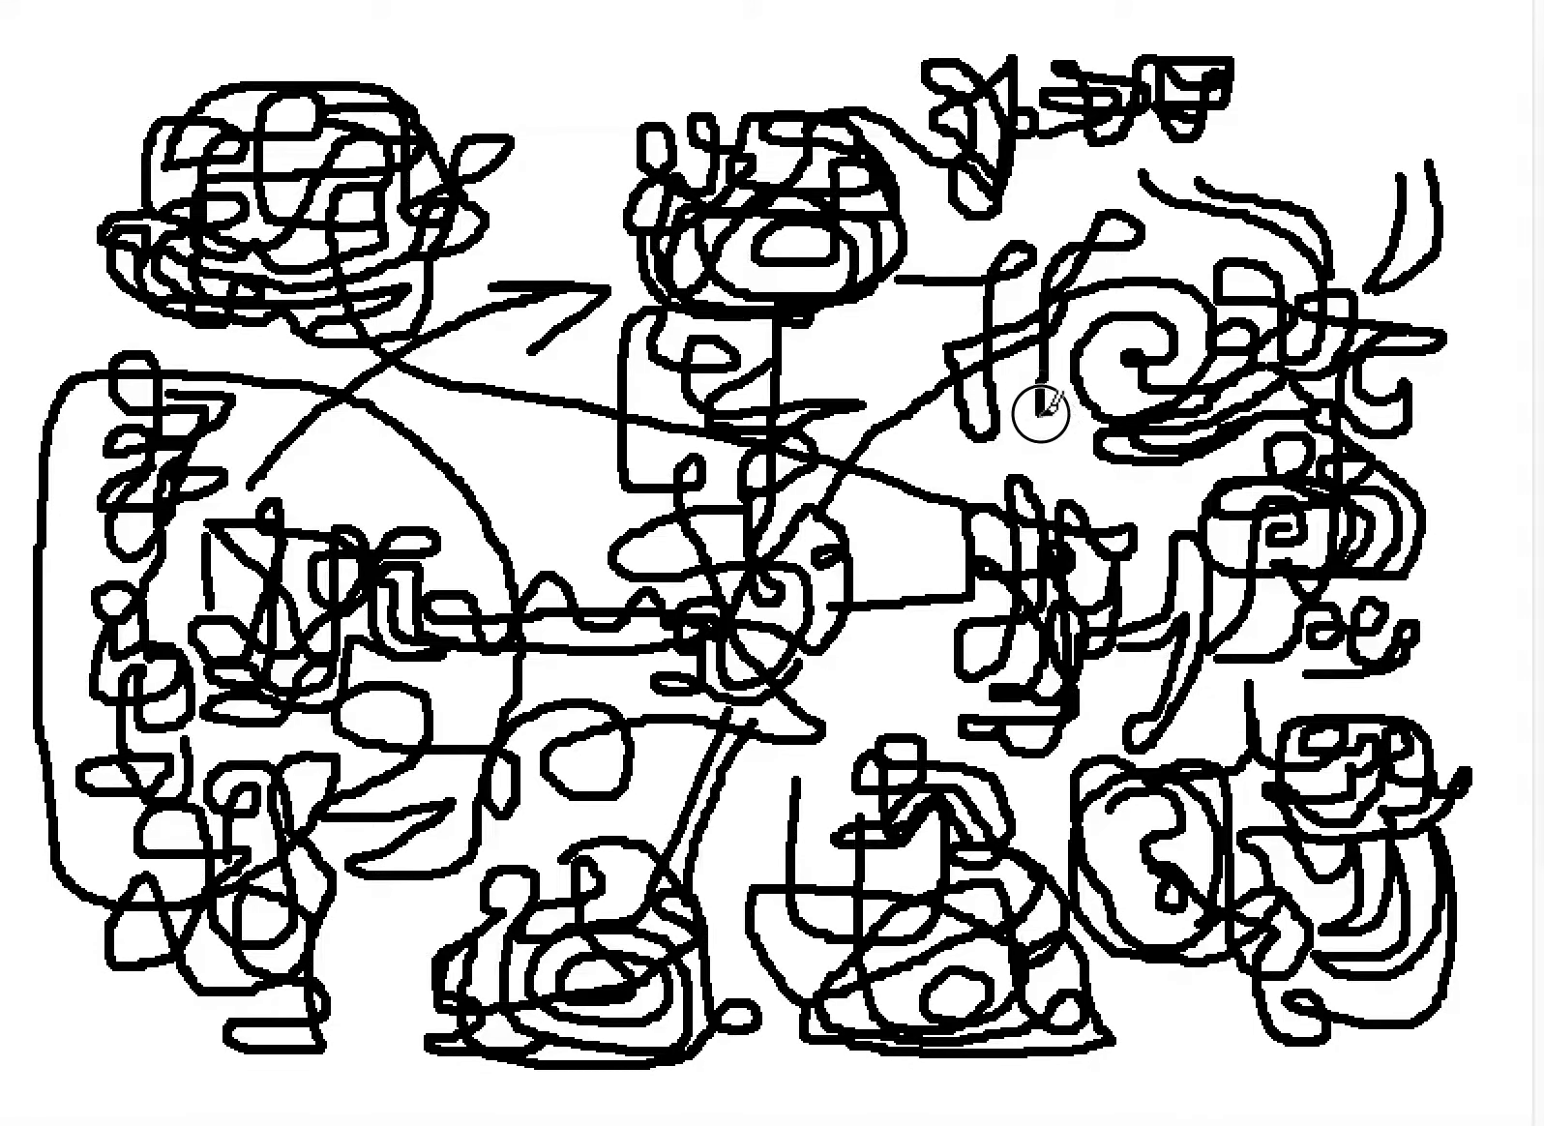
pyautogui.moveTo(929, 348)
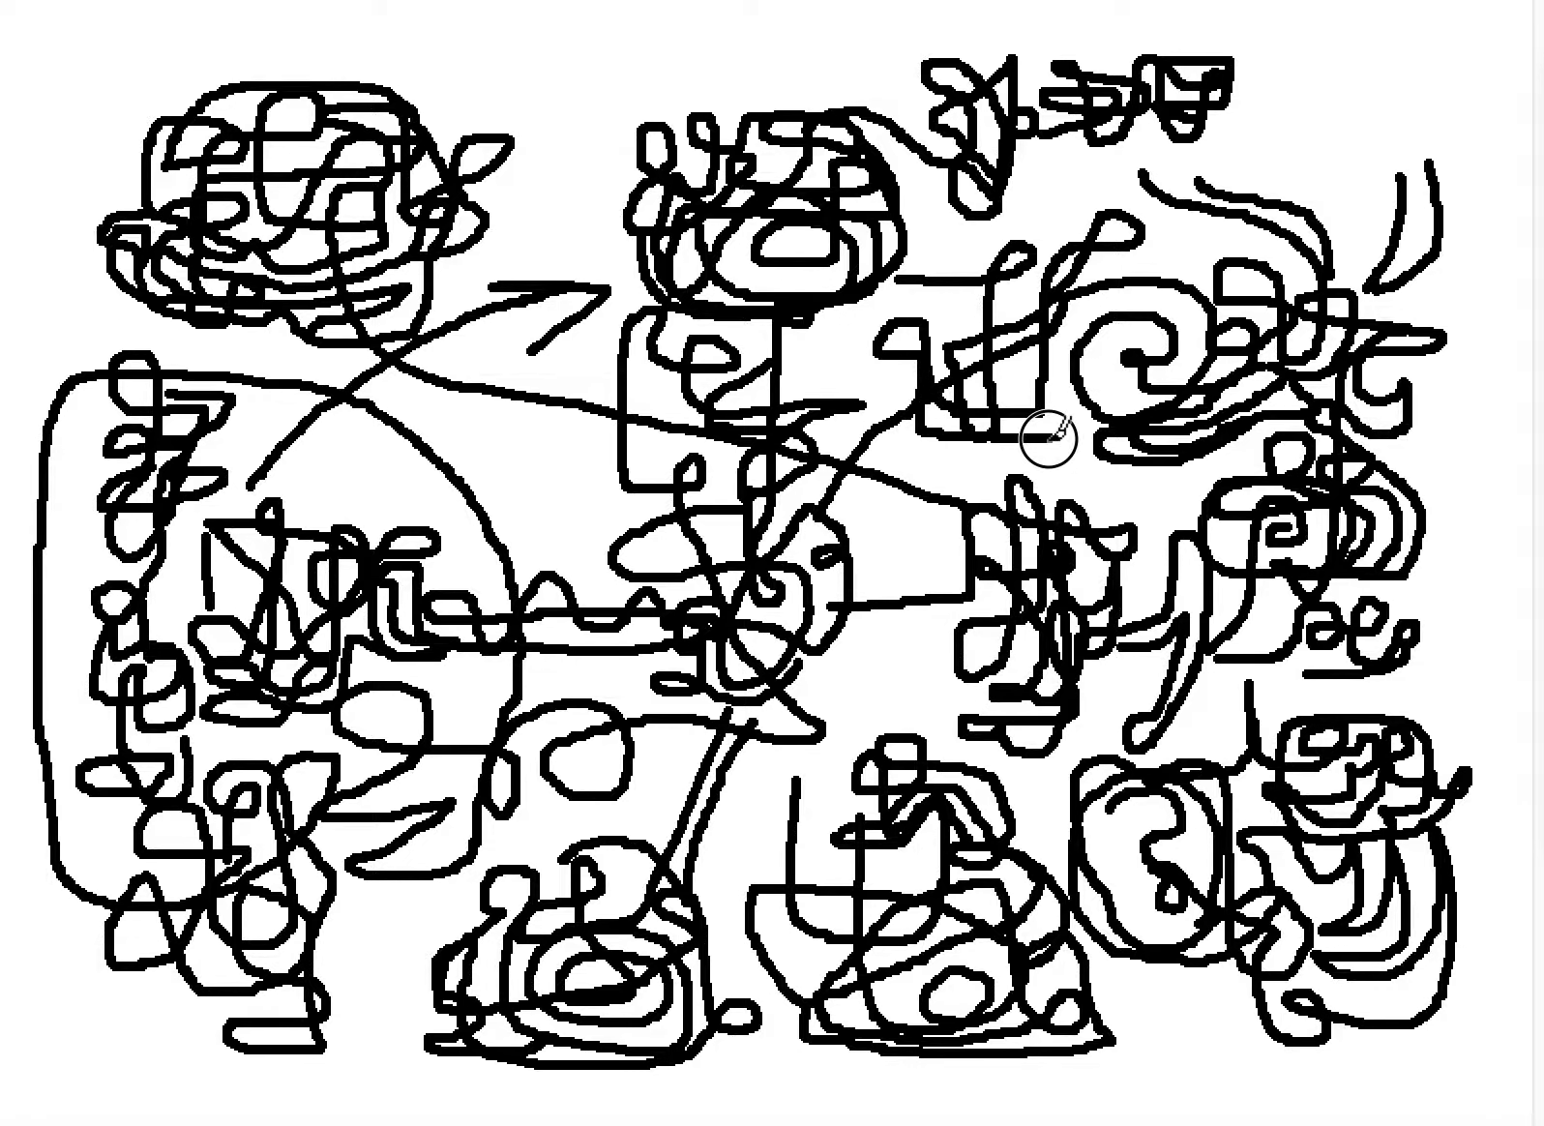
pyautogui.moveTo(1112, 373)
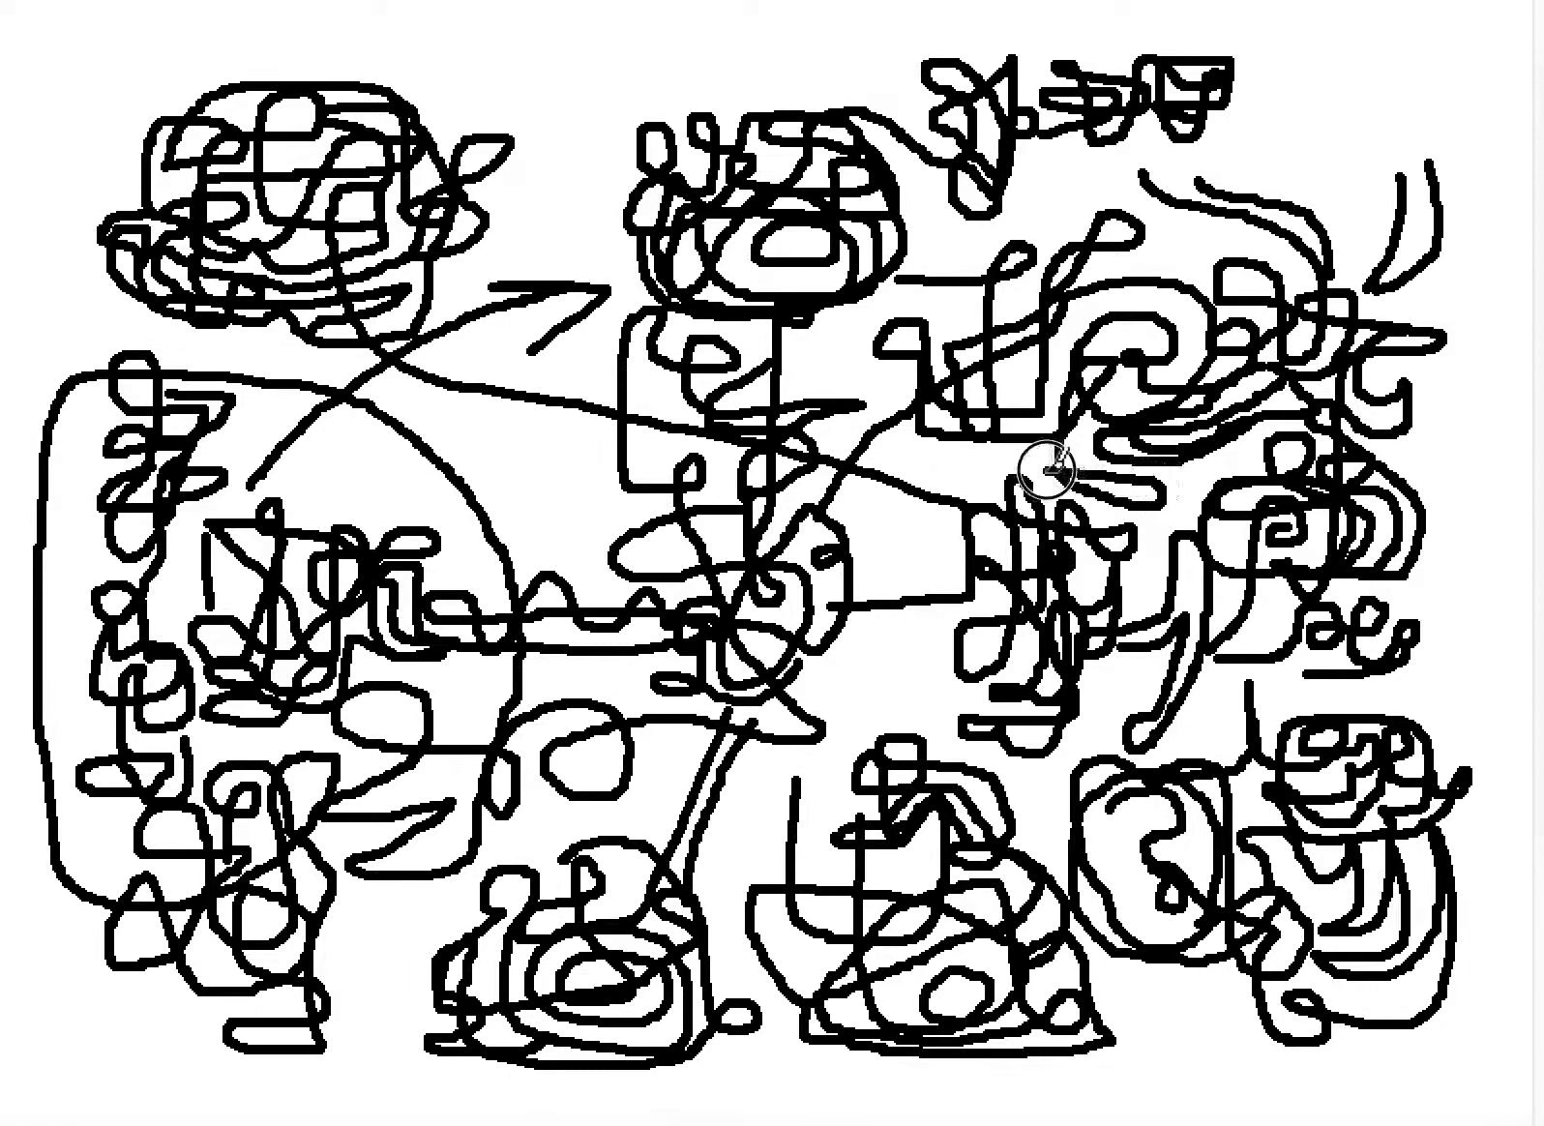
pyautogui.moveTo(900, 443)
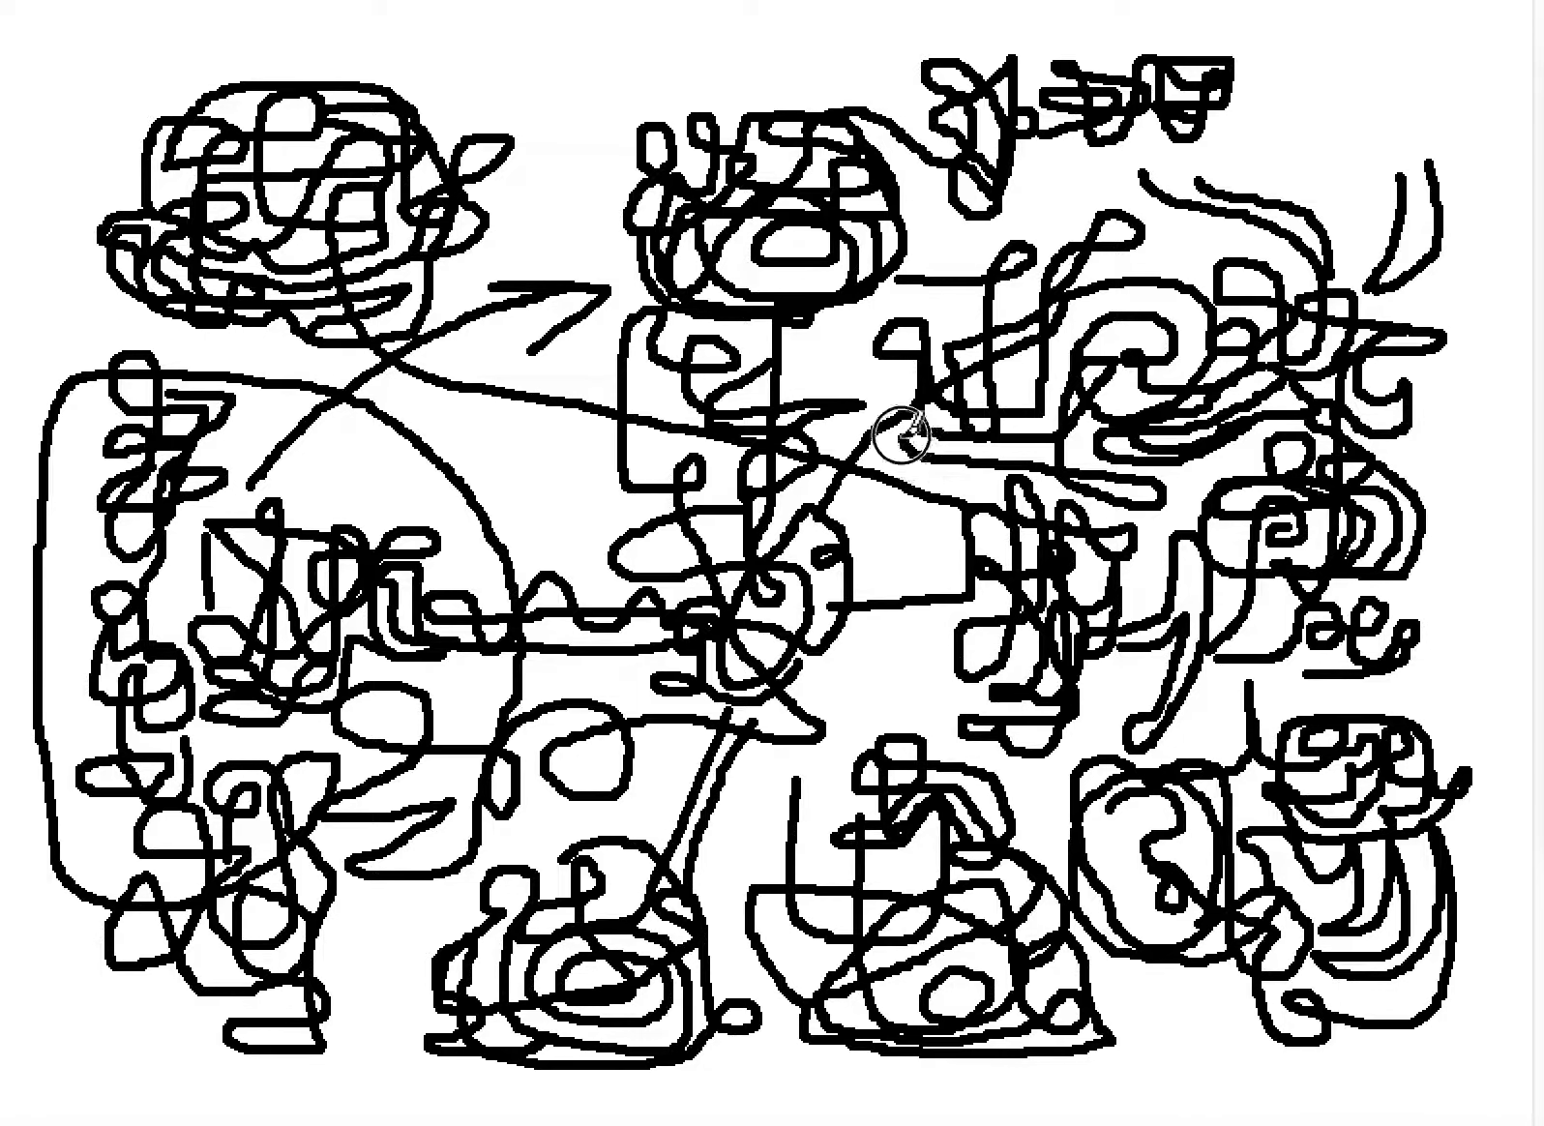
pyautogui.moveTo(834, 335)
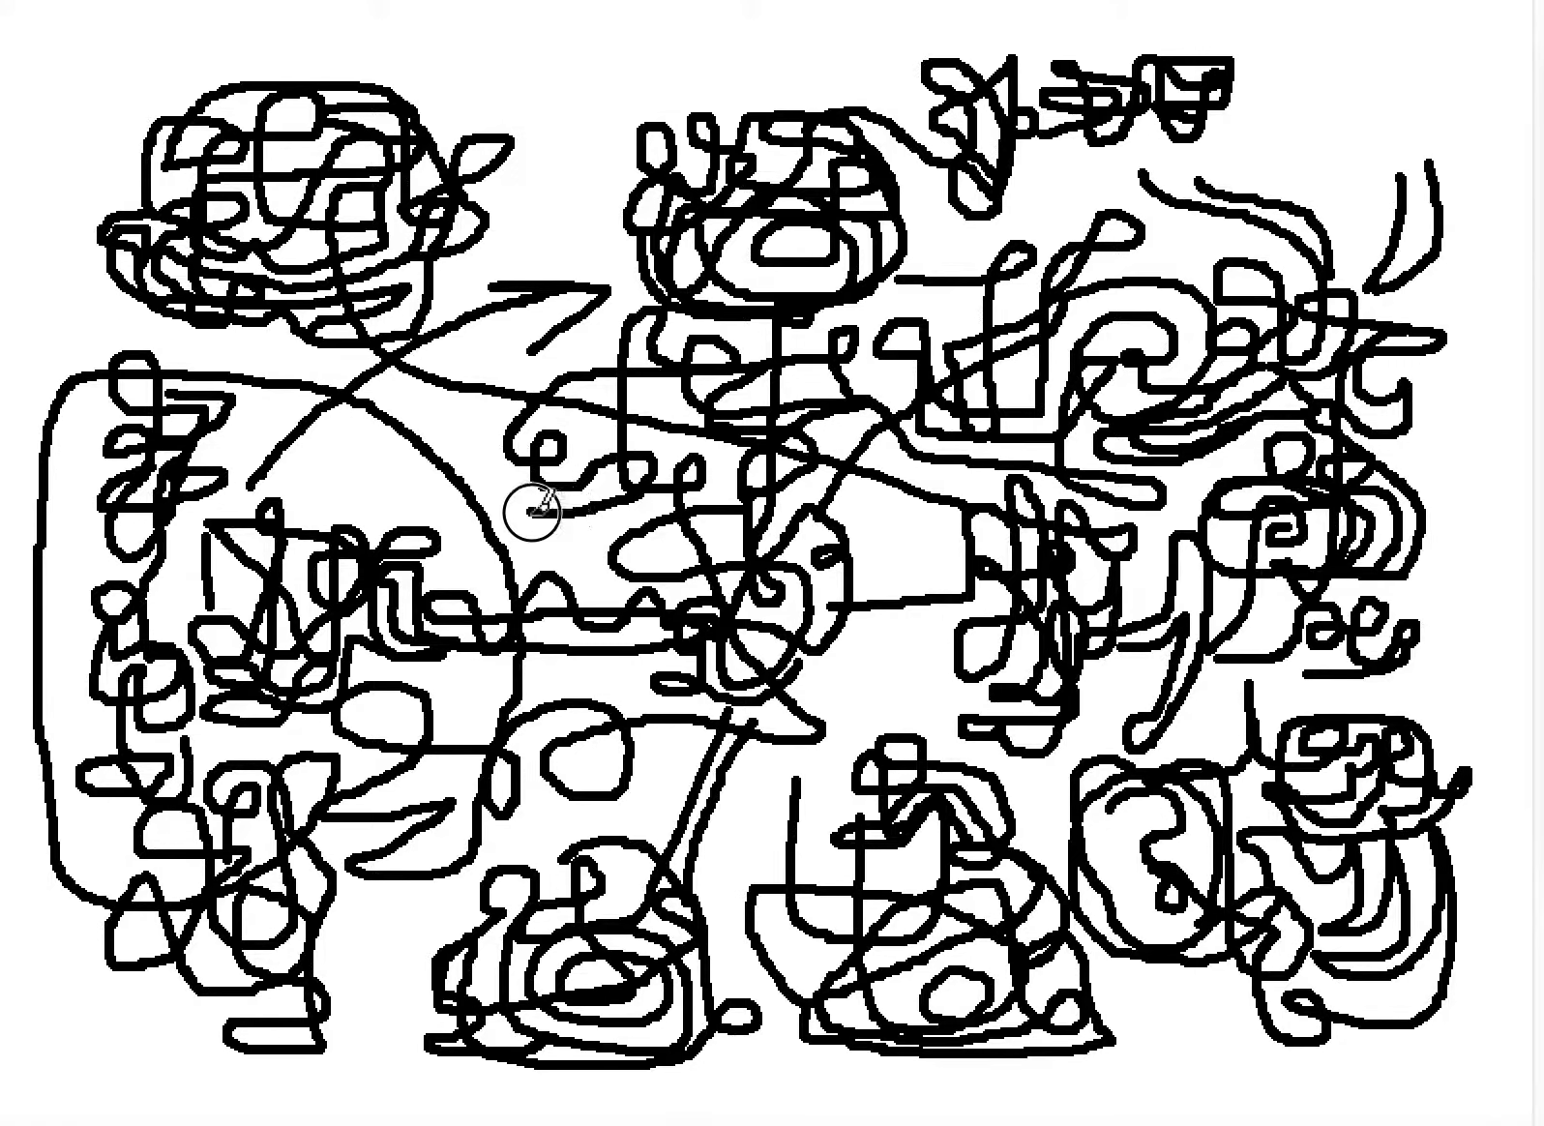
pyautogui.moveTo(480, 350)
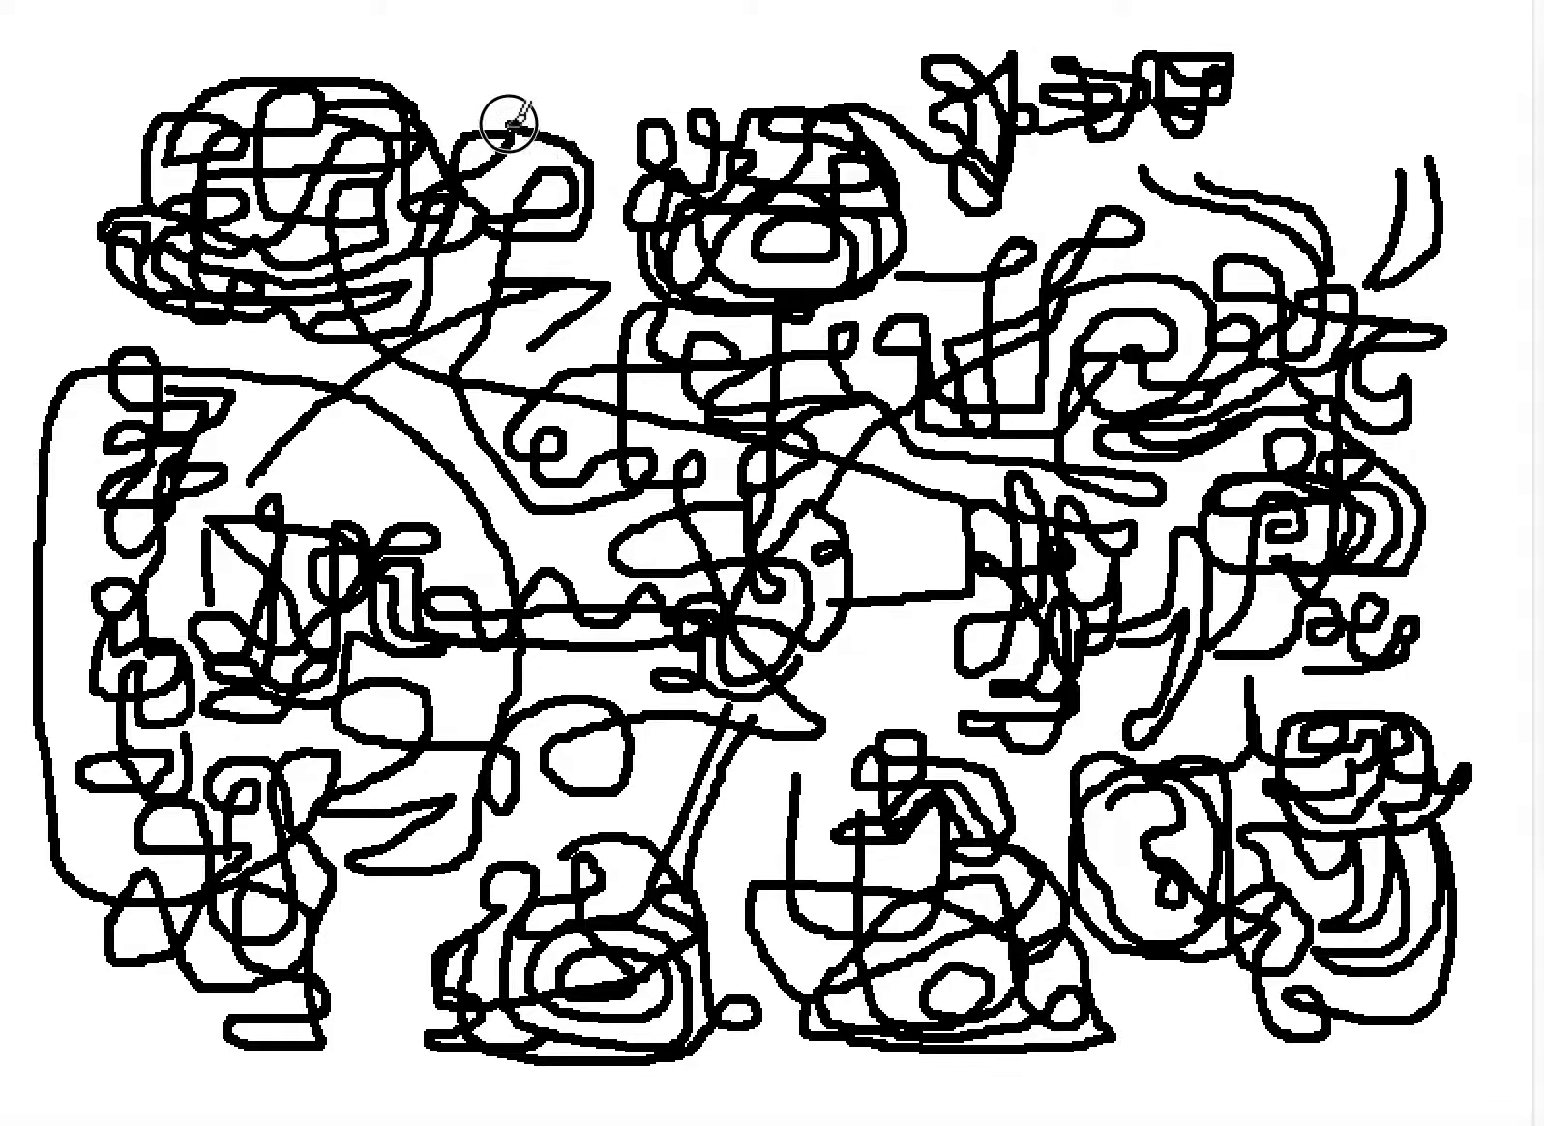
pyautogui.moveTo(534, 86)
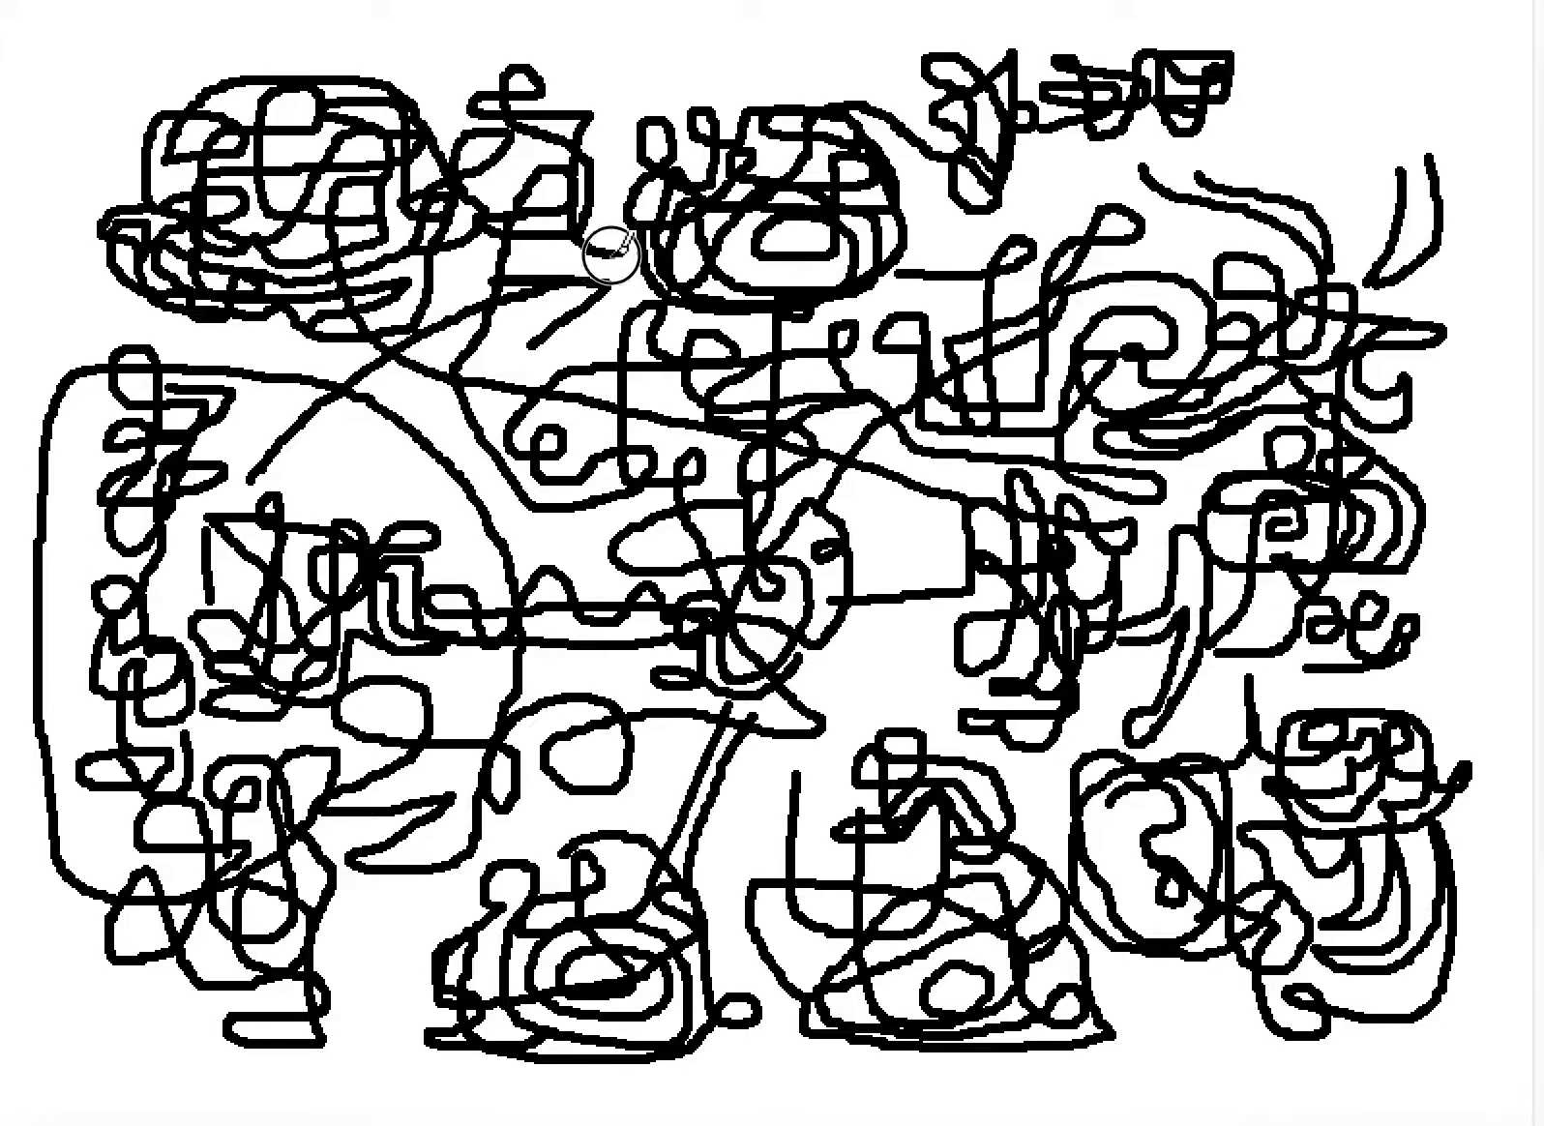
pyautogui.moveTo(447, 271)
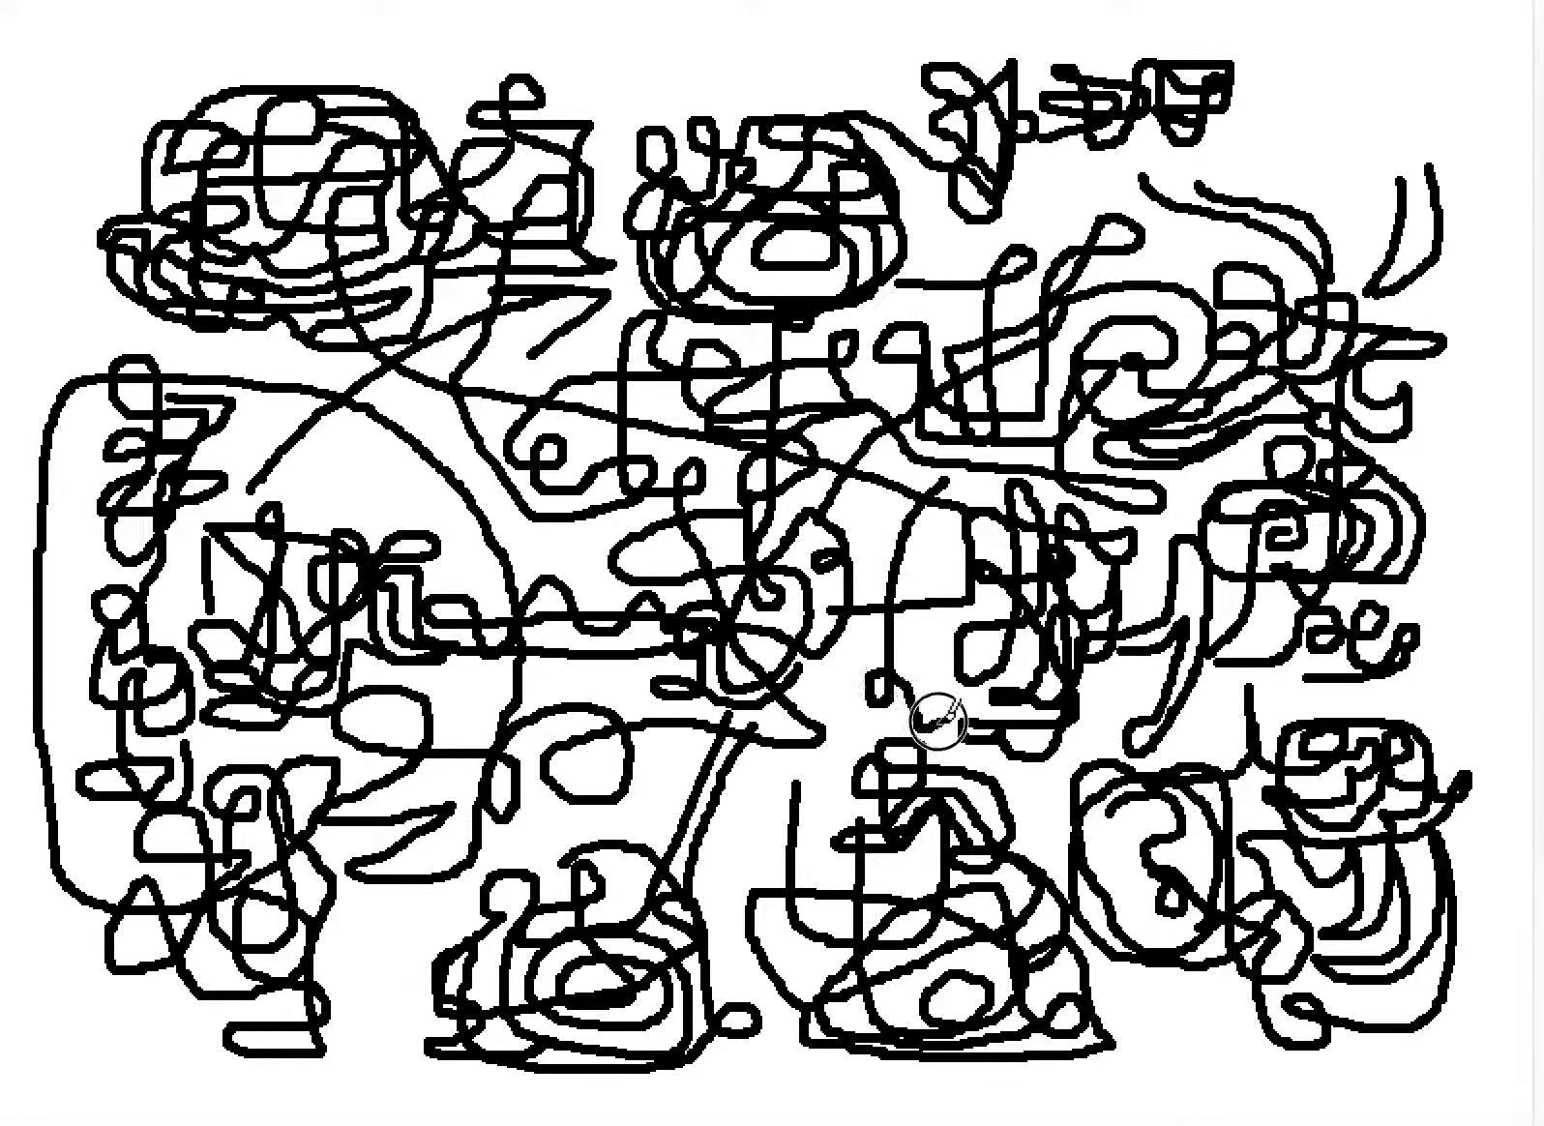
pyautogui.moveTo(888, 735)
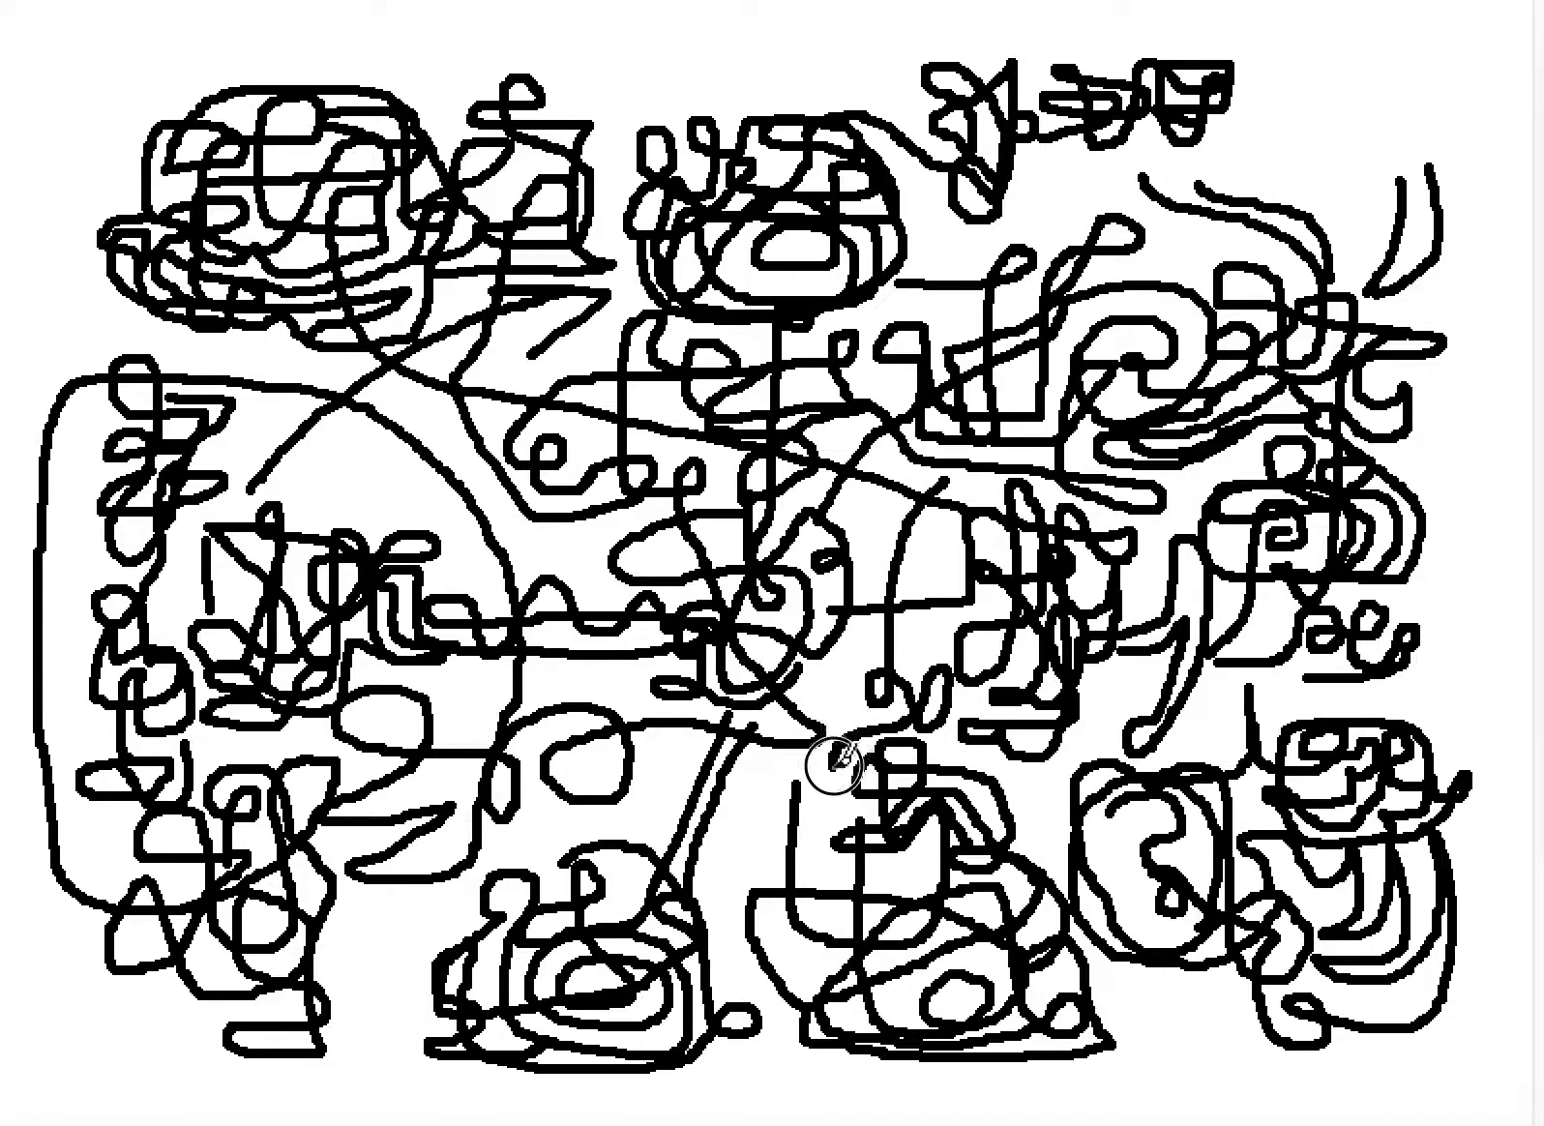
pyautogui.moveTo(785, 809)
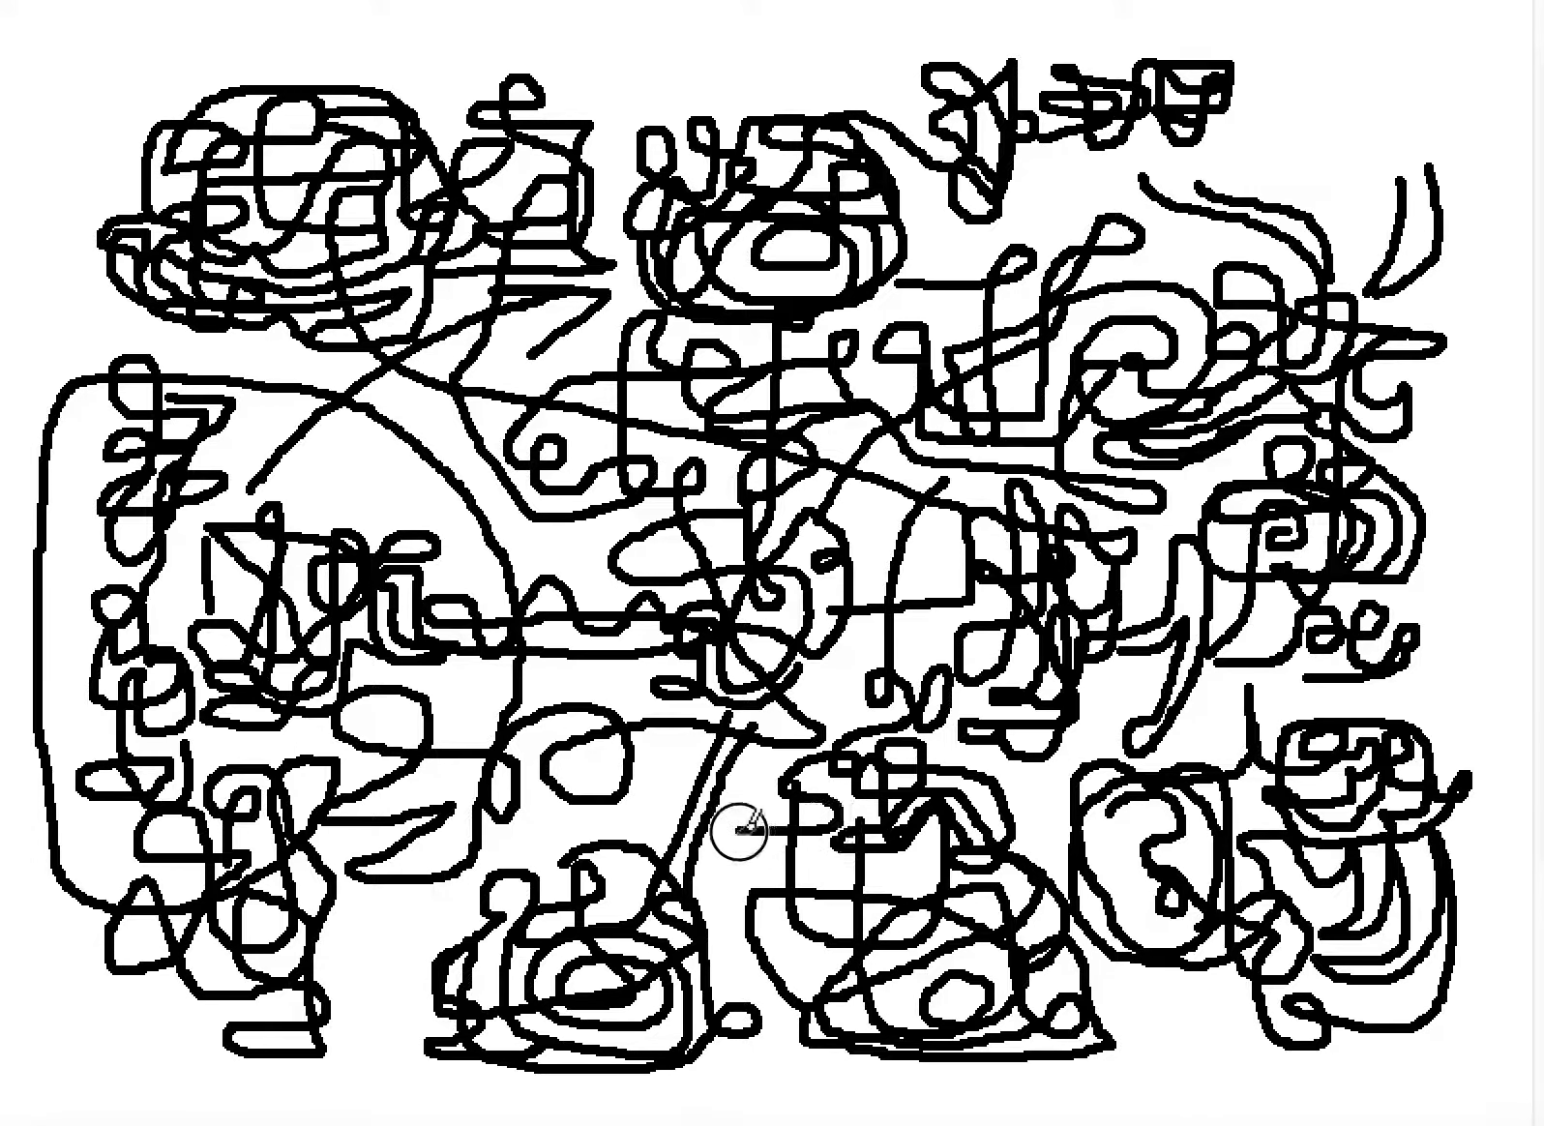
pyautogui.moveTo(643, 819)
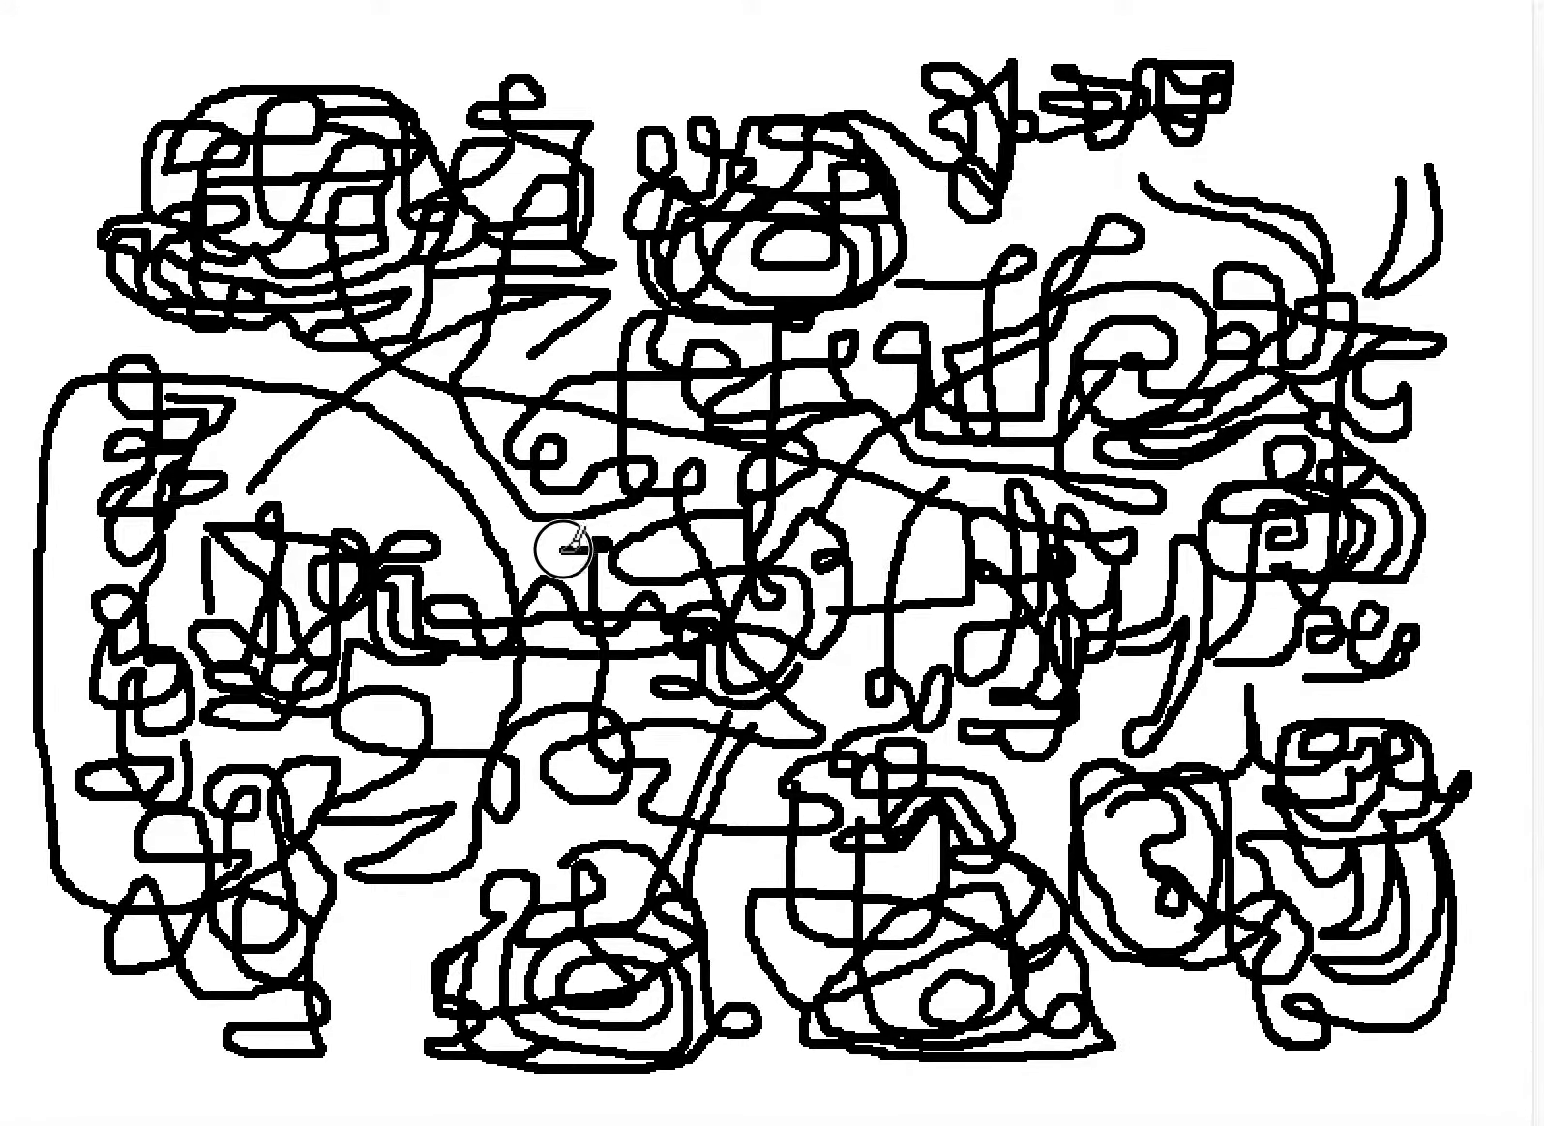
pyautogui.moveTo(619, 588)
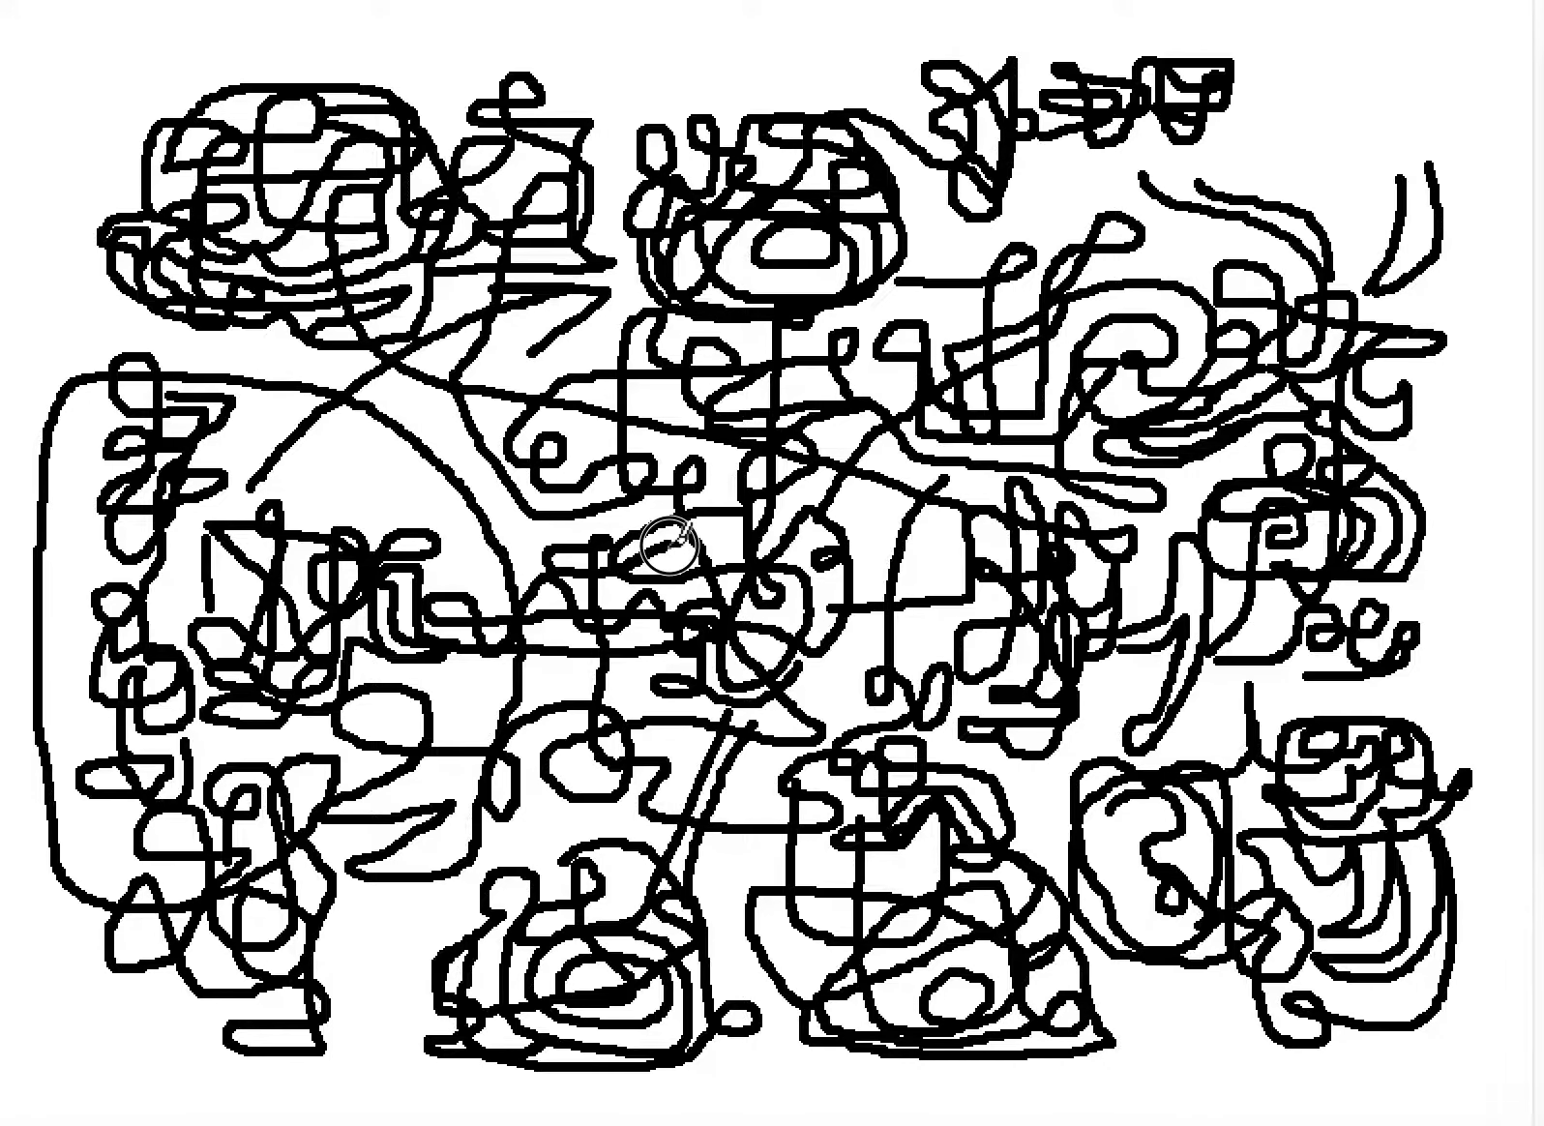
pyautogui.moveTo(681, 489)
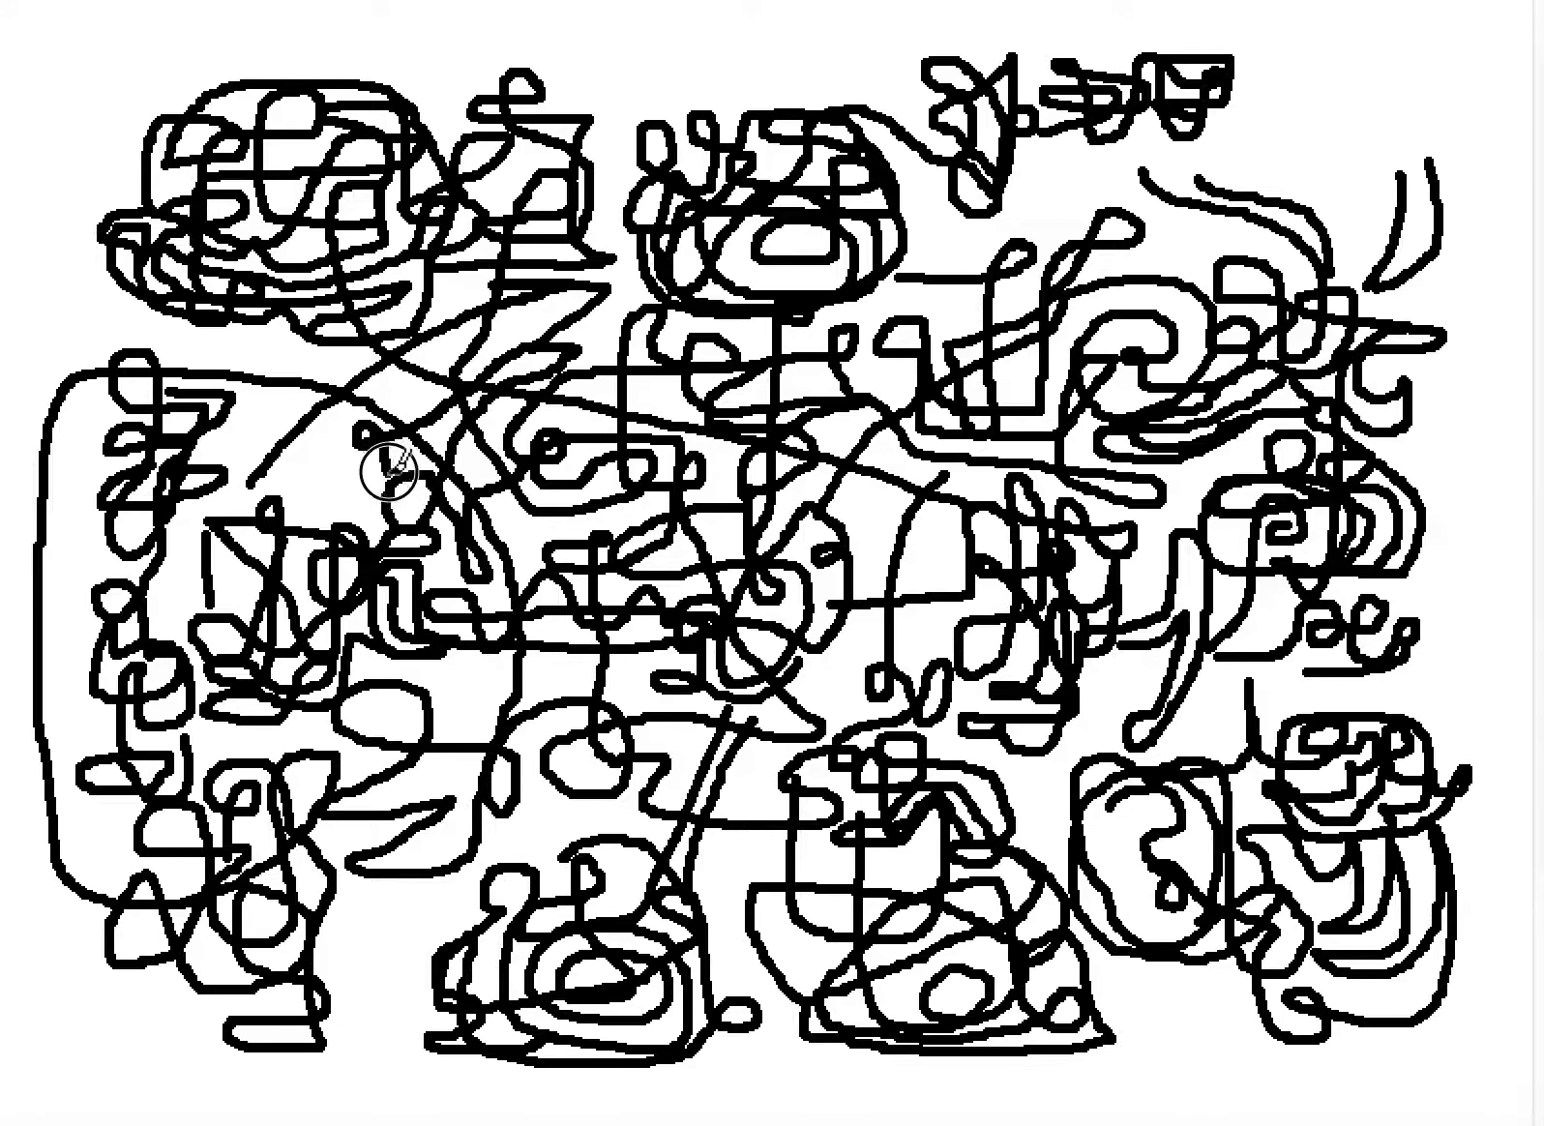
pyautogui.moveTo(400, 501)
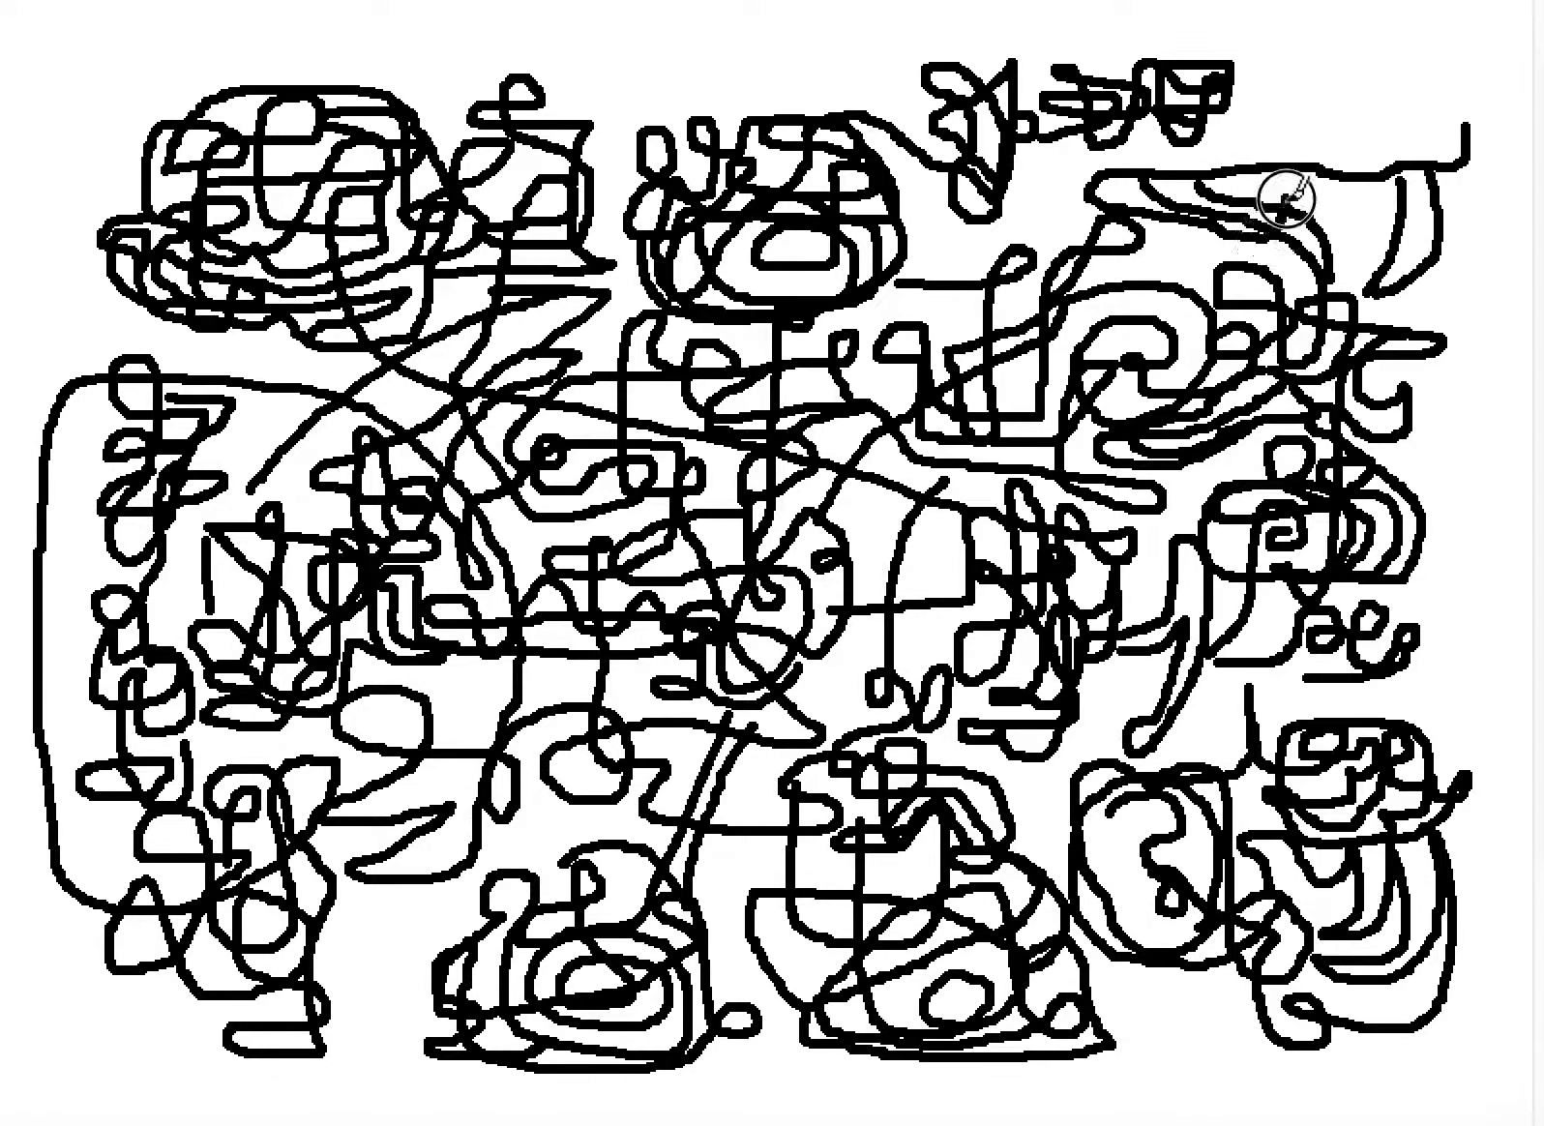
pyautogui.moveTo(1411, 89)
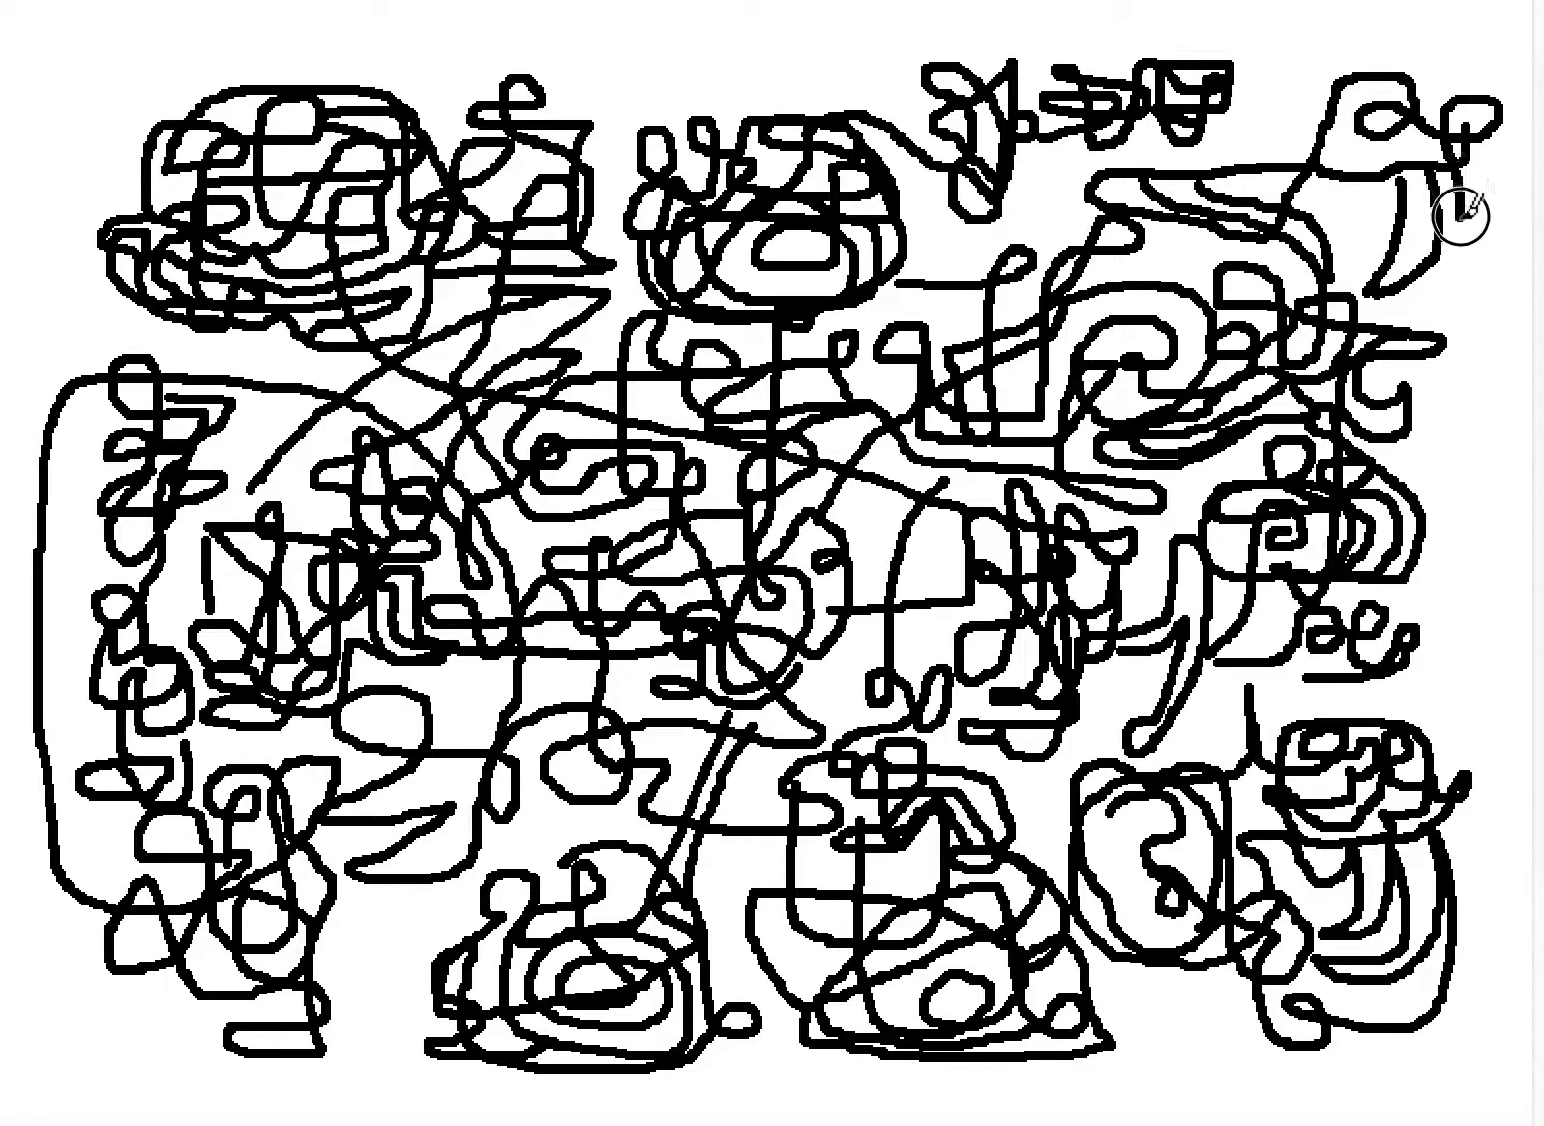
pyautogui.moveTo(1443, 344)
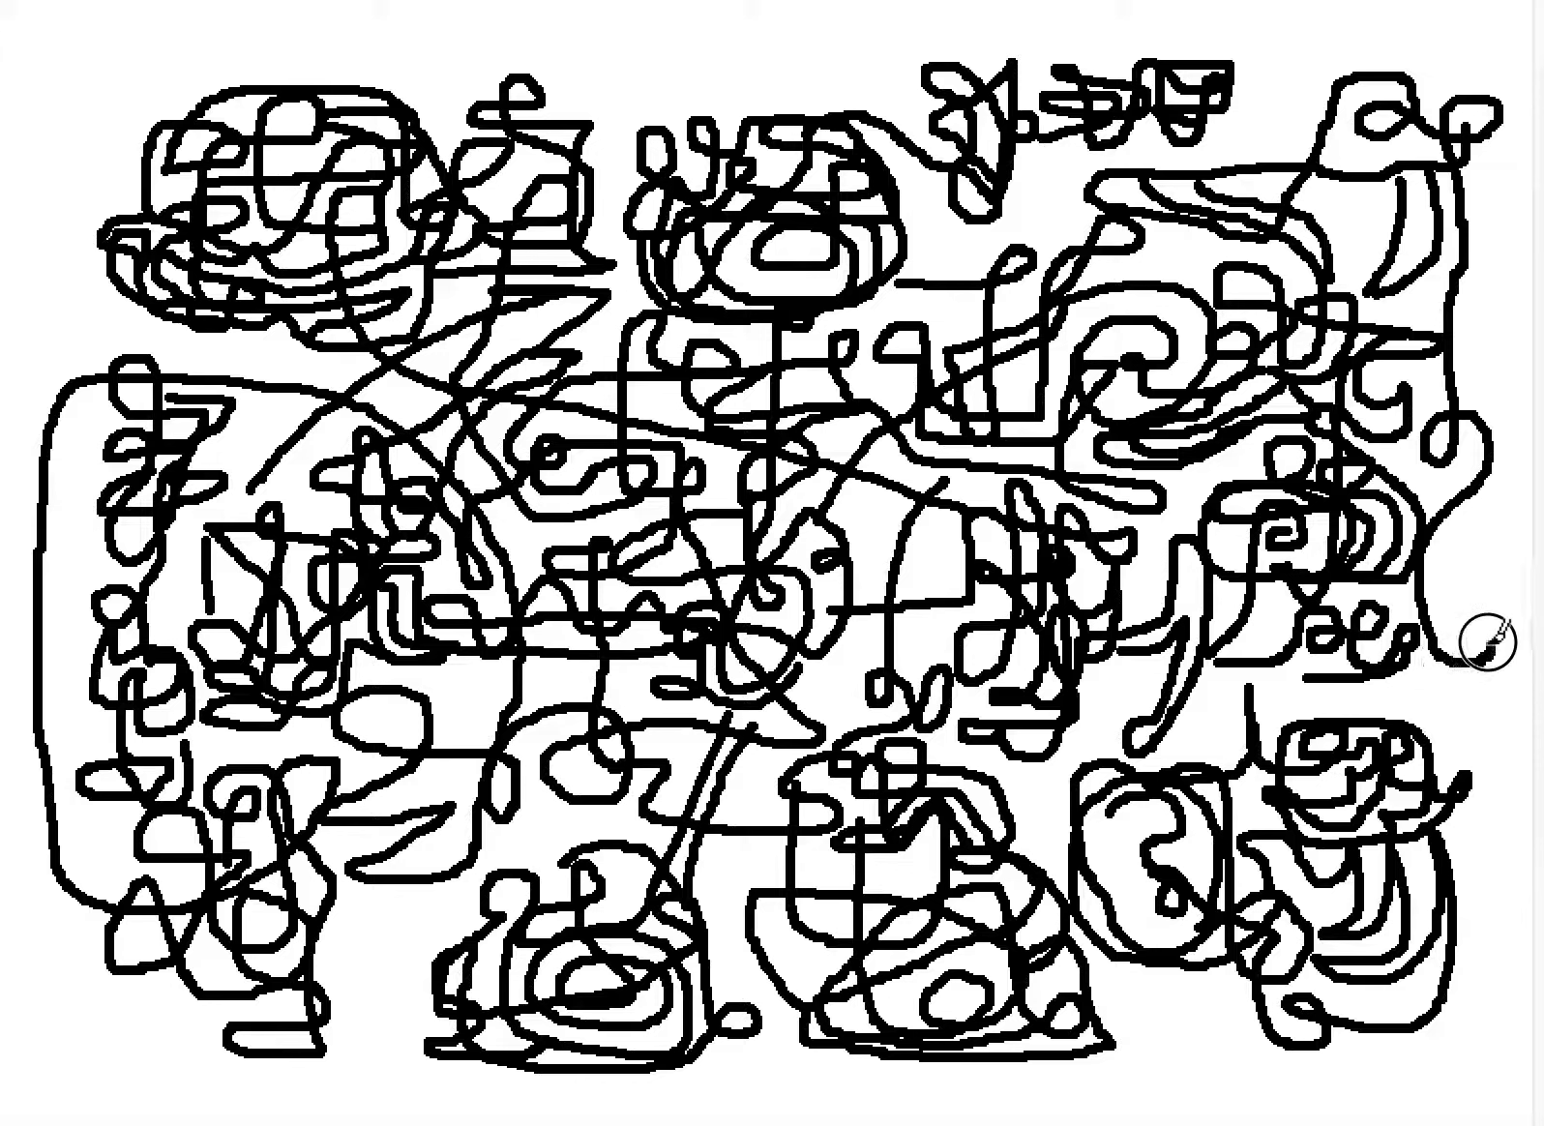
pyautogui.moveTo(1344, 697)
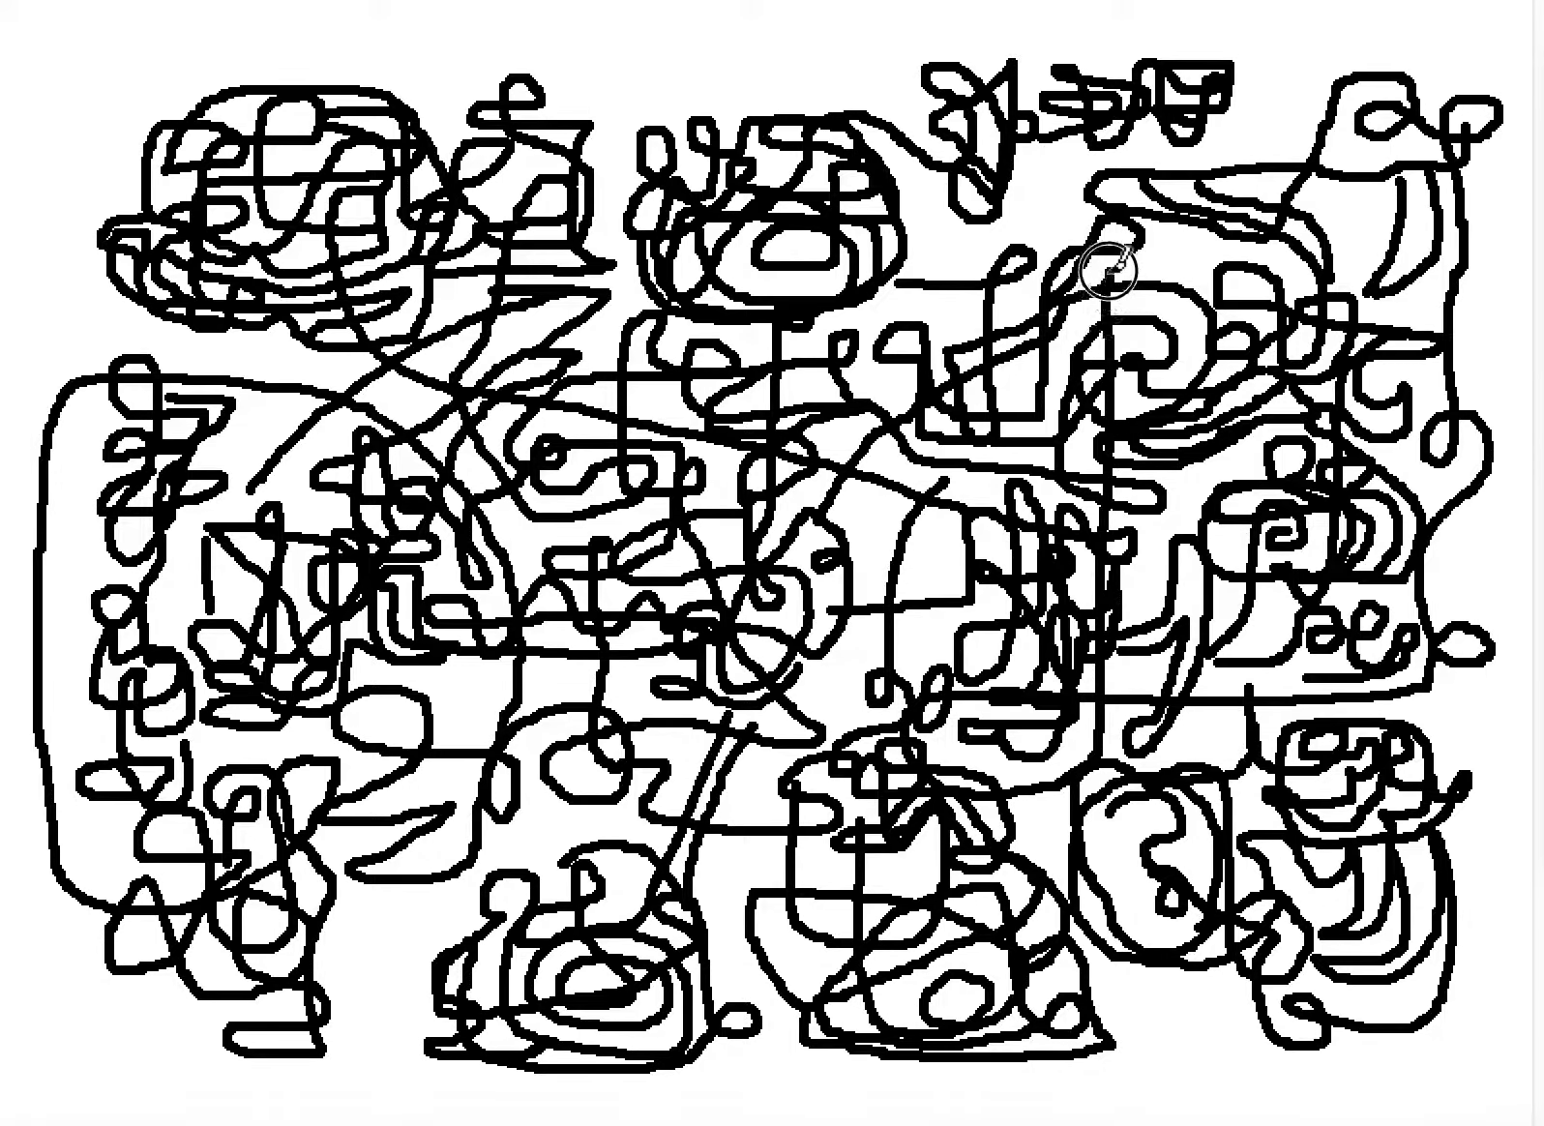
pyautogui.moveTo(1163, 273)
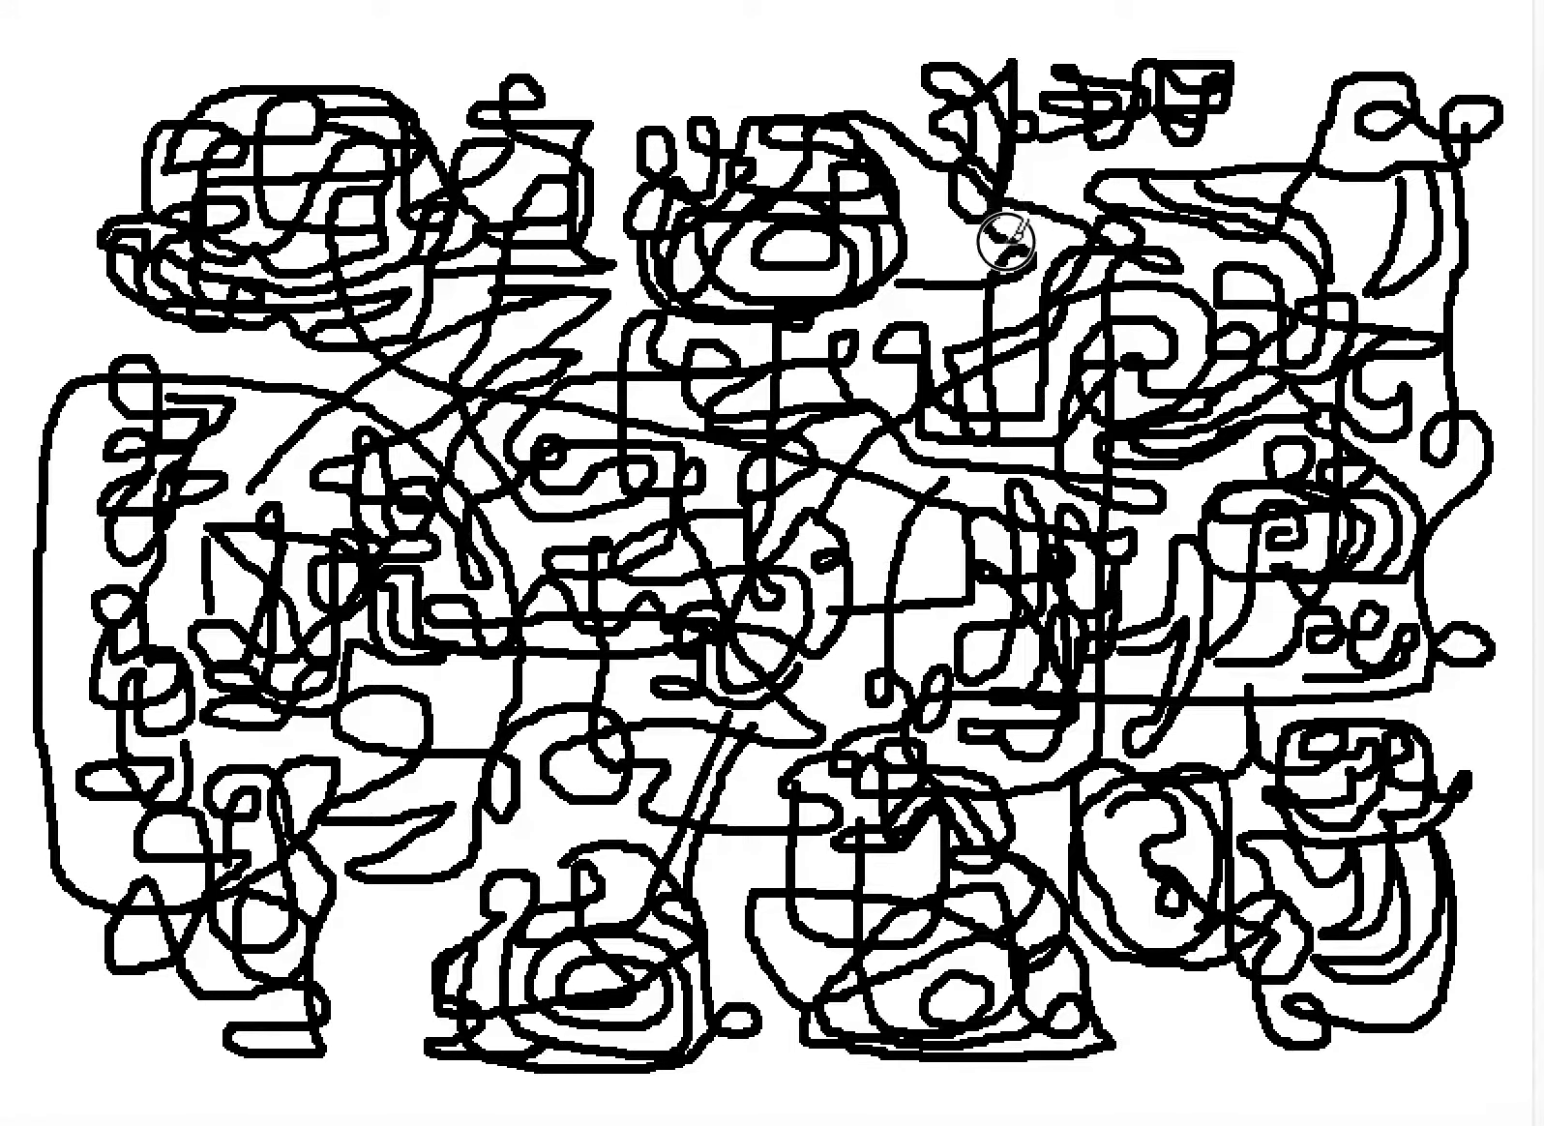
pyautogui.moveTo(1051, 186)
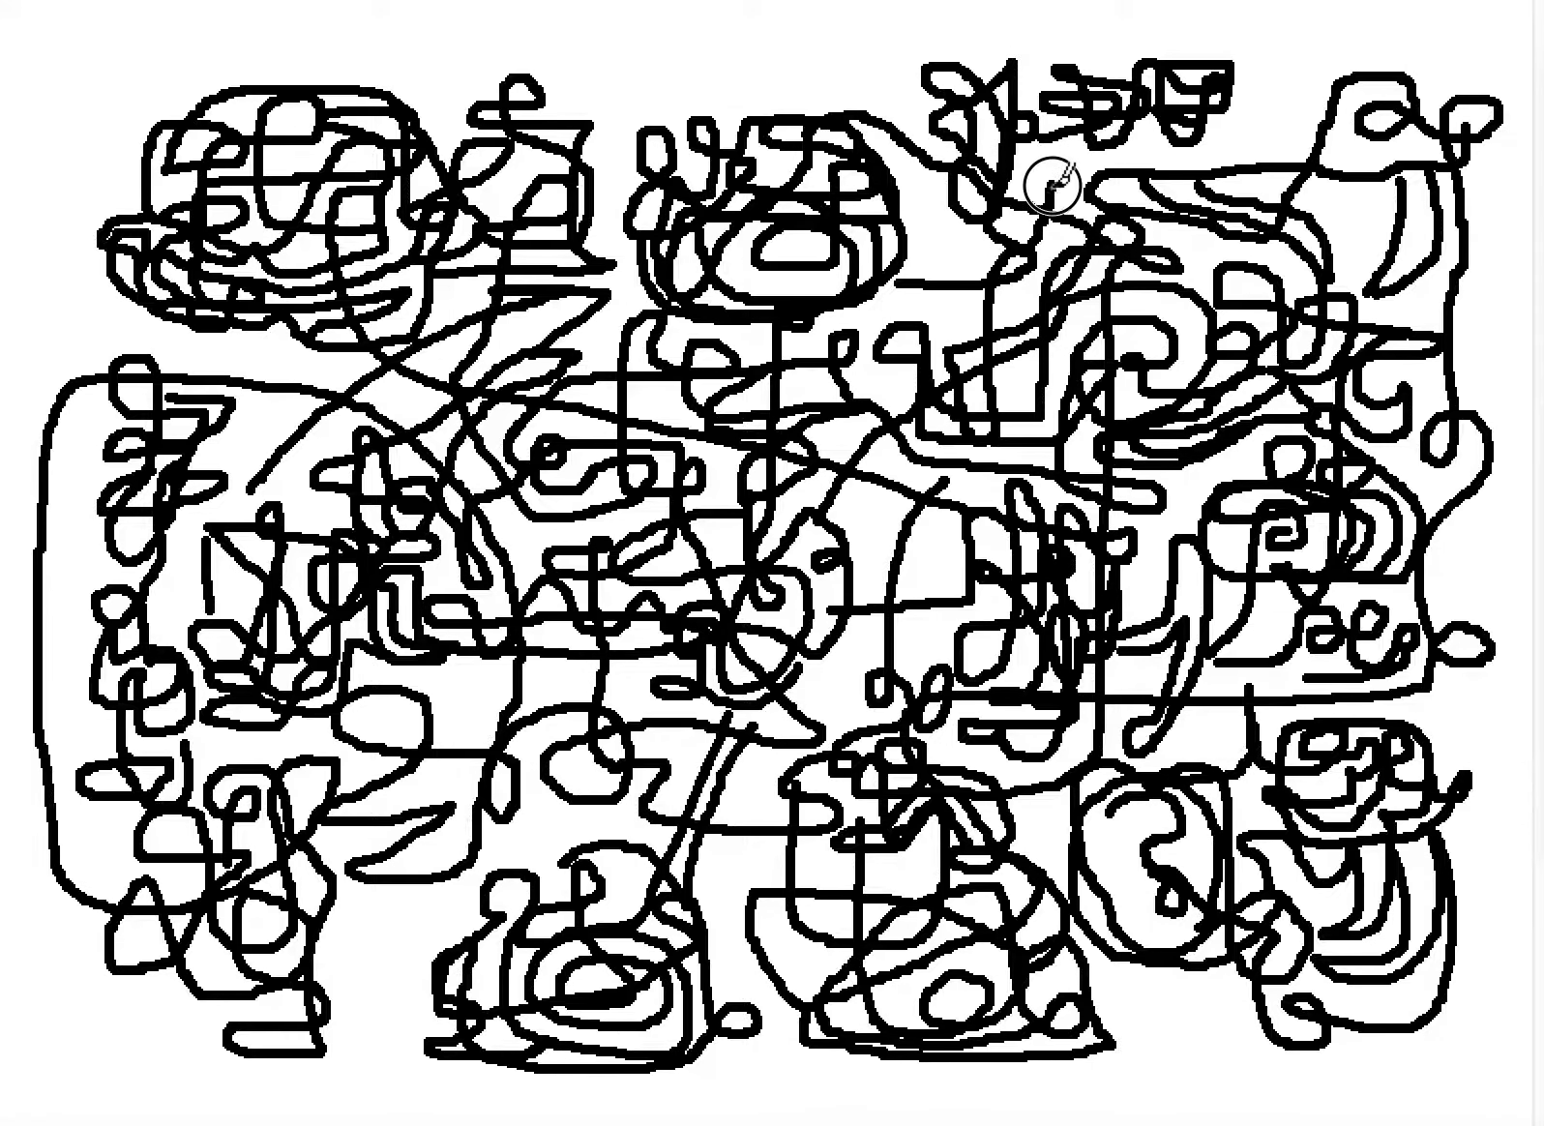
pyautogui.moveTo(848, 87)
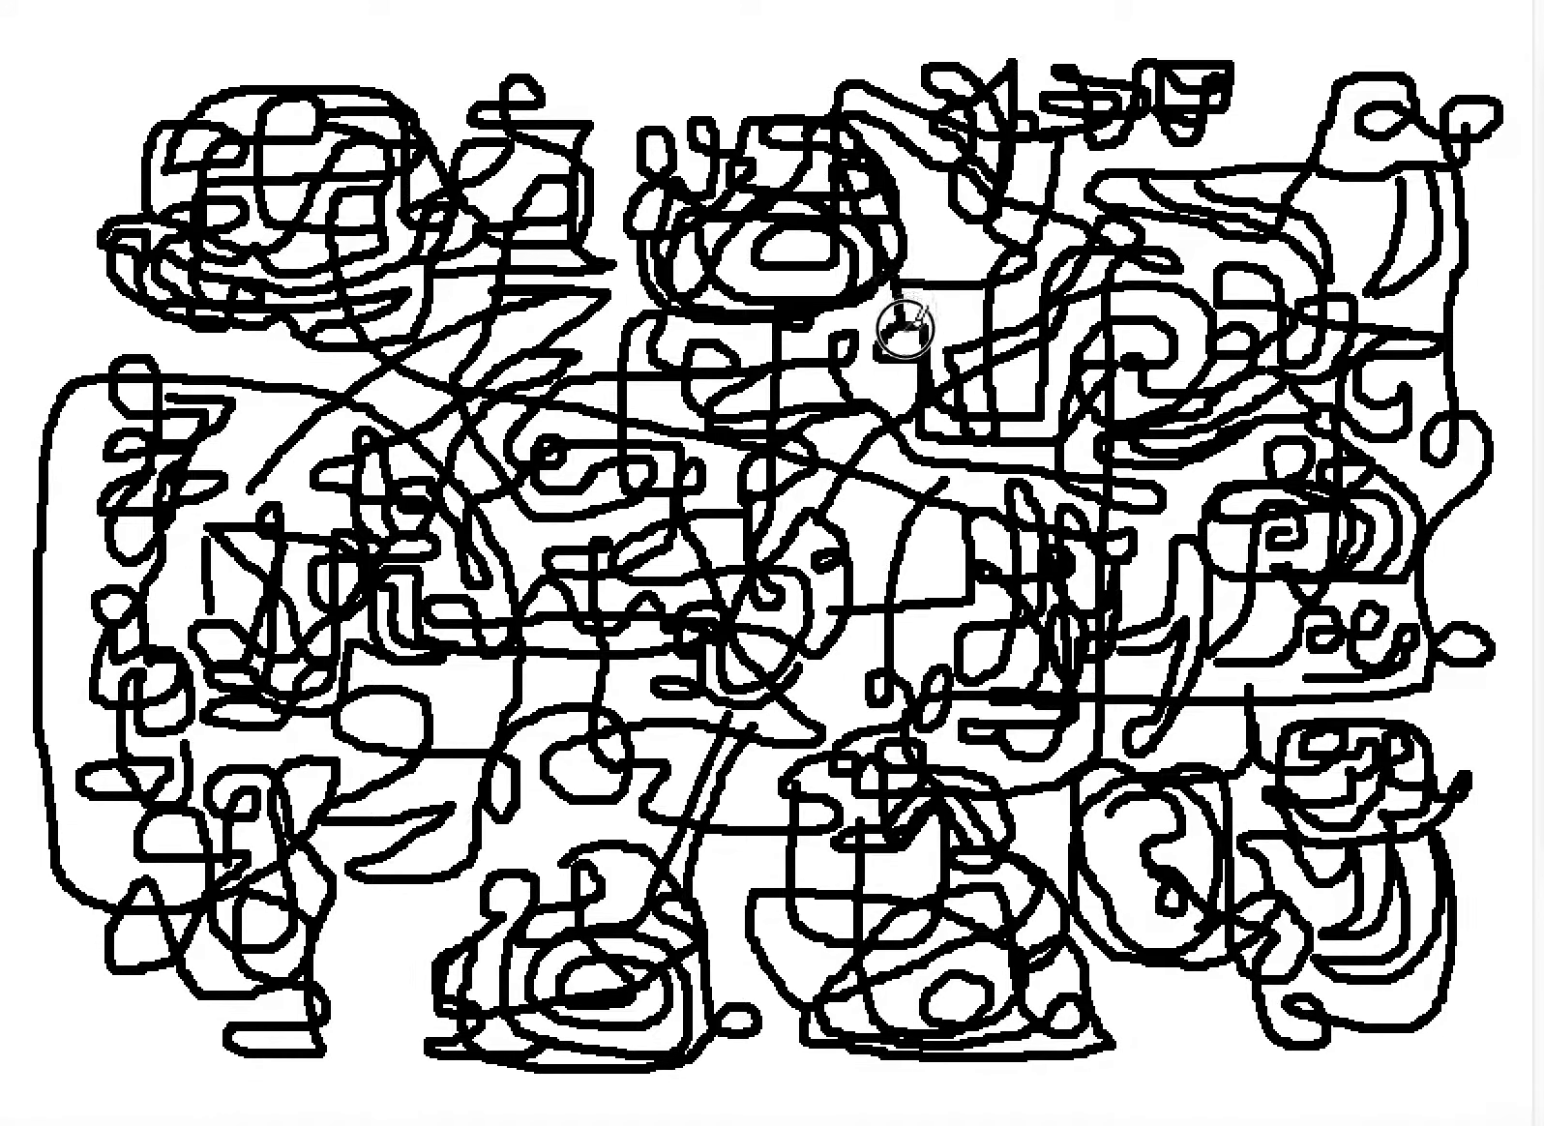
pyautogui.moveTo(921, 250)
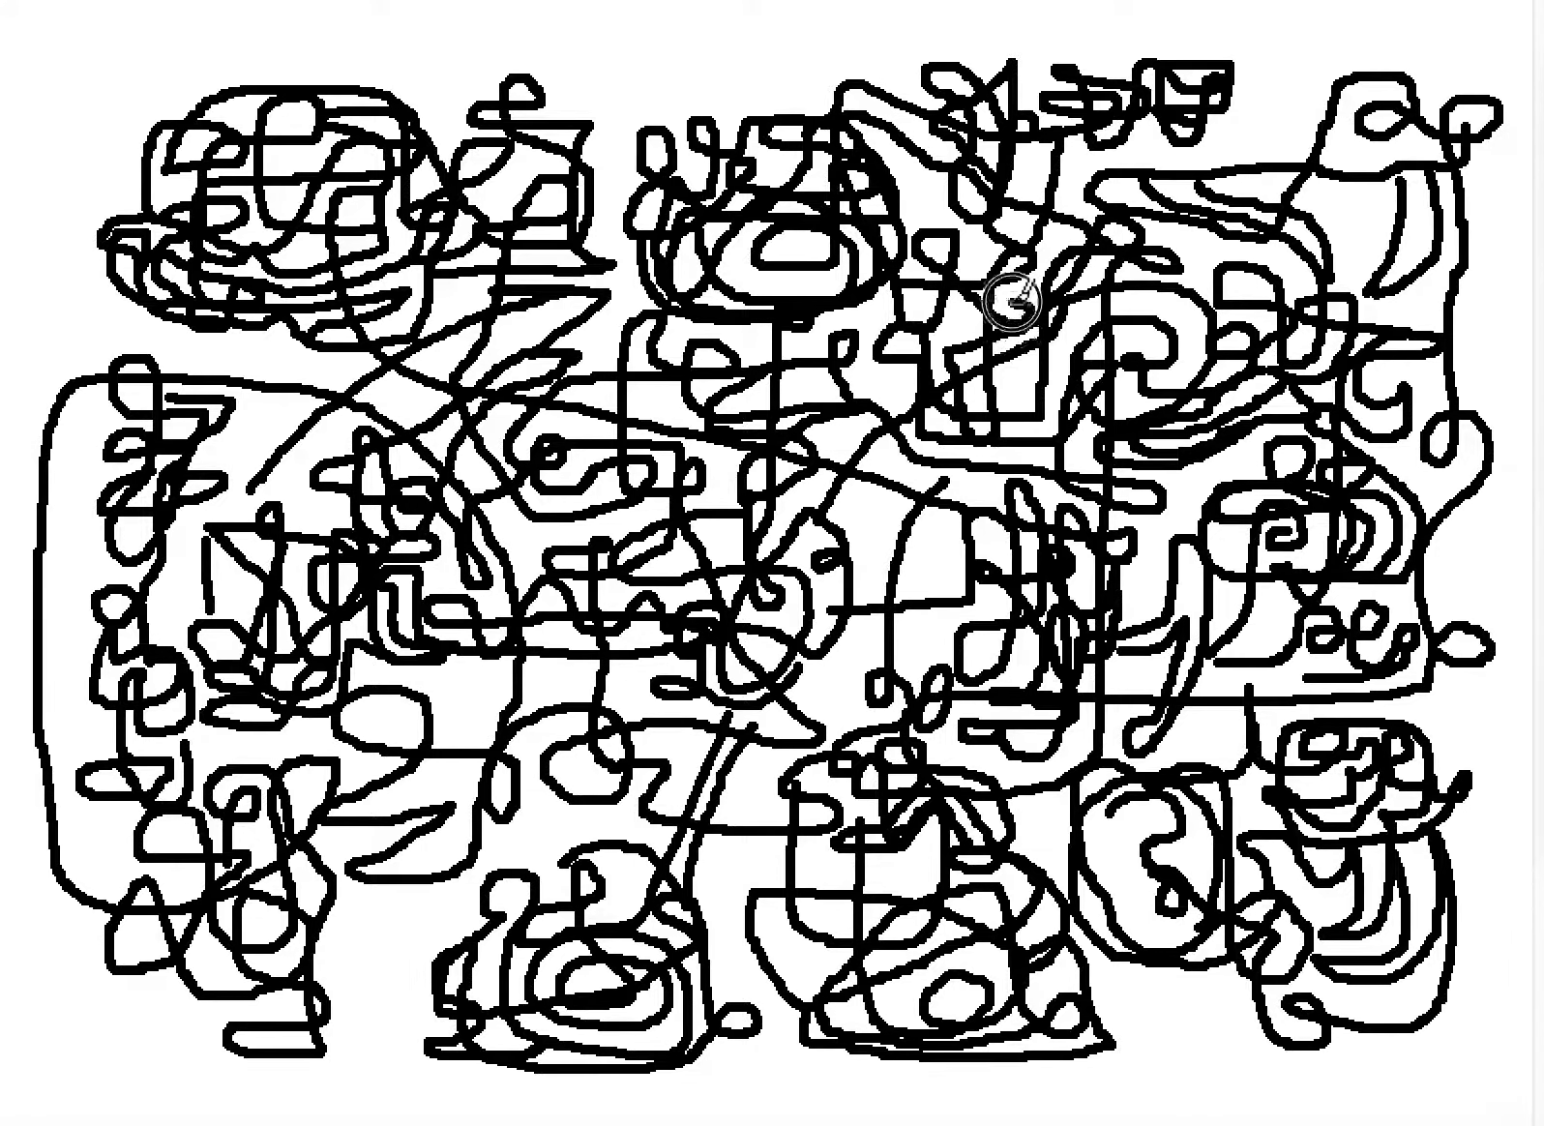
pyautogui.moveTo(824, 340)
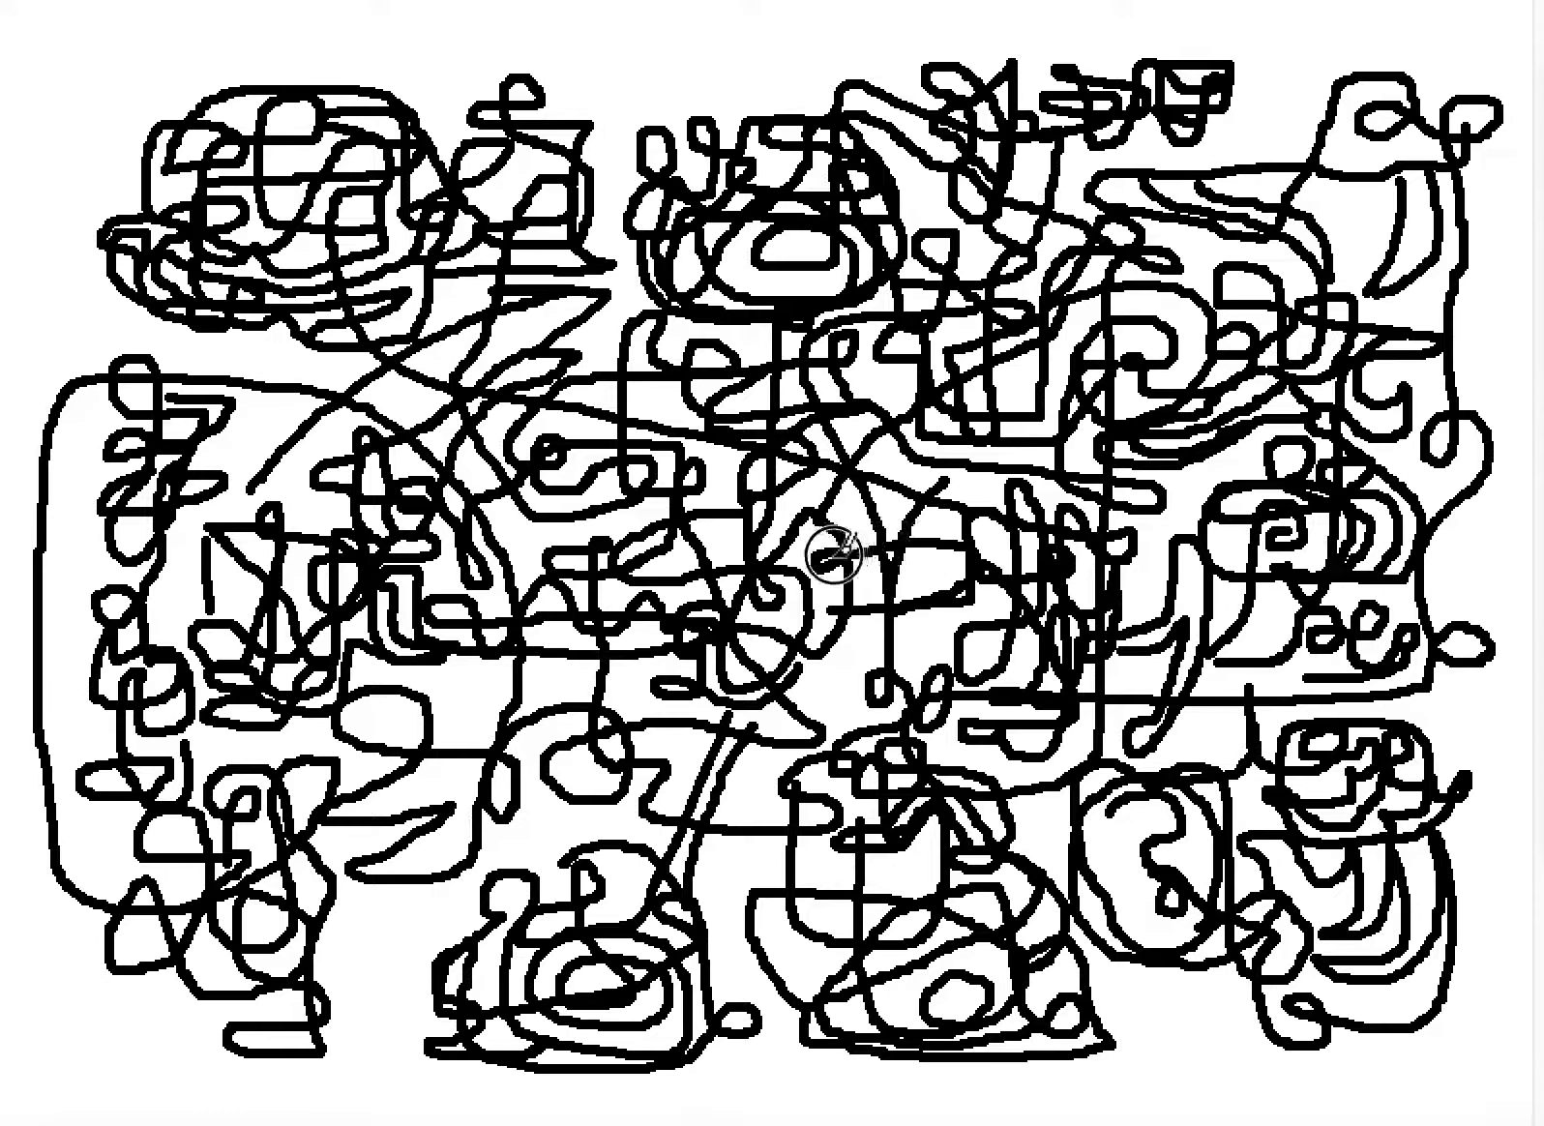
pyautogui.moveTo(861, 644)
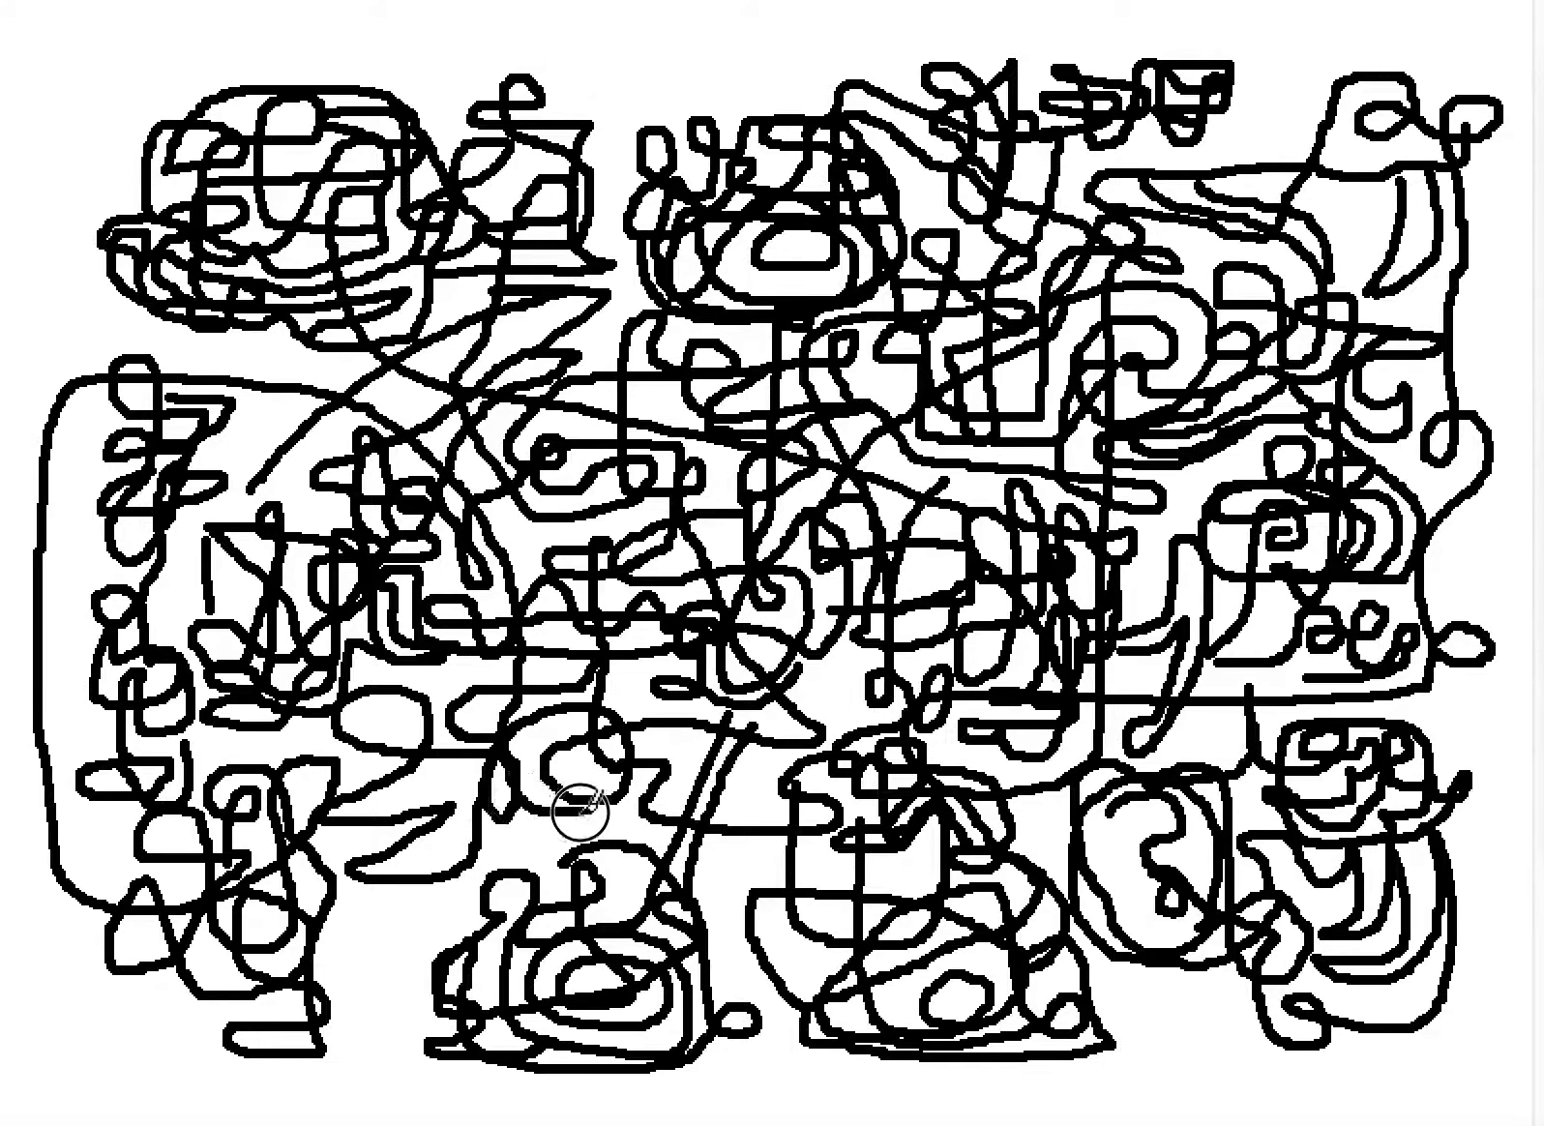
pyautogui.moveTo(437, 905)
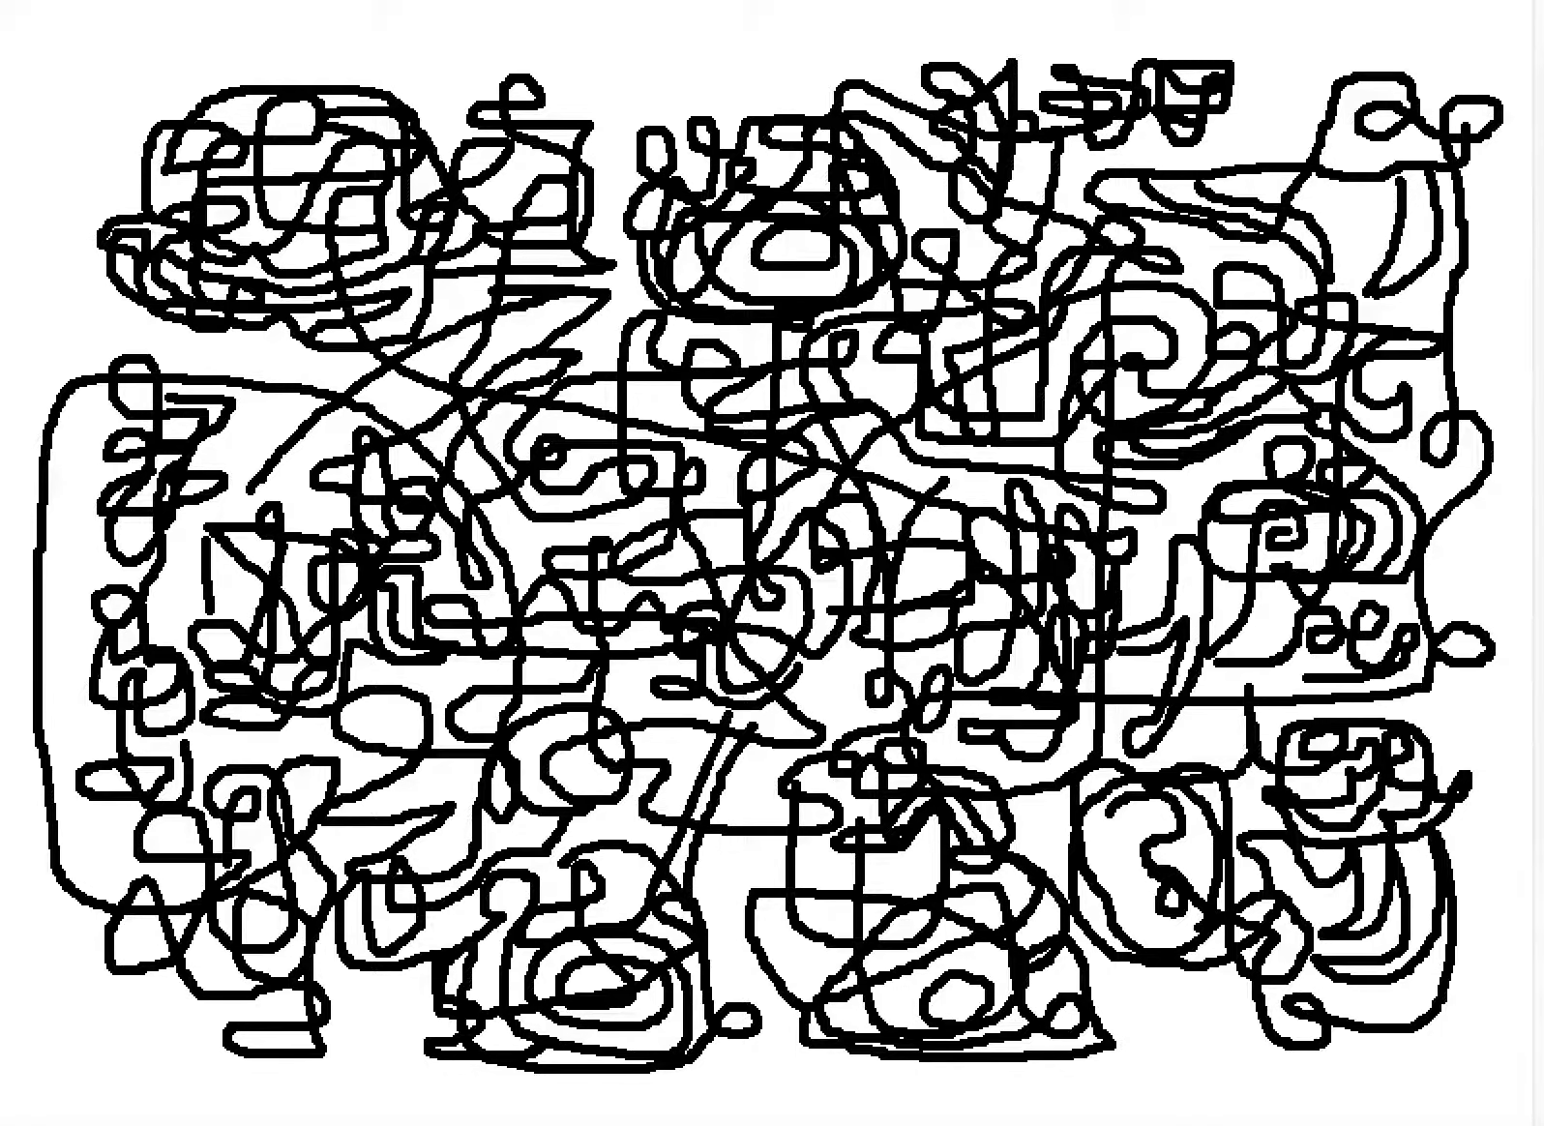
pyautogui.moveTo(1206, 12)
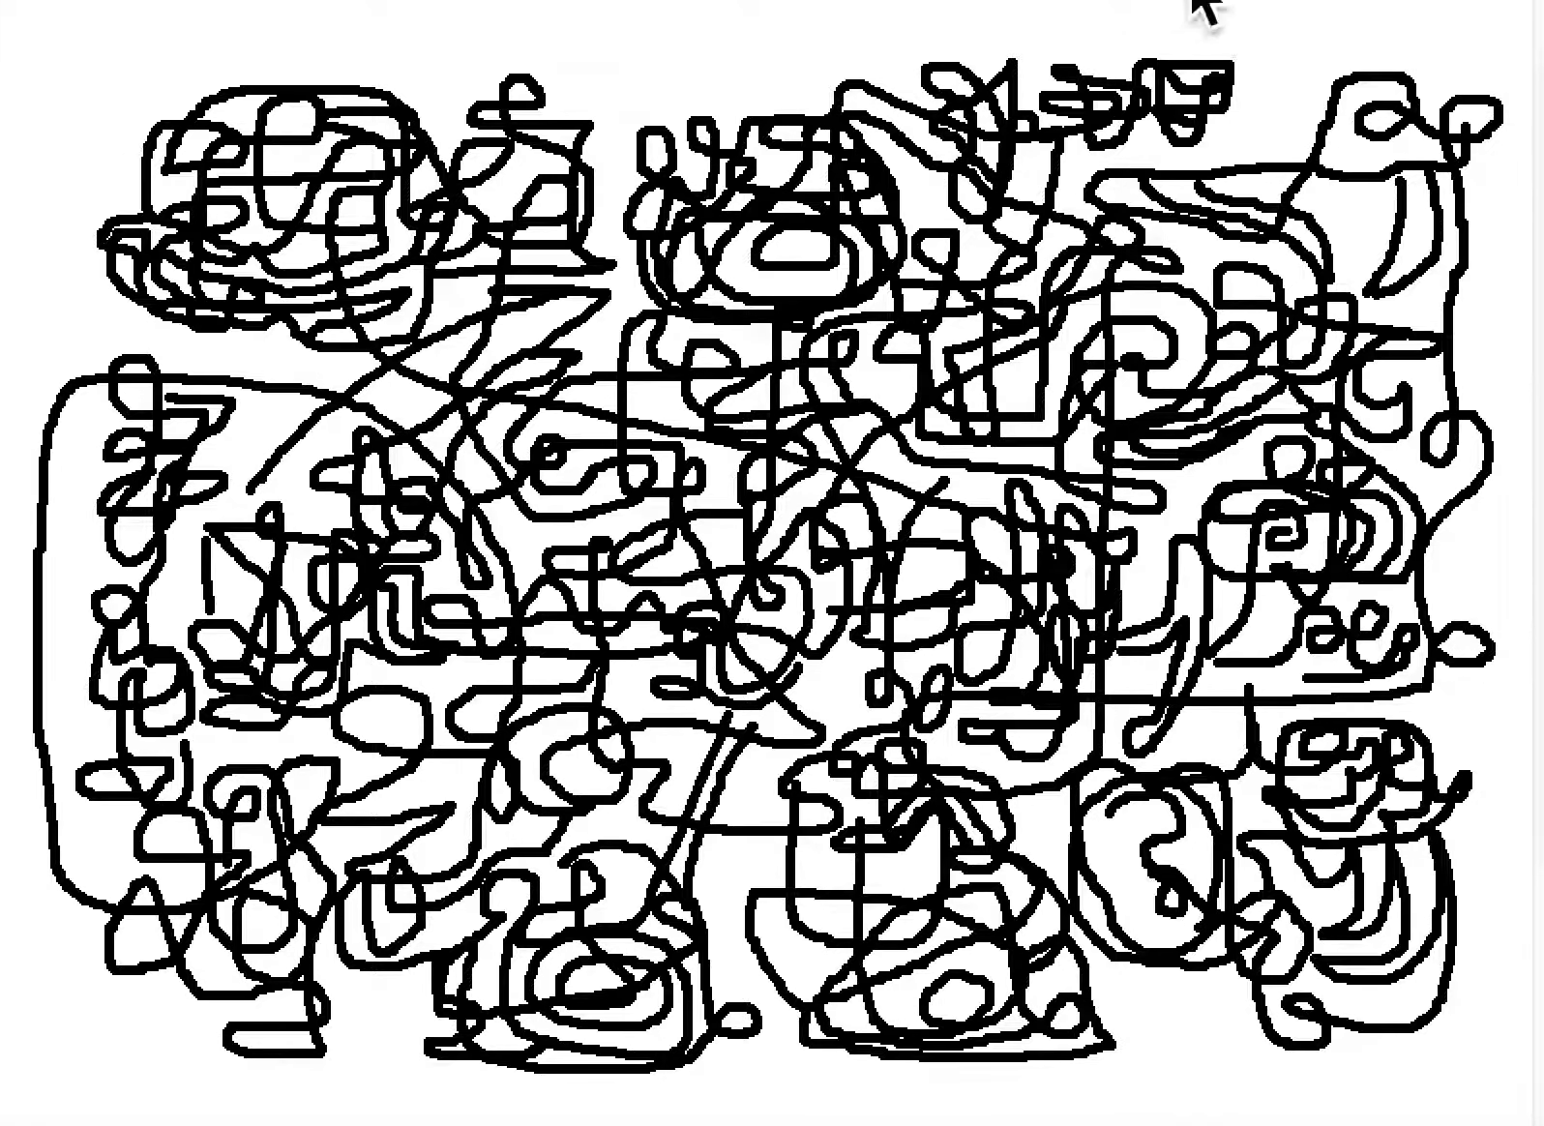